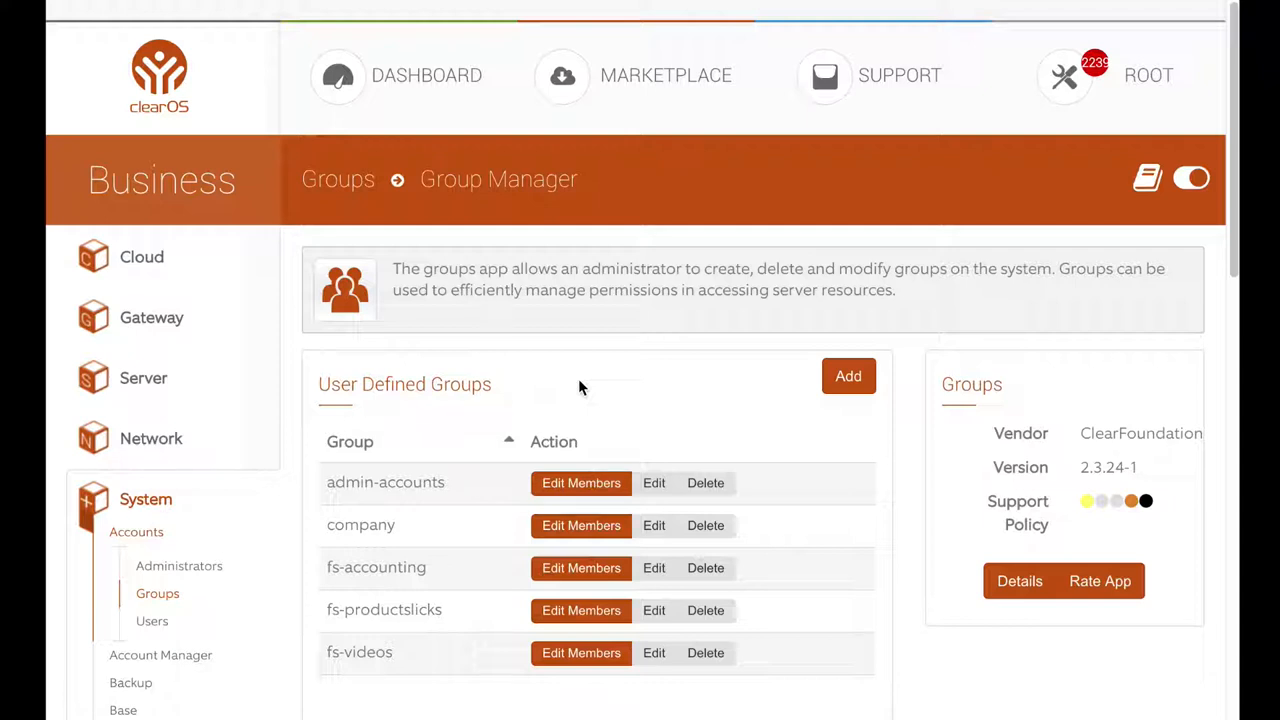
pyautogui.moveTo(344, 162)
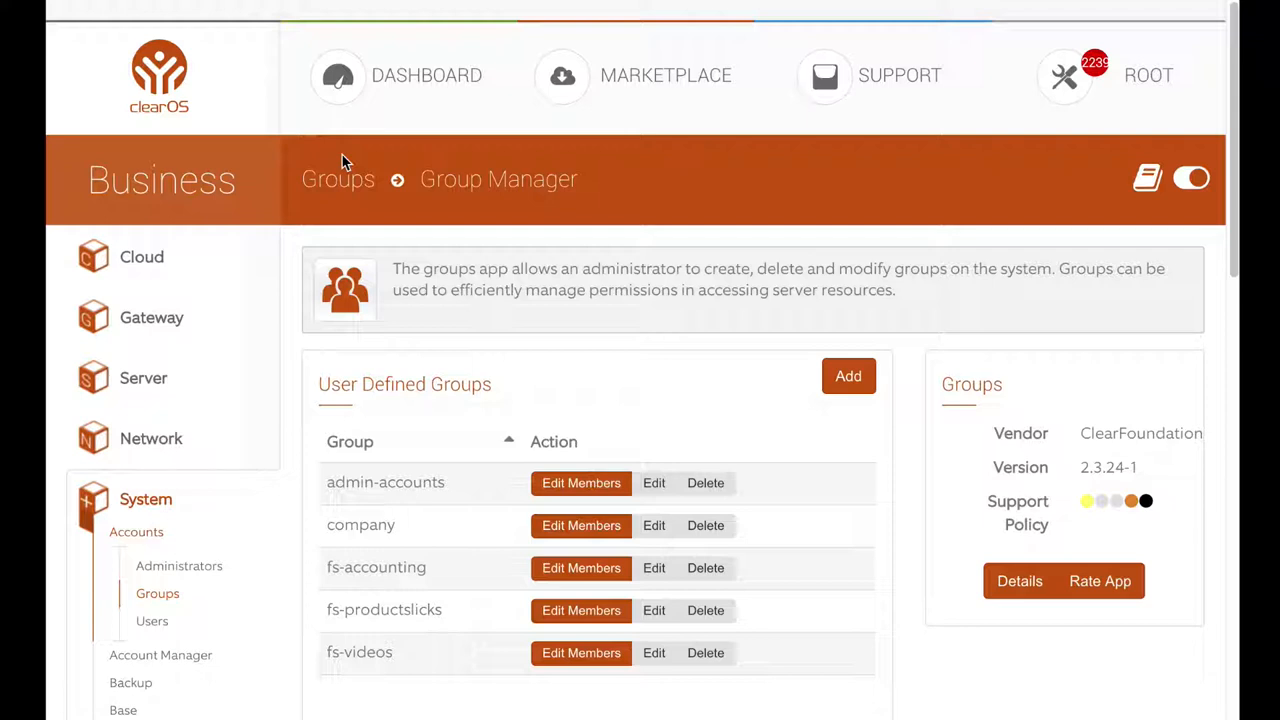
pyautogui.moveTo(660, 256)
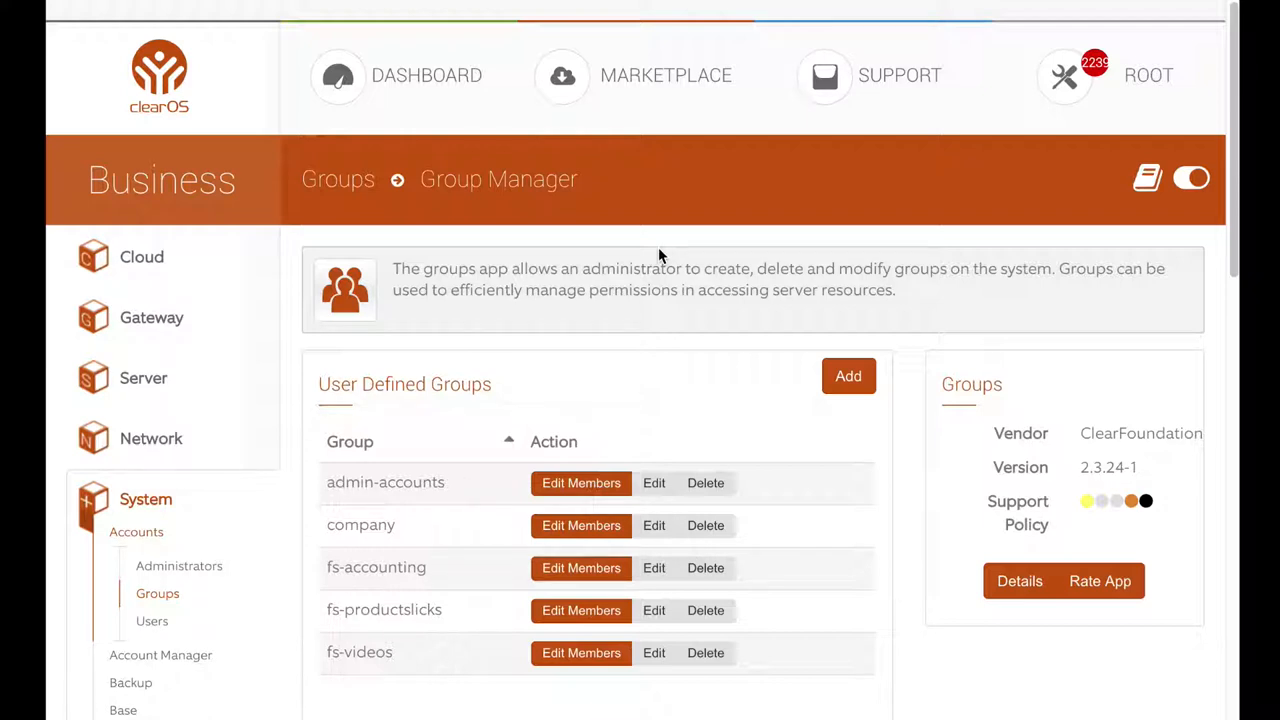
pyautogui.moveTo(518, 482)
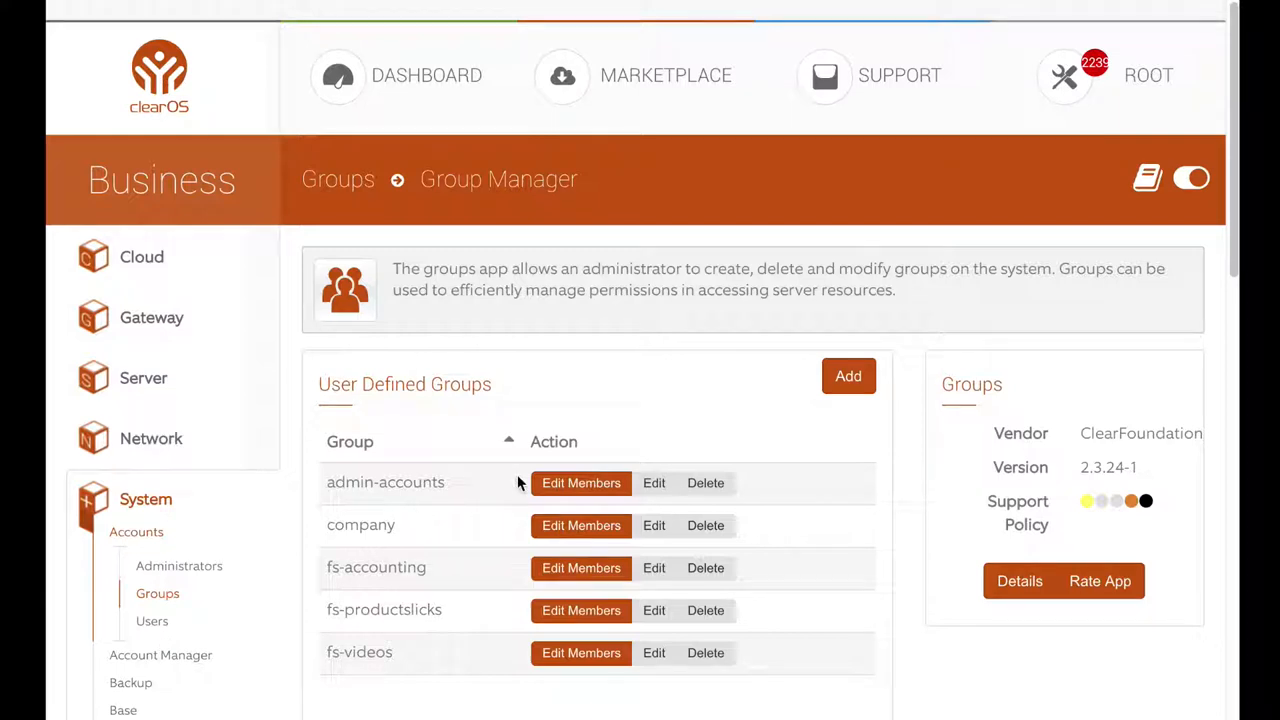
pyautogui.moveTo(610, 620)
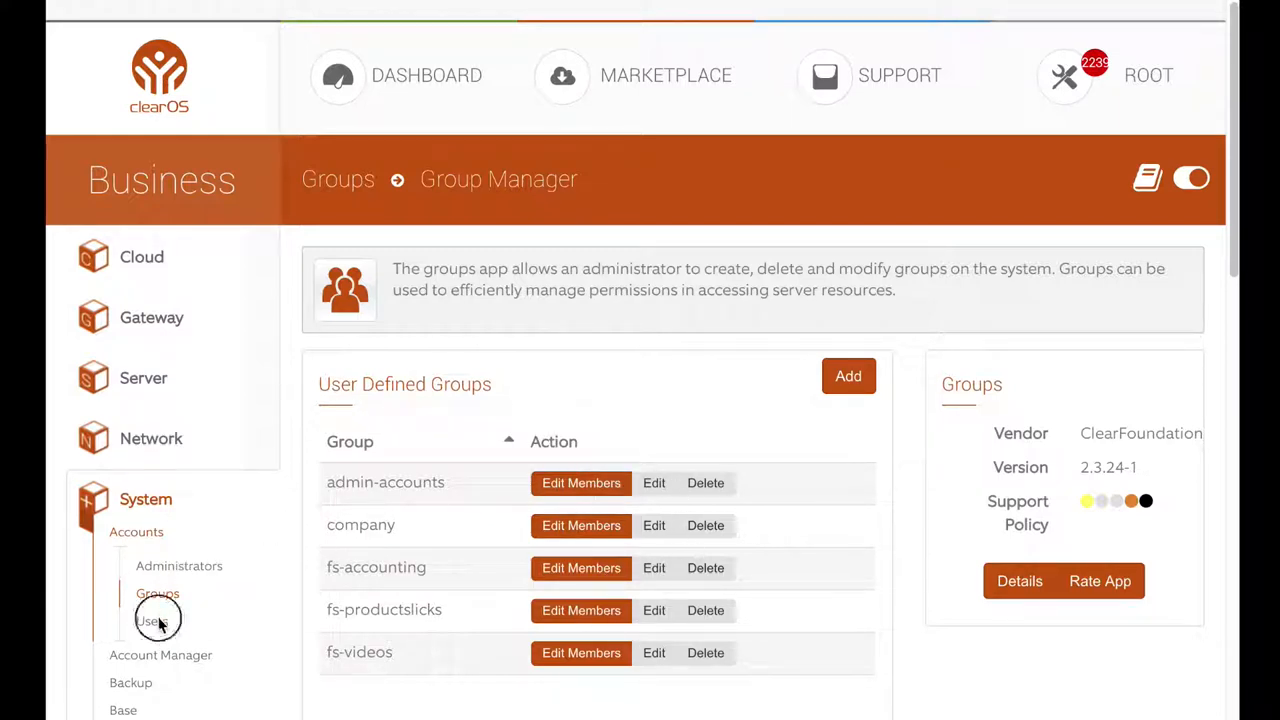
# Open user jdoe's account from the Users list and review its group memberships and app policies
pyautogui.click(152, 620)
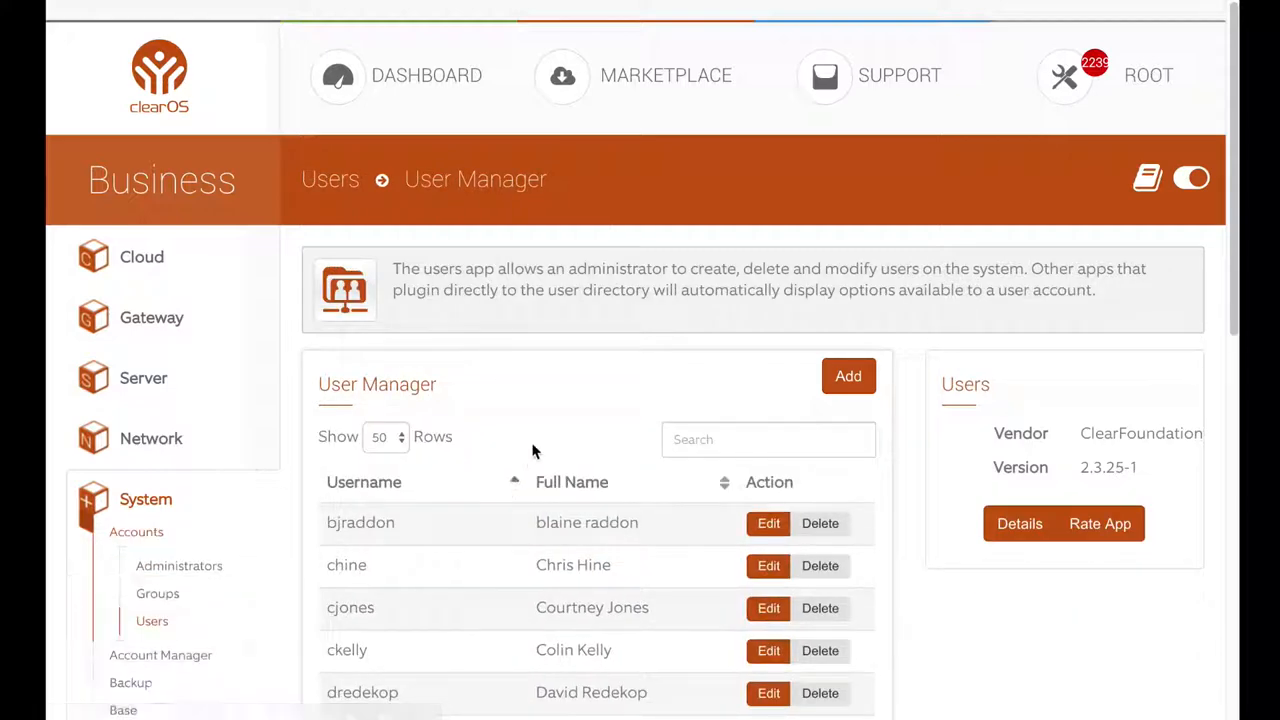
pyautogui.scroll(-3)
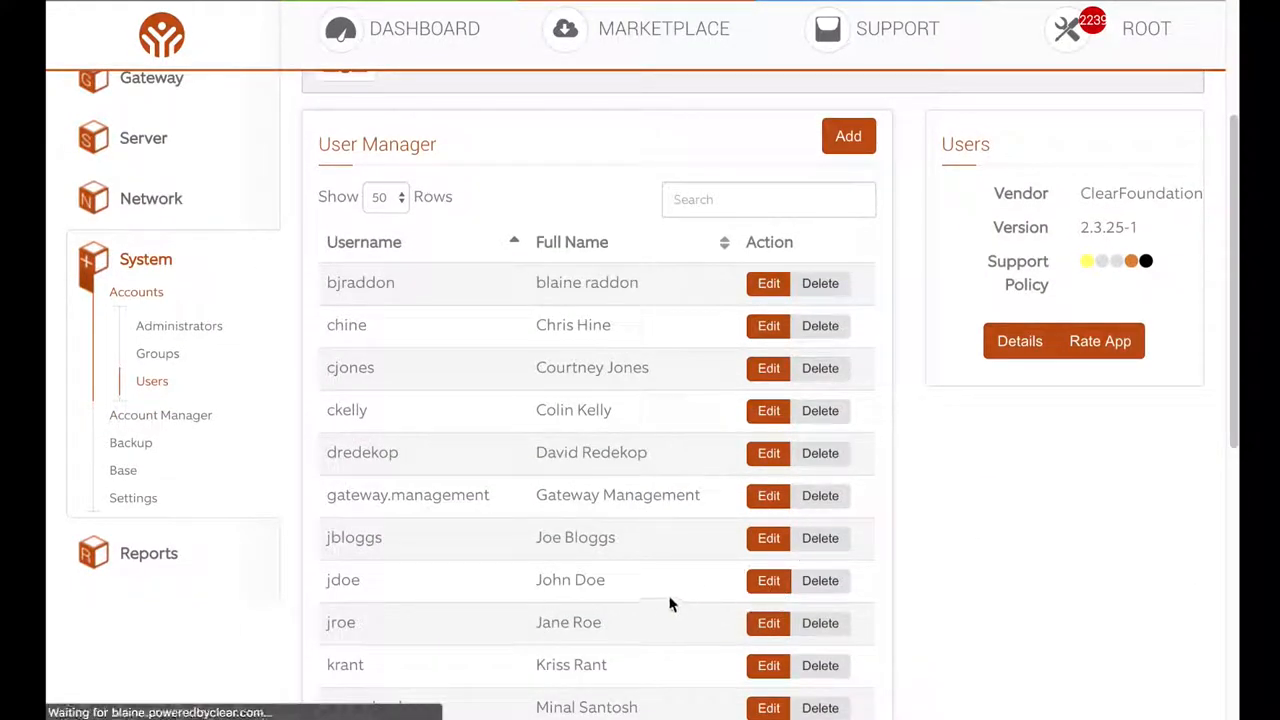
pyautogui.click(768, 580)
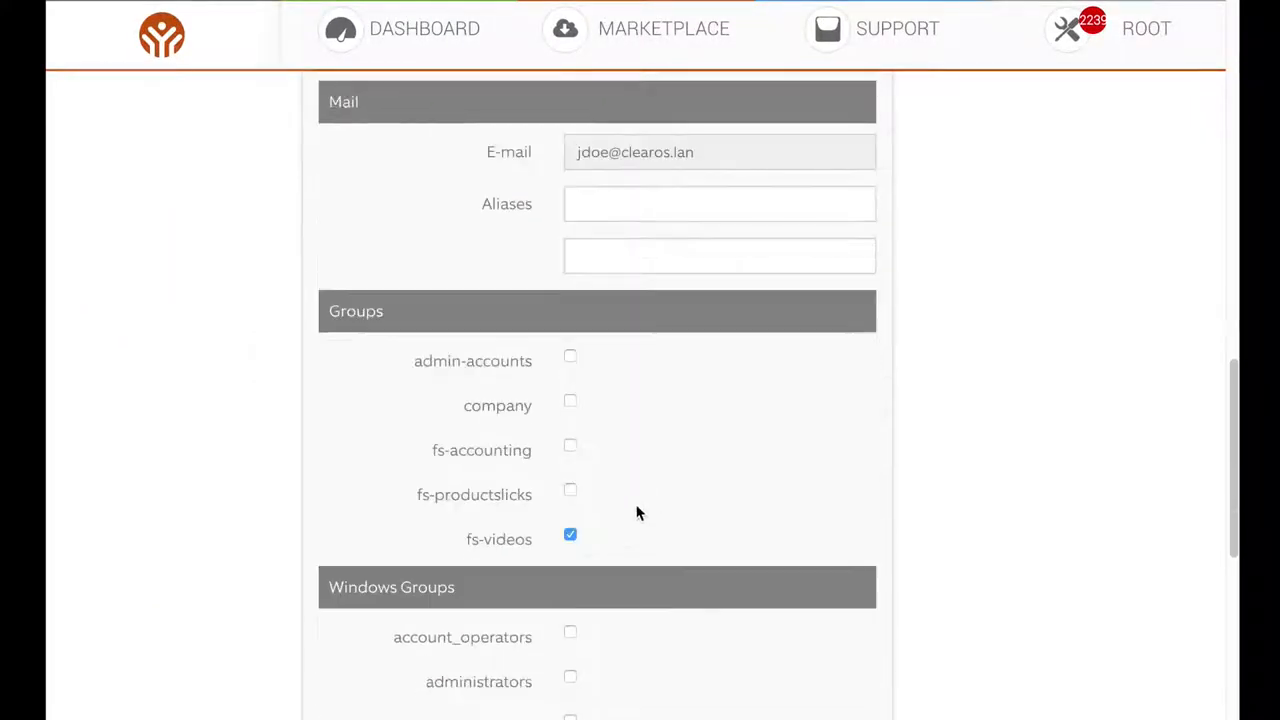
pyautogui.moveTo(584, 508)
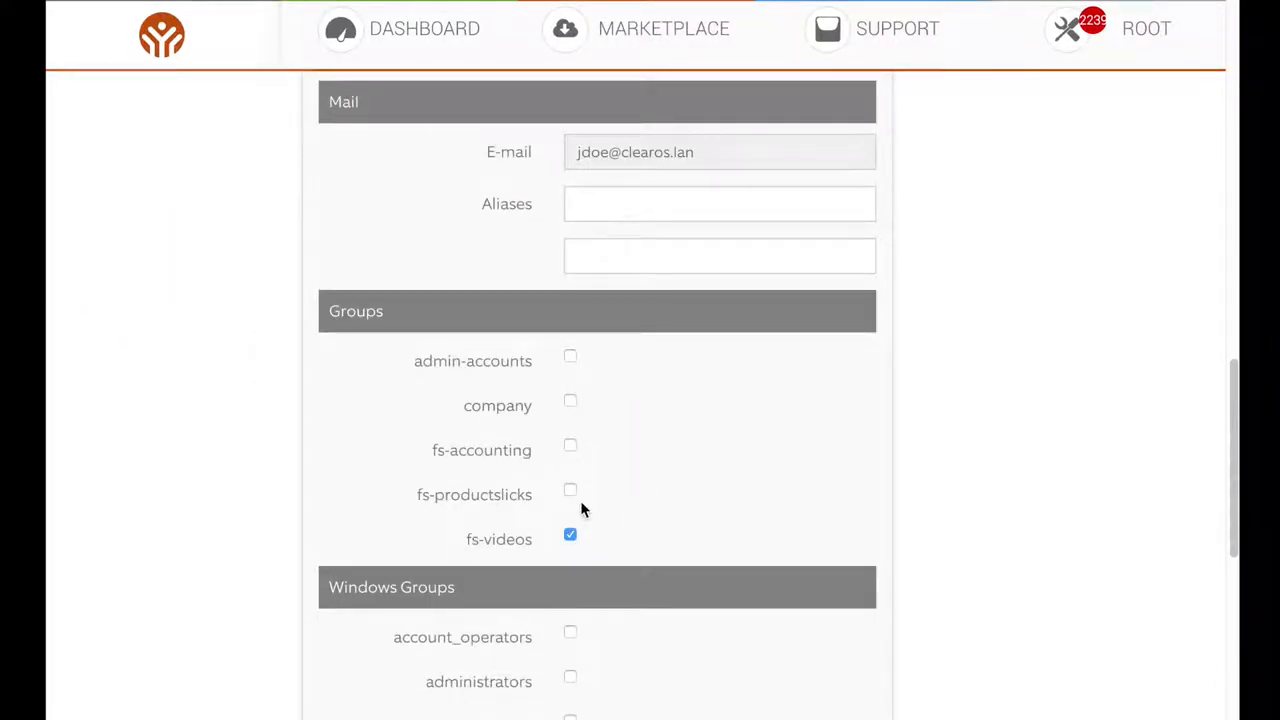
pyautogui.scroll(3)
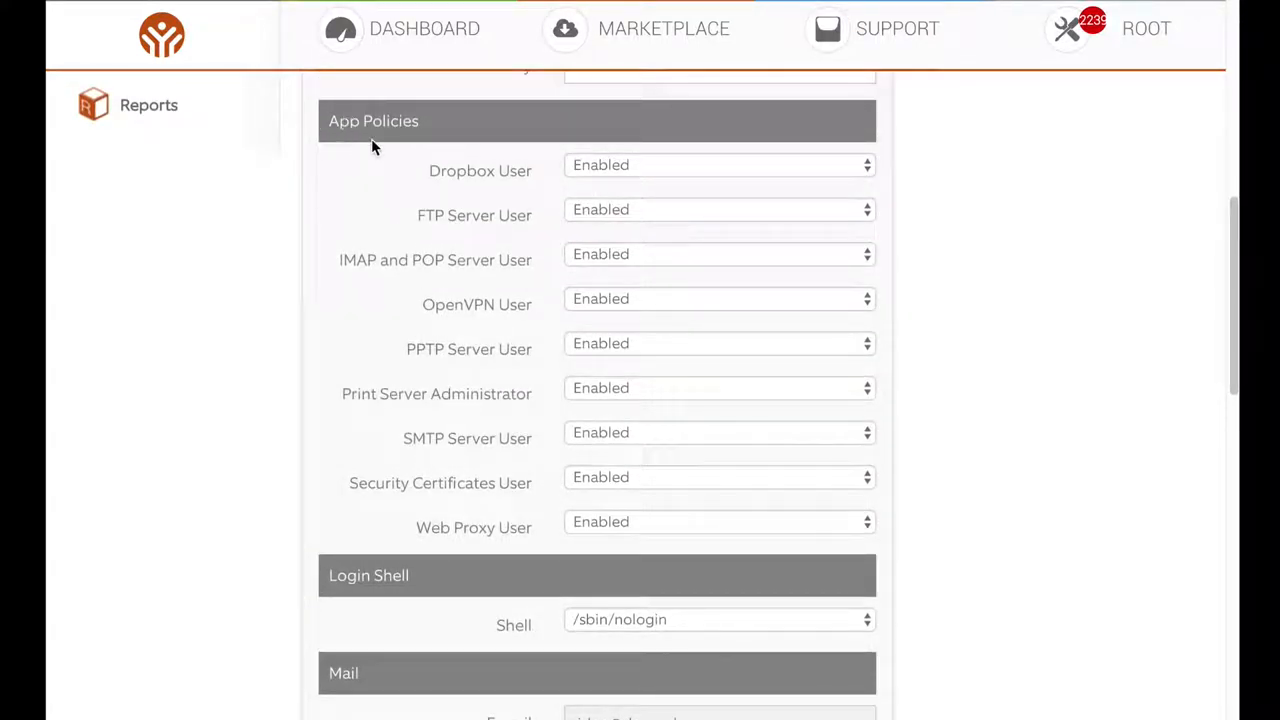
pyautogui.moveTo(376, 168)
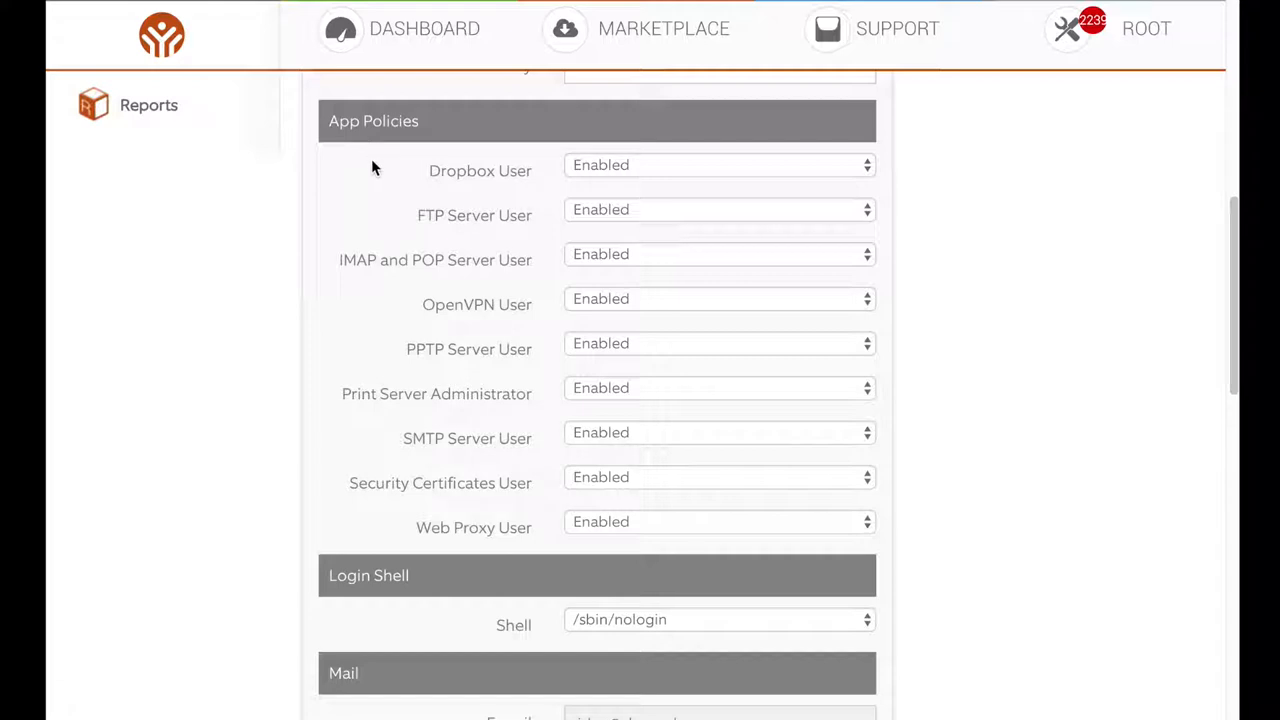
pyautogui.moveTo(452, 182)
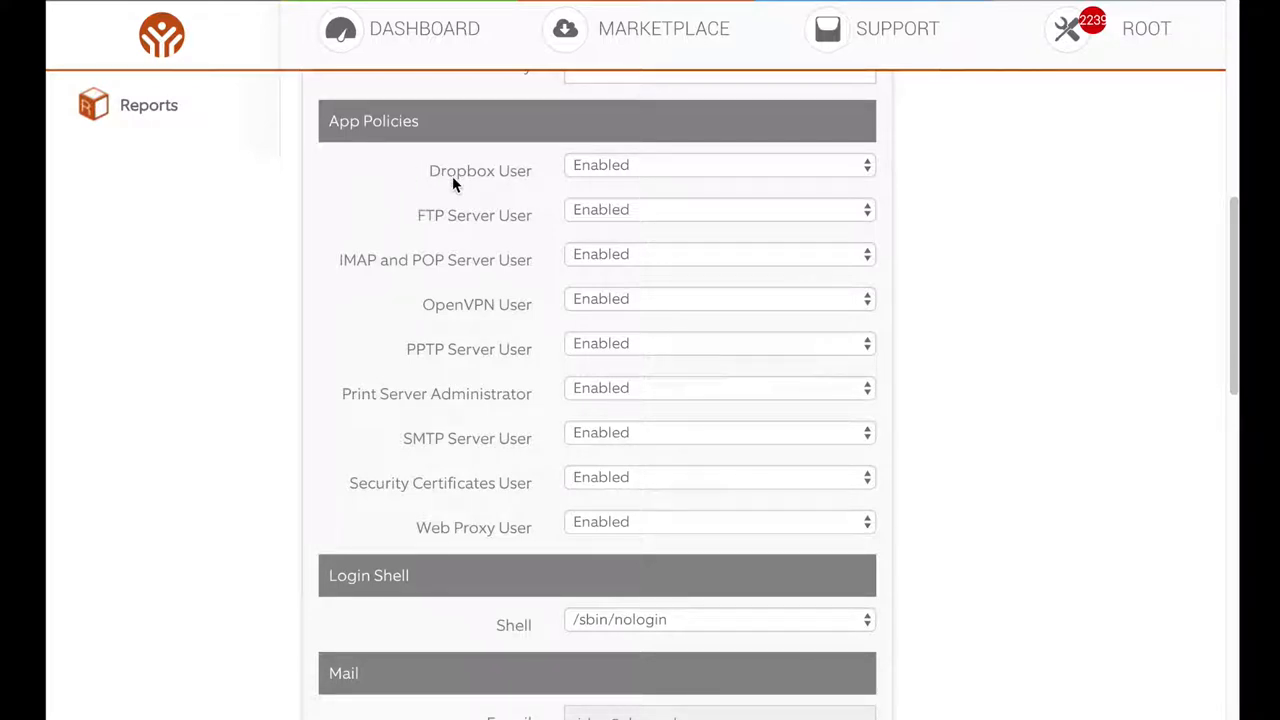
pyautogui.moveTo(474, 308)
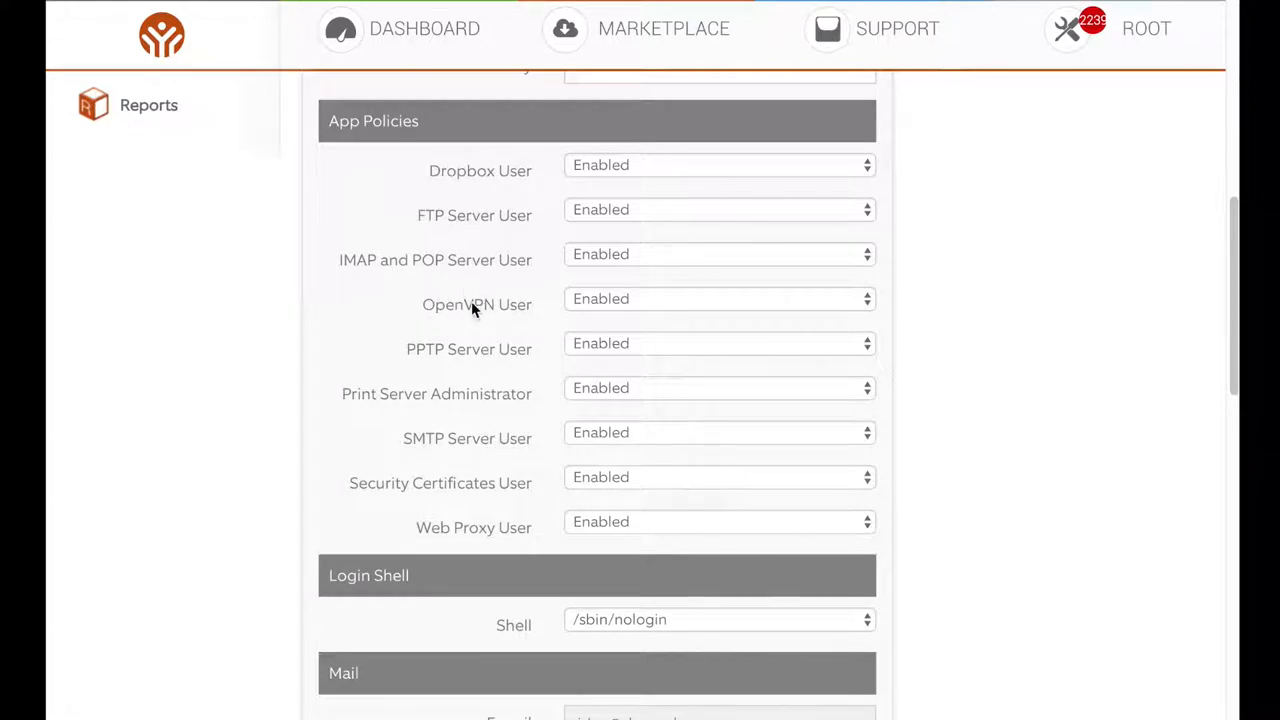
pyautogui.moveTo(492, 312)
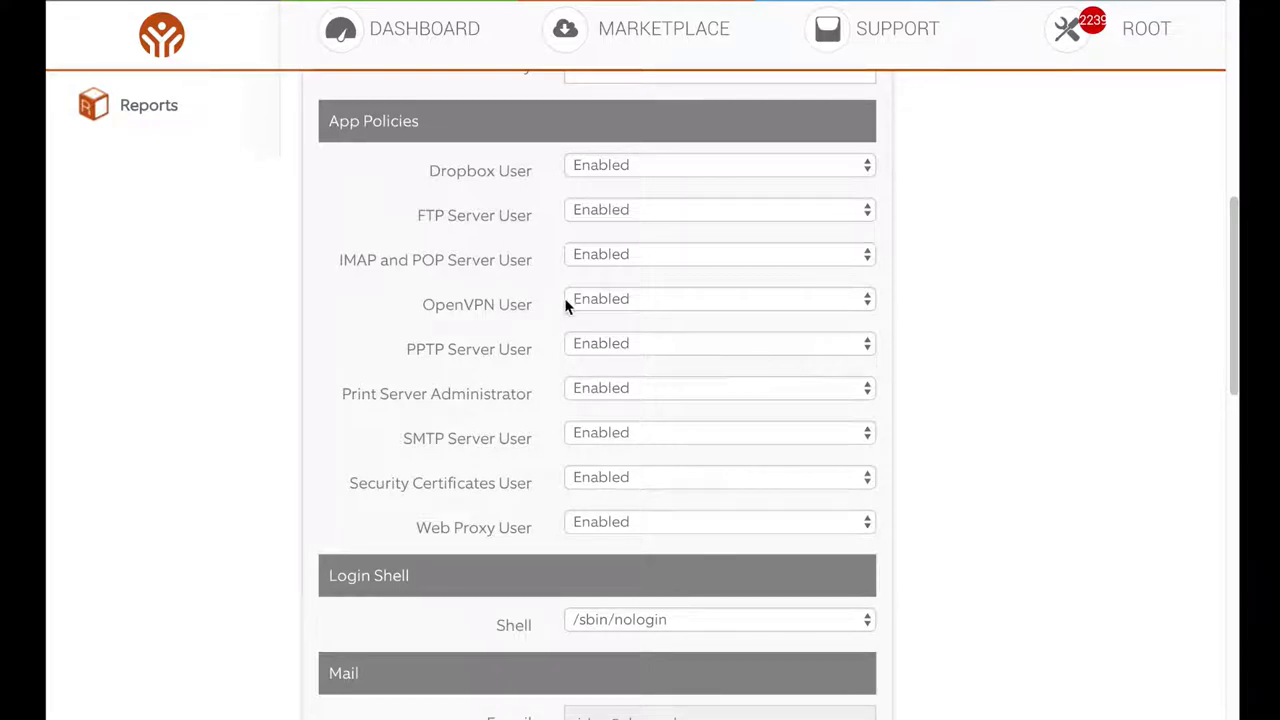
pyautogui.moveTo(582, 308)
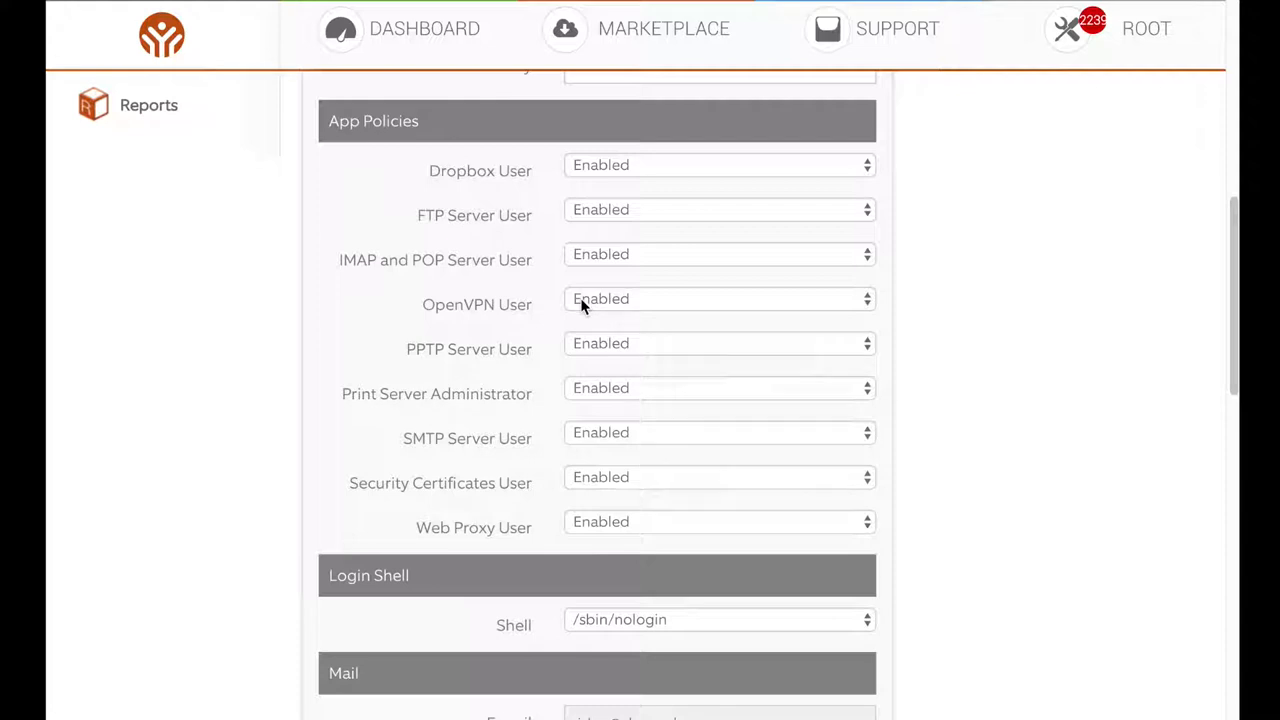
pyautogui.moveTo(510, 316)
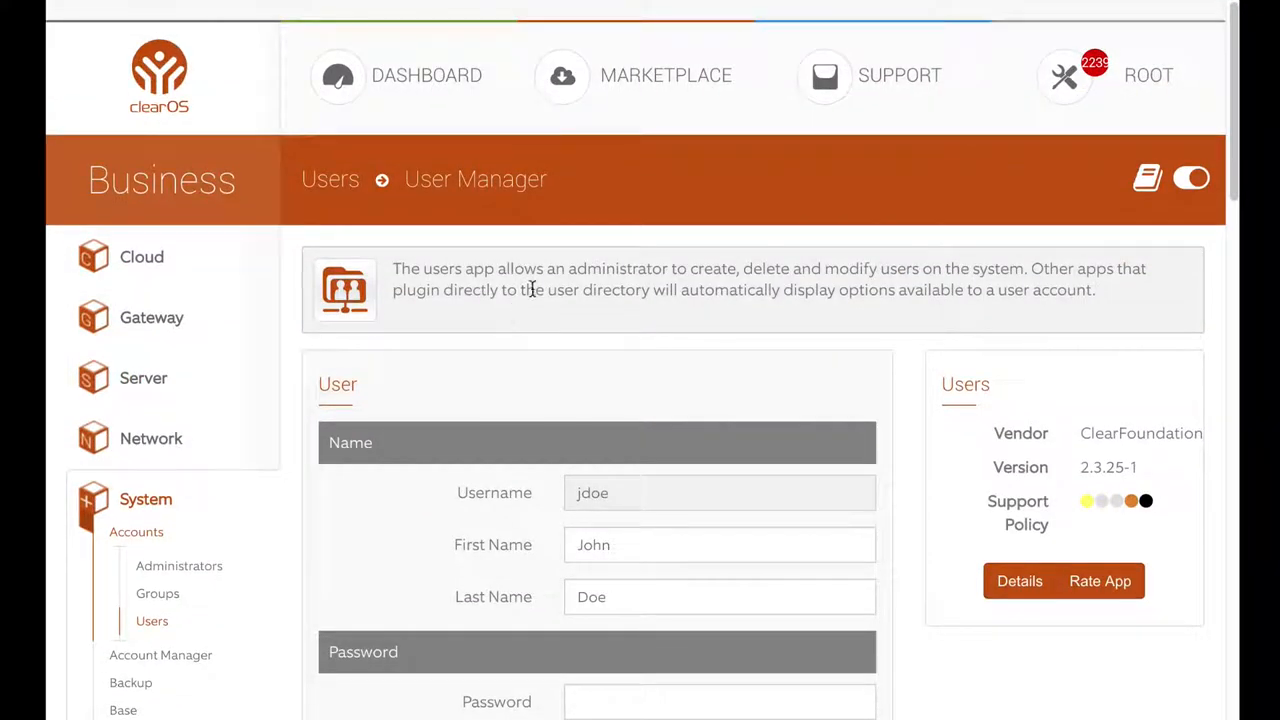
# Edit the AccountsAdmin app policy for the admin-accounts group and locate the Network - Settings section
pyautogui.click(180, 564)
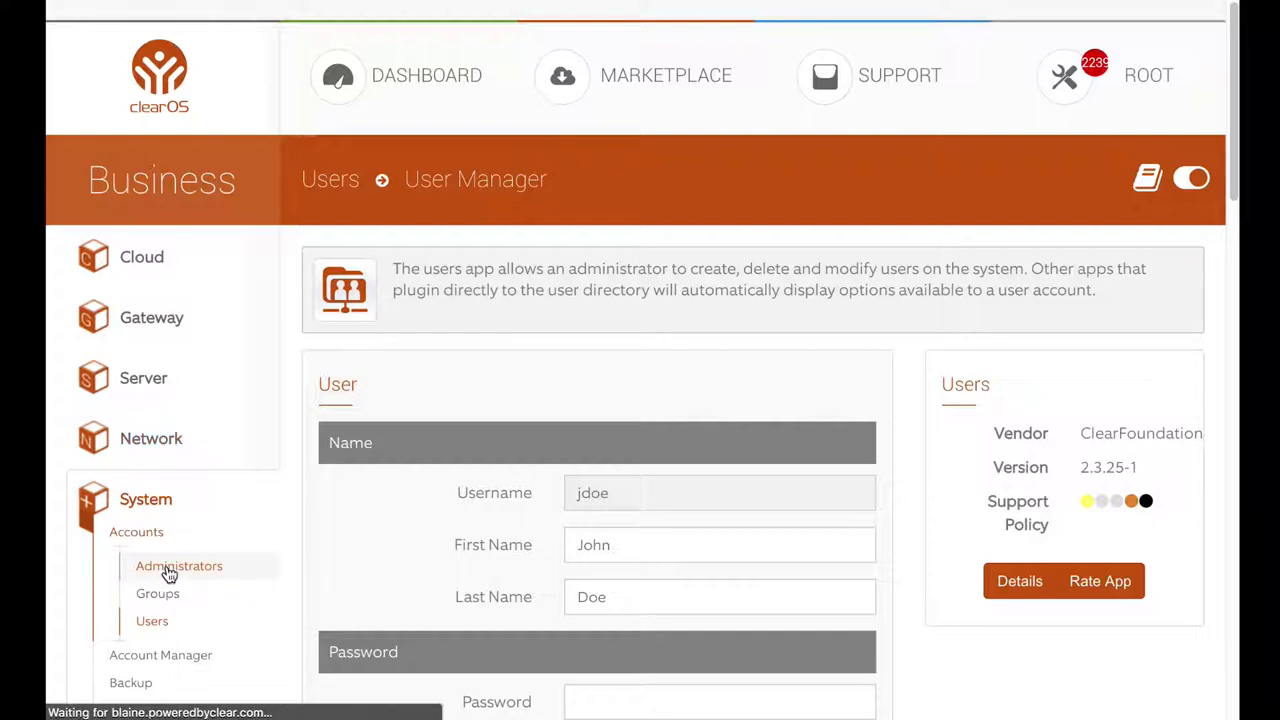
pyautogui.click(180, 564)
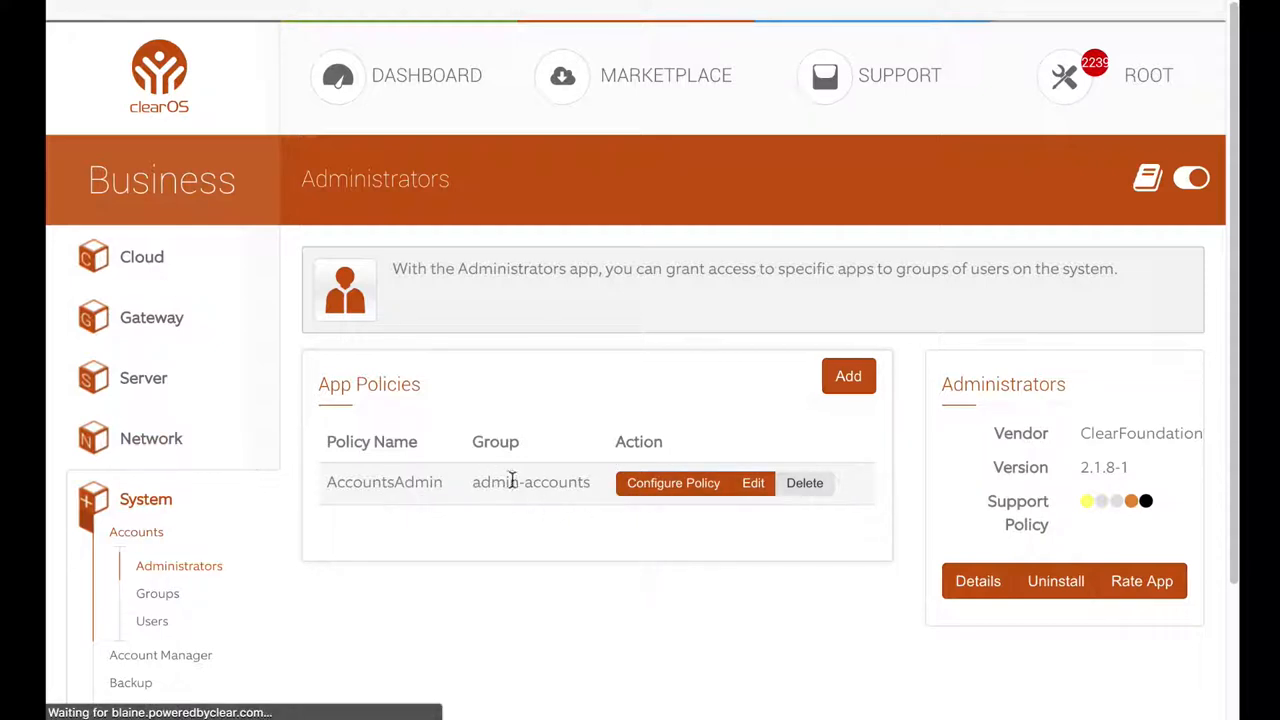
pyautogui.click(672, 482)
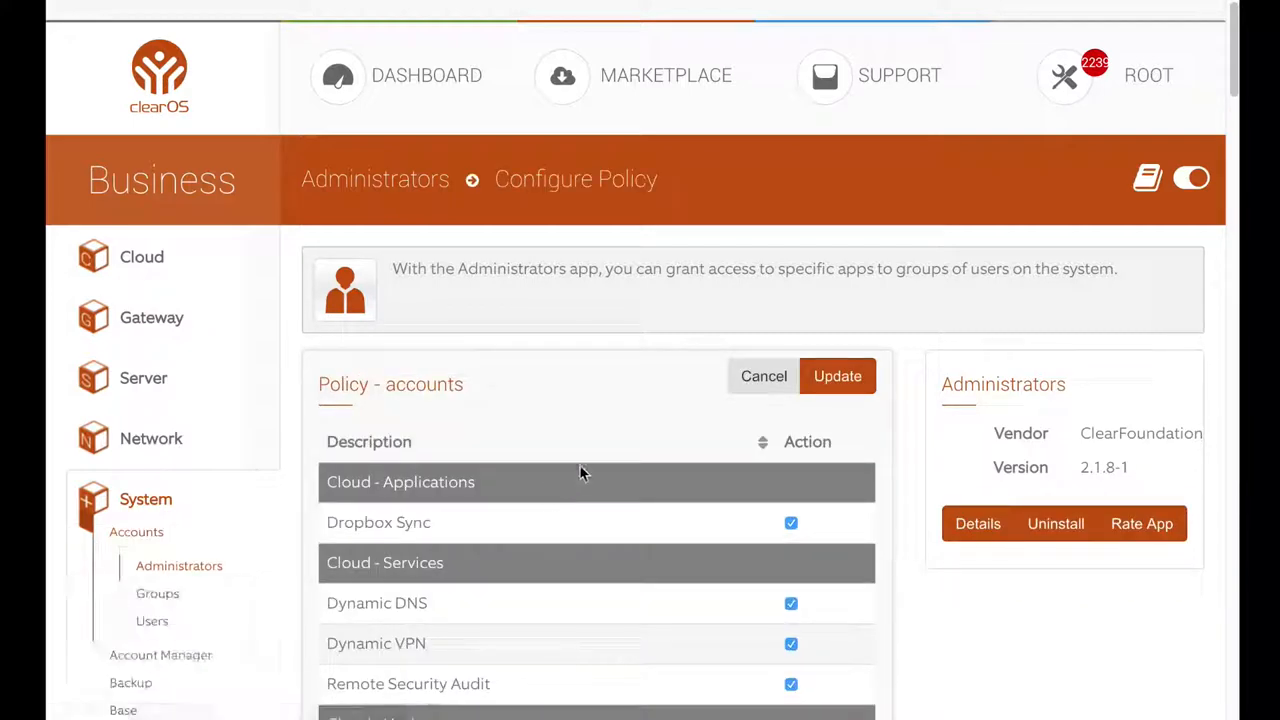
pyautogui.scroll(-3)
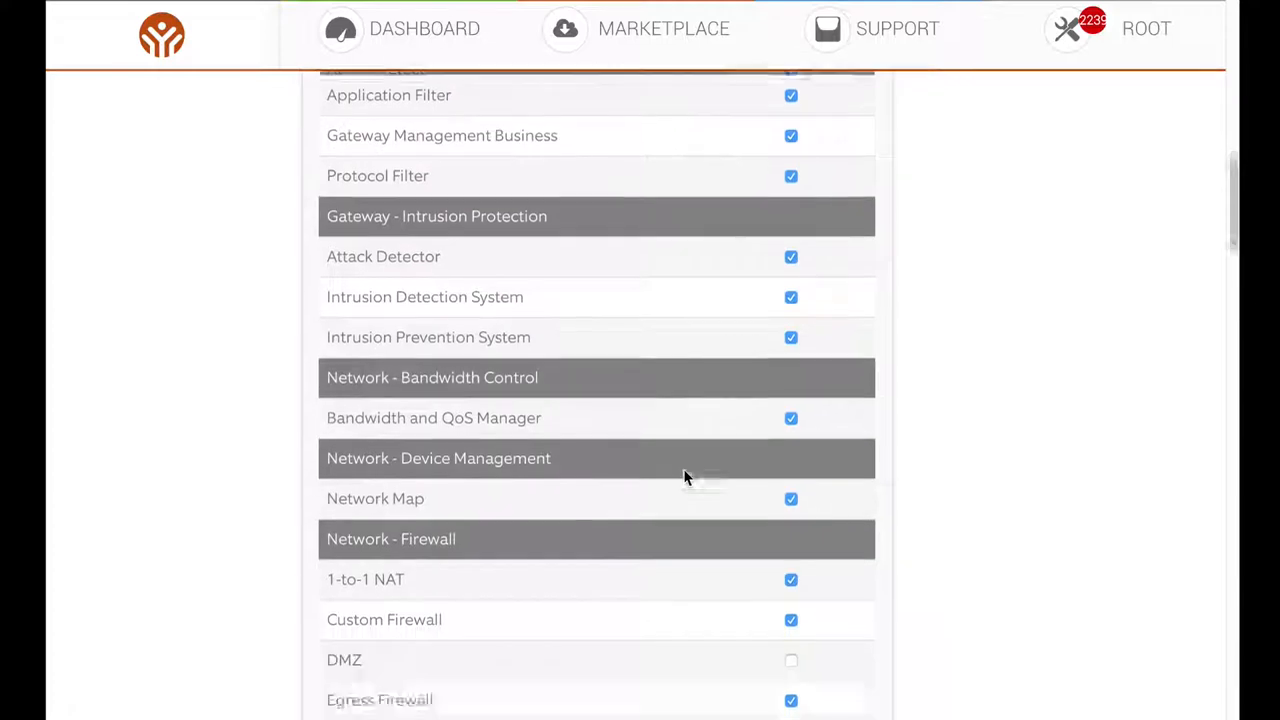
pyautogui.scroll(-3)
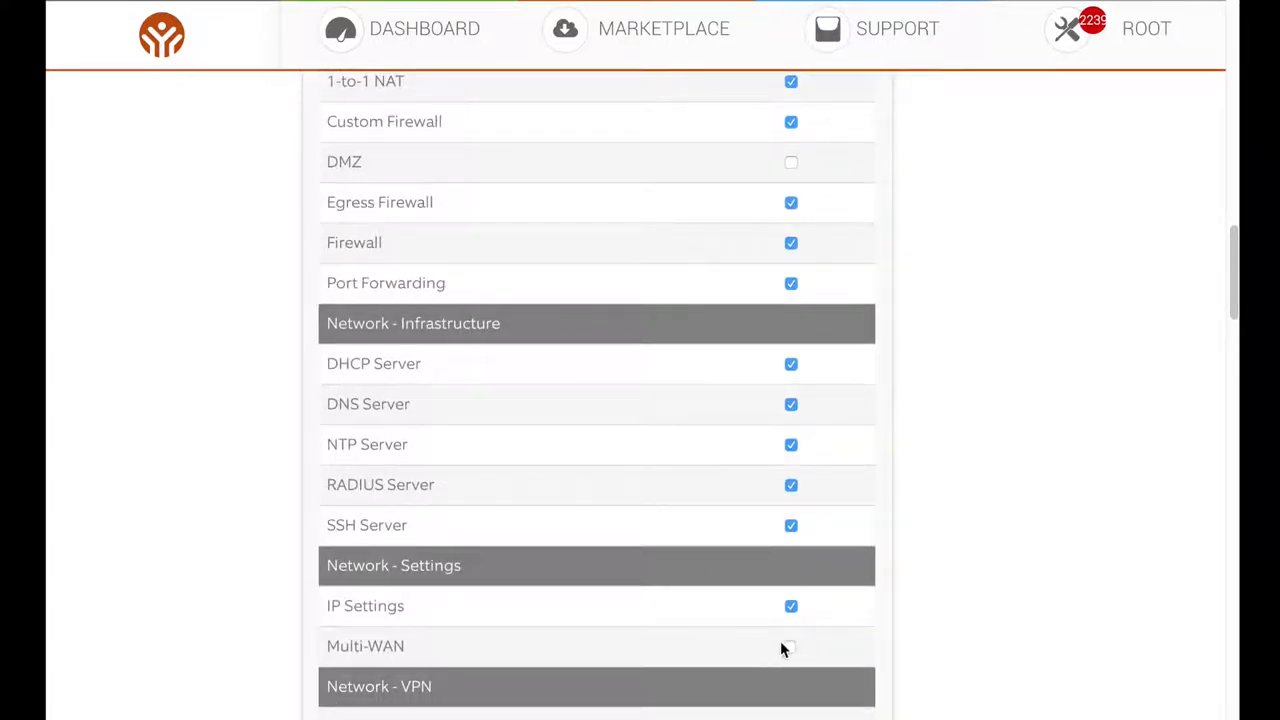
pyautogui.moveTo(792, 650)
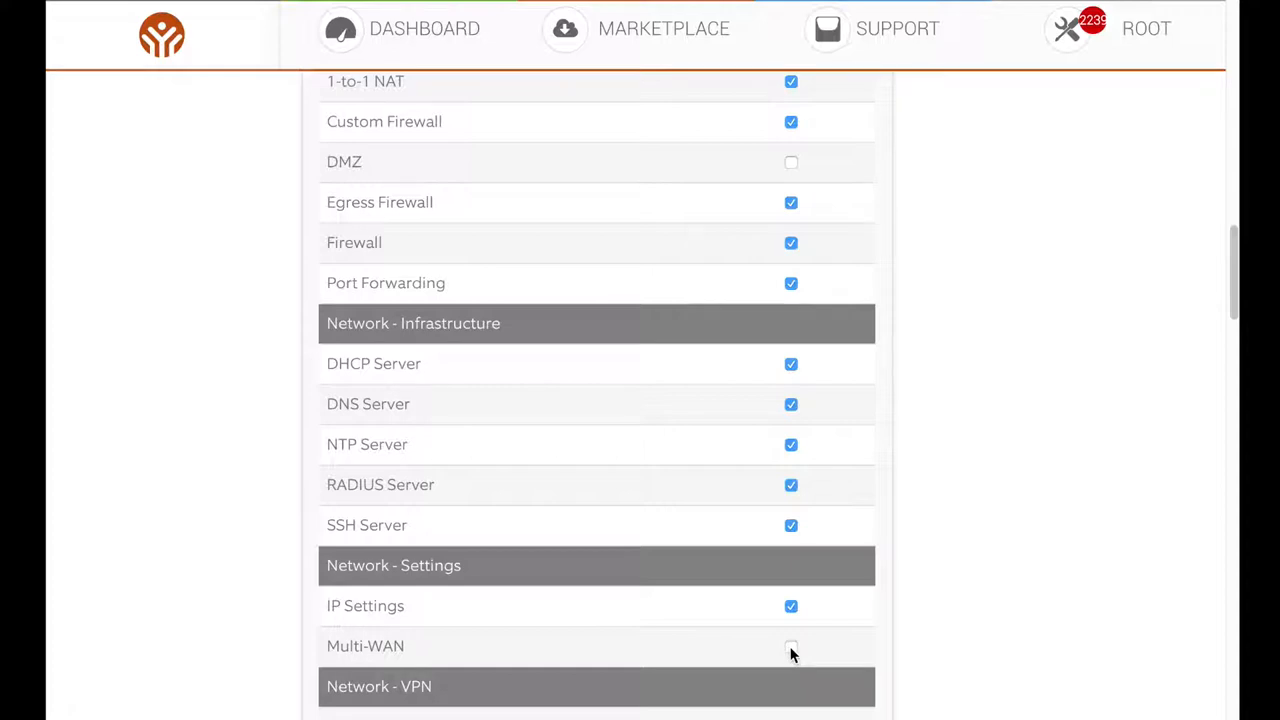
# Grant the policy access to Multi-WAN and submit the update
pyautogui.click(792, 644)
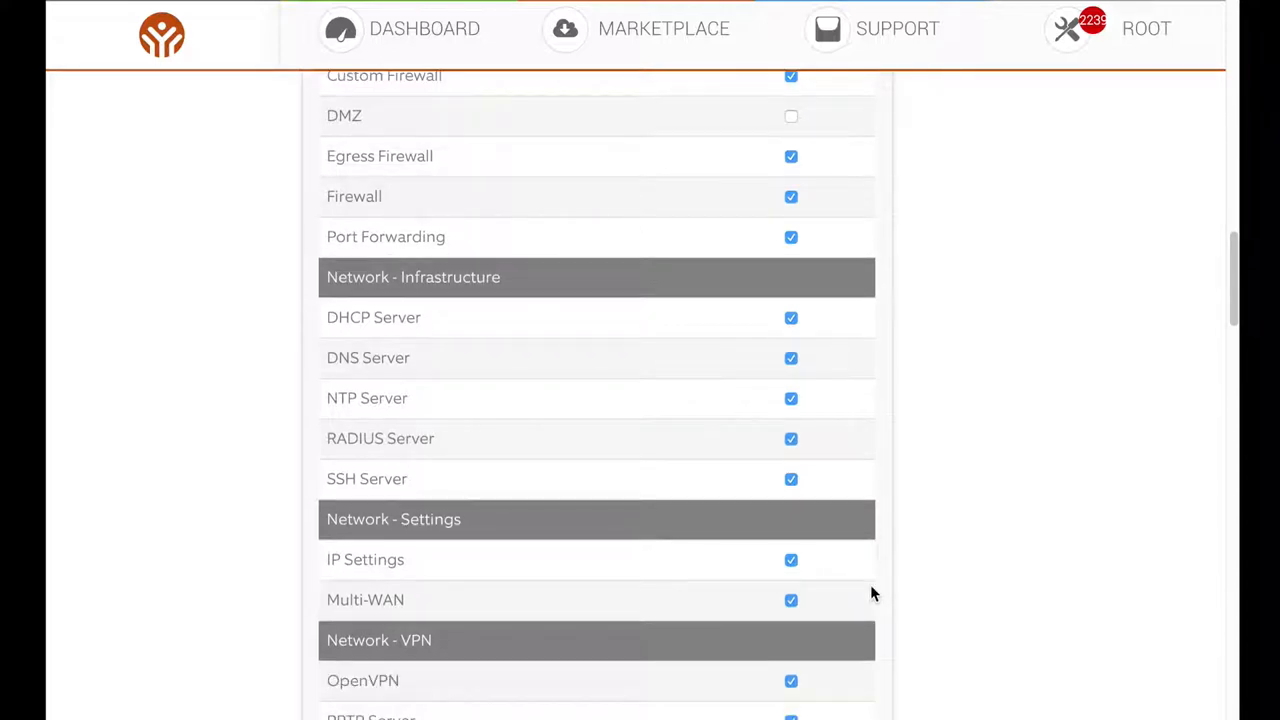
pyautogui.scroll(-3)
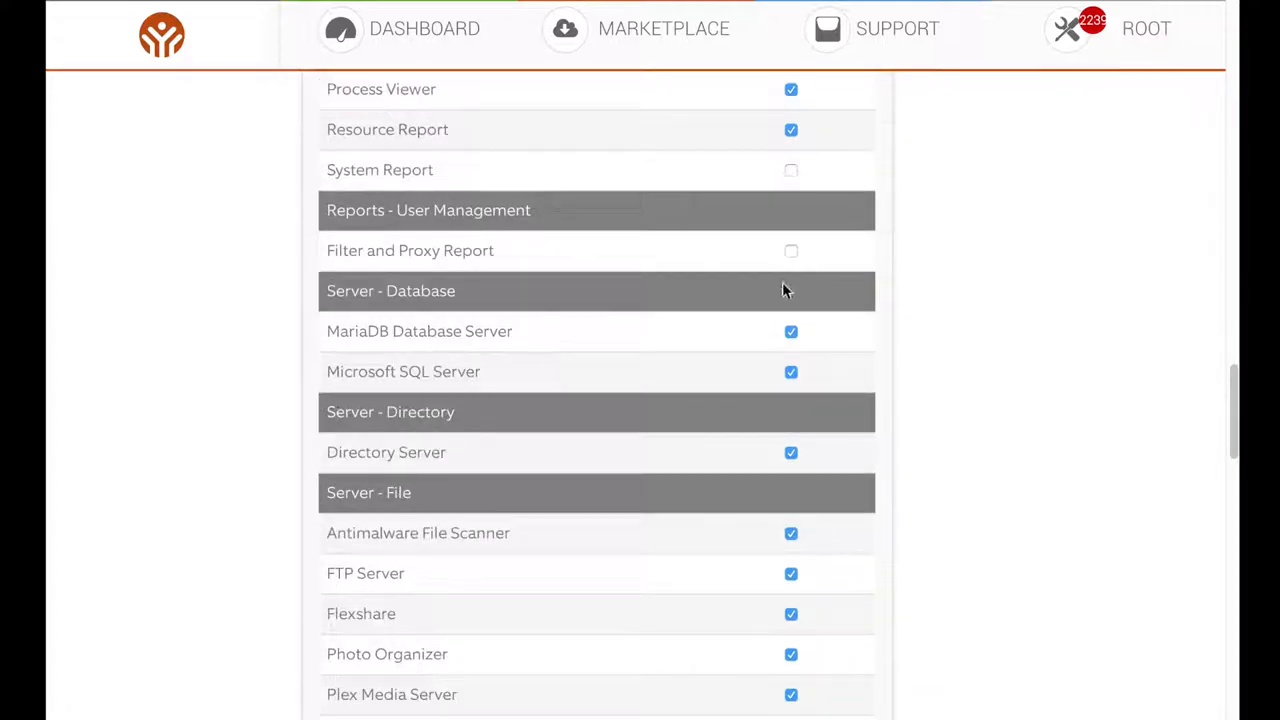
pyautogui.scroll(-3)
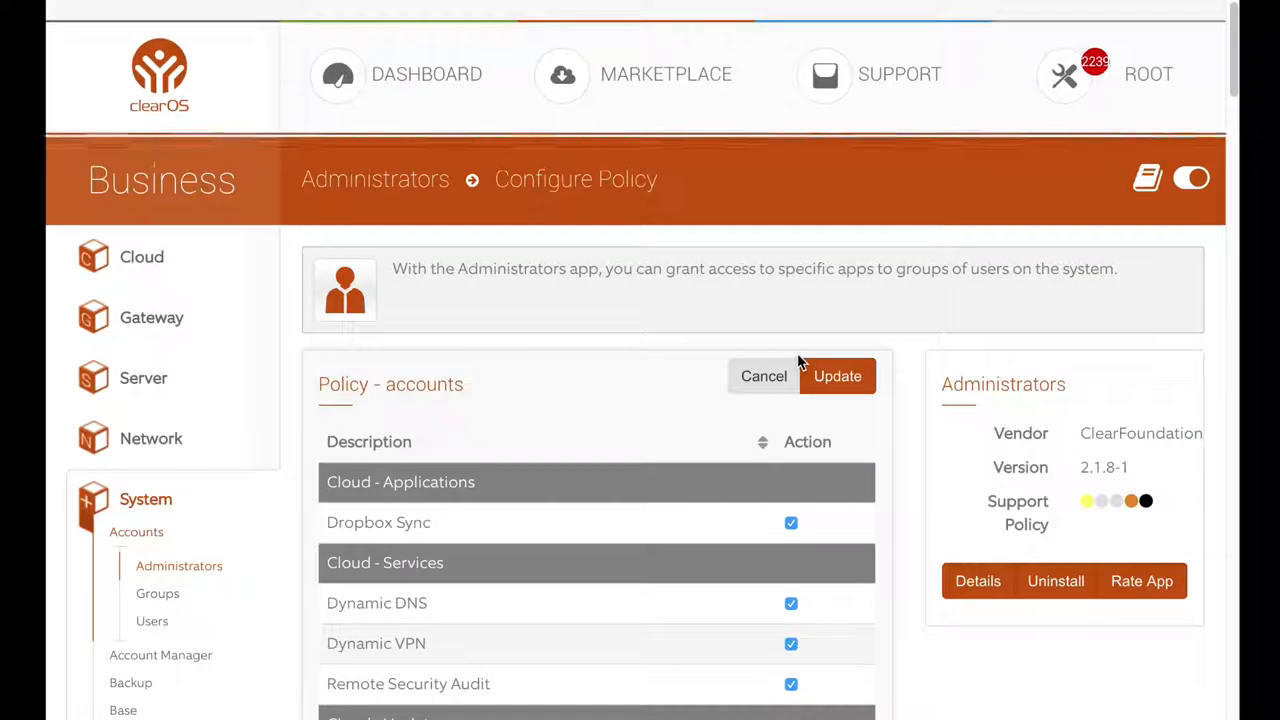
pyautogui.click(836, 376)
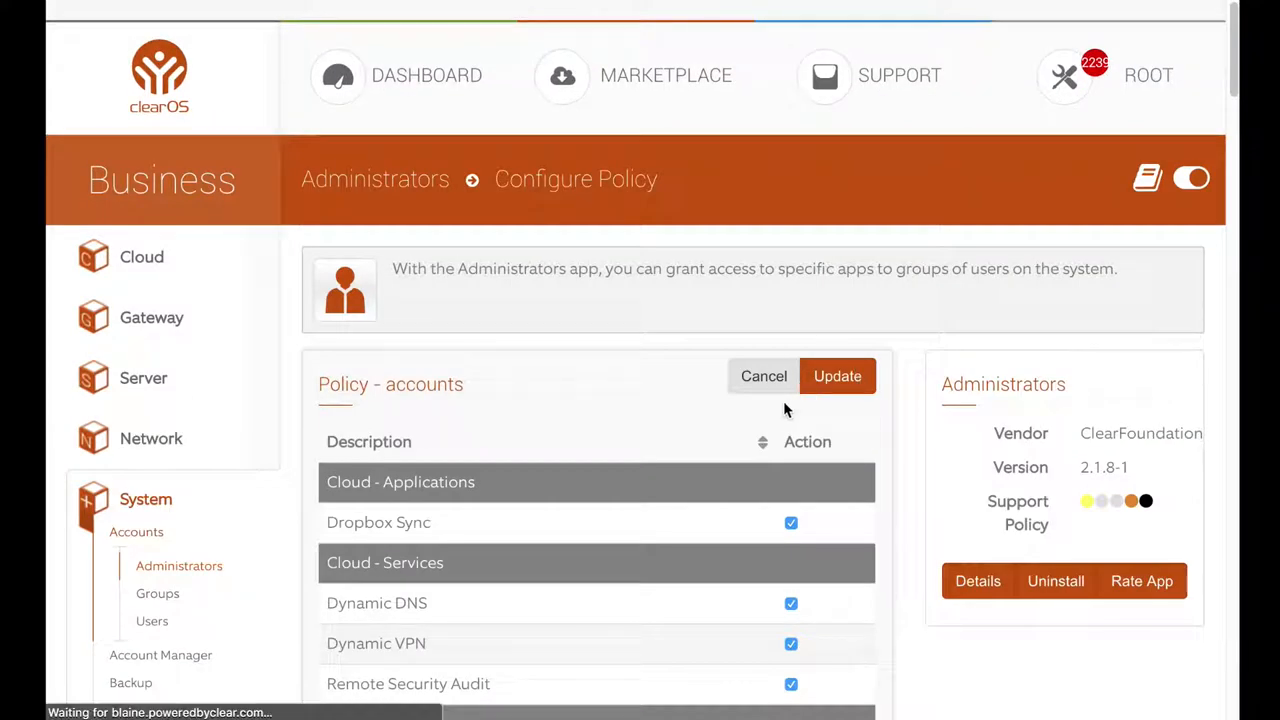
# Confirm saving the AccountsAdmin policy with Multi-WAN enabled
pyautogui.click(764, 376)
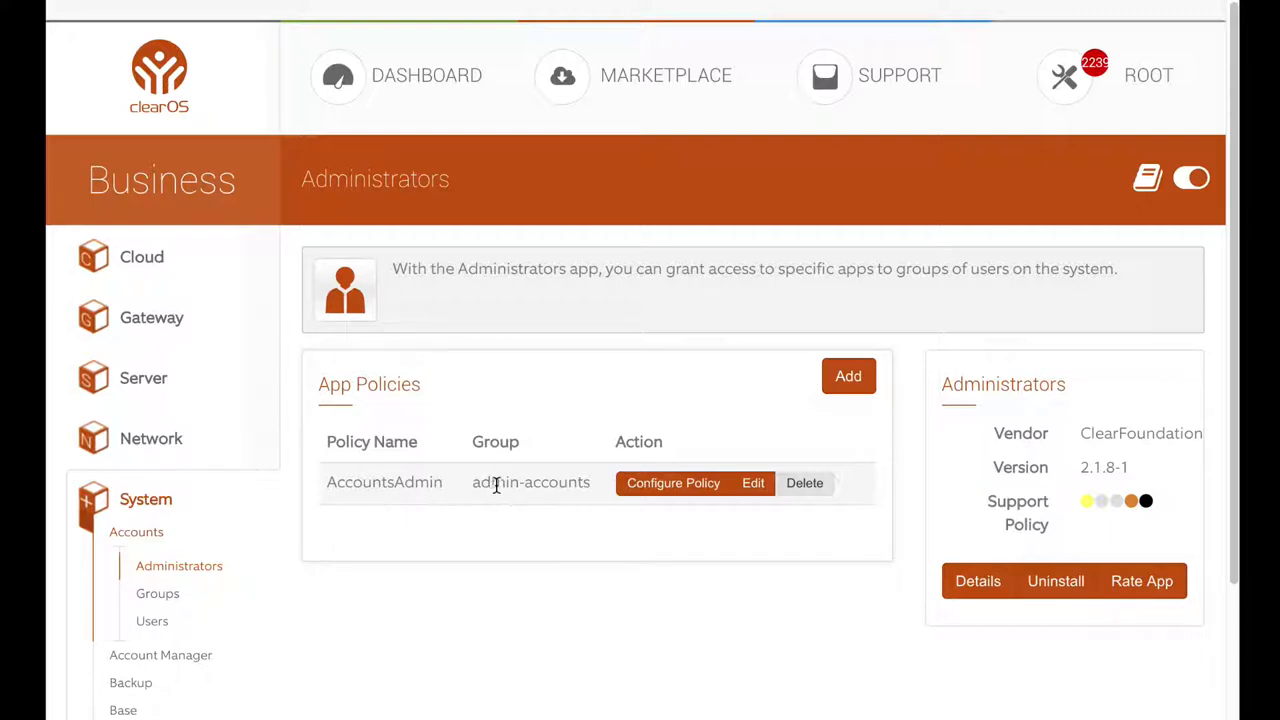
pyautogui.moveTo(500, 482)
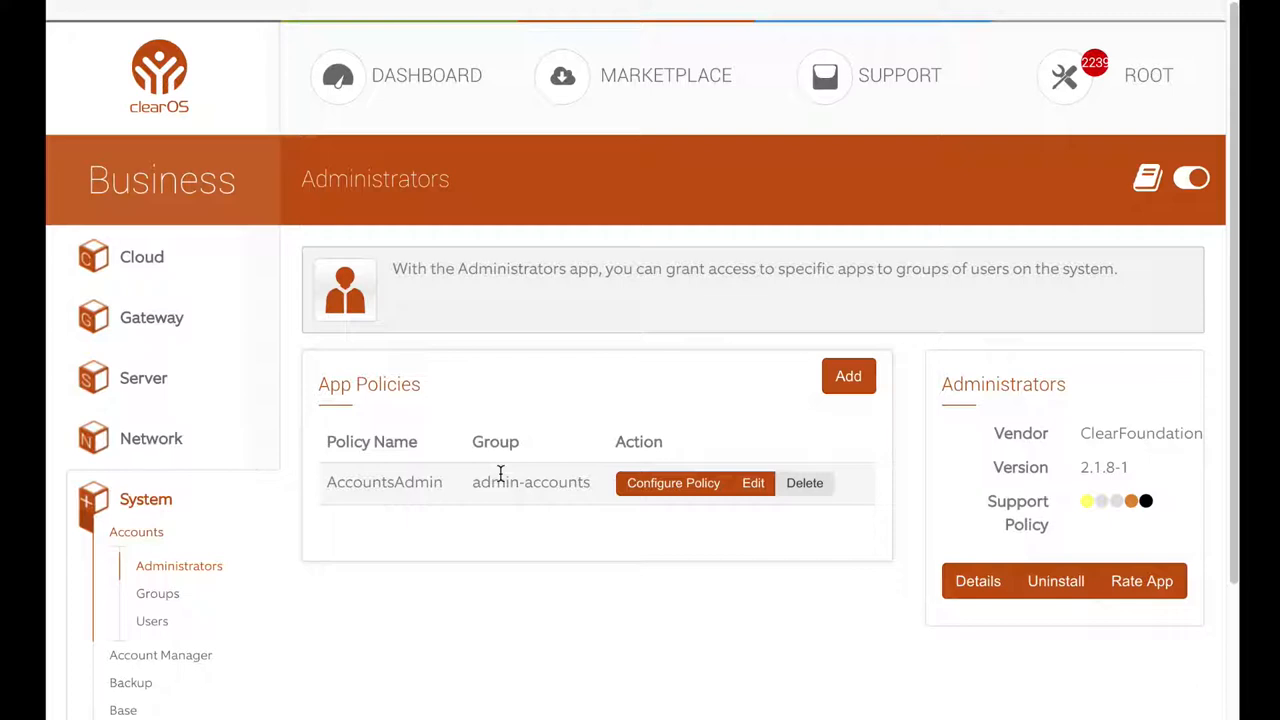
pyautogui.moveTo(488, 520)
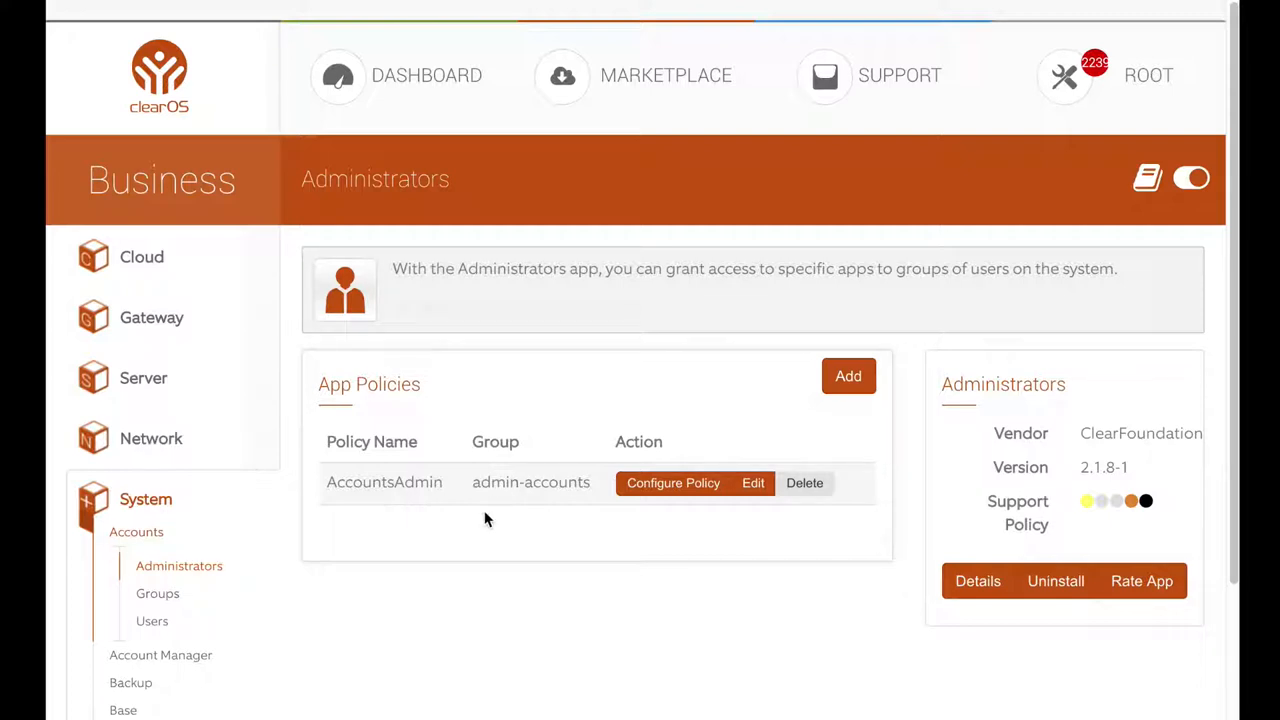
pyautogui.moveTo(494, 508)
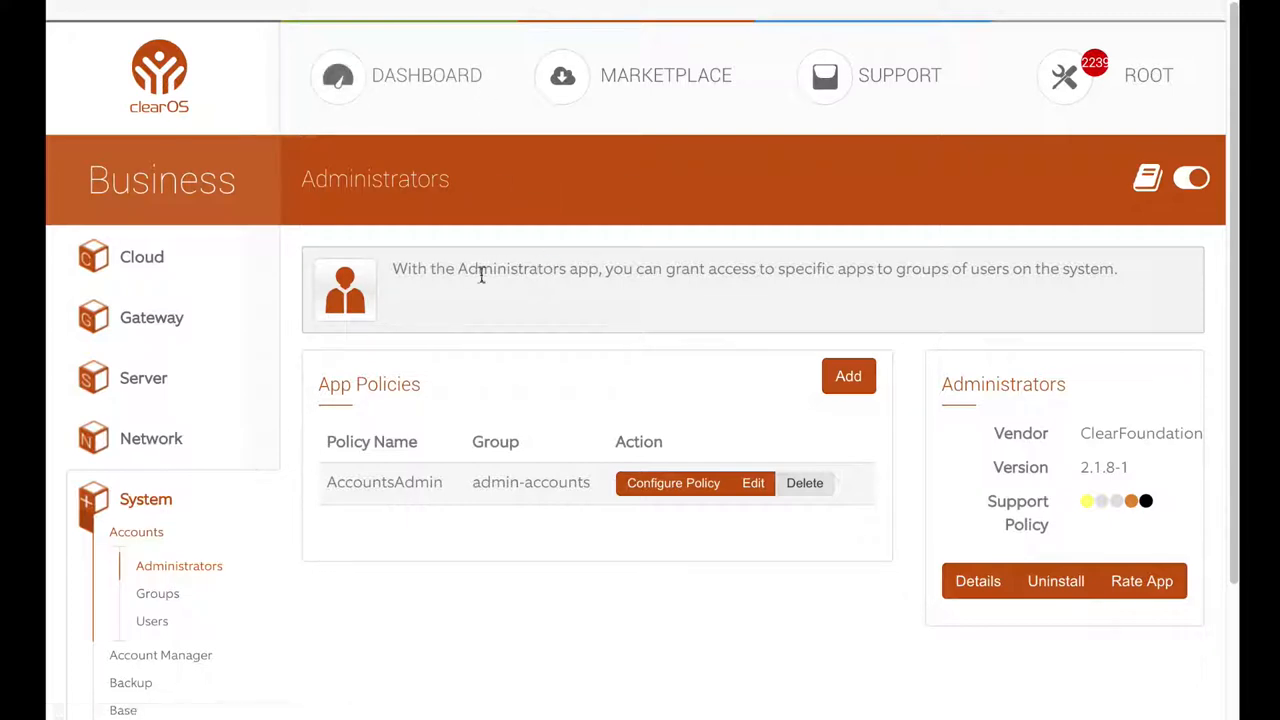
pyautogui.moveTo(460, 374)
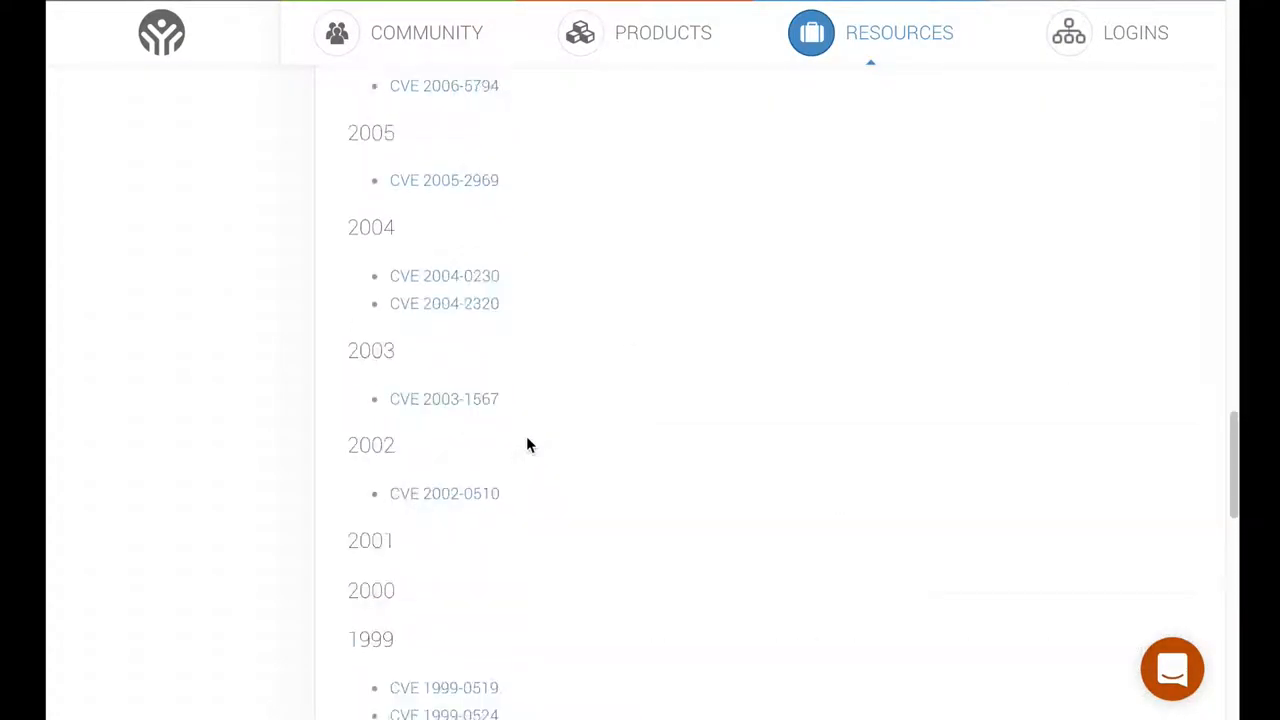
# Scroll the CVE responses list back up from the 2007 entries to the 2010 entries
pyautogui.scroll(3)
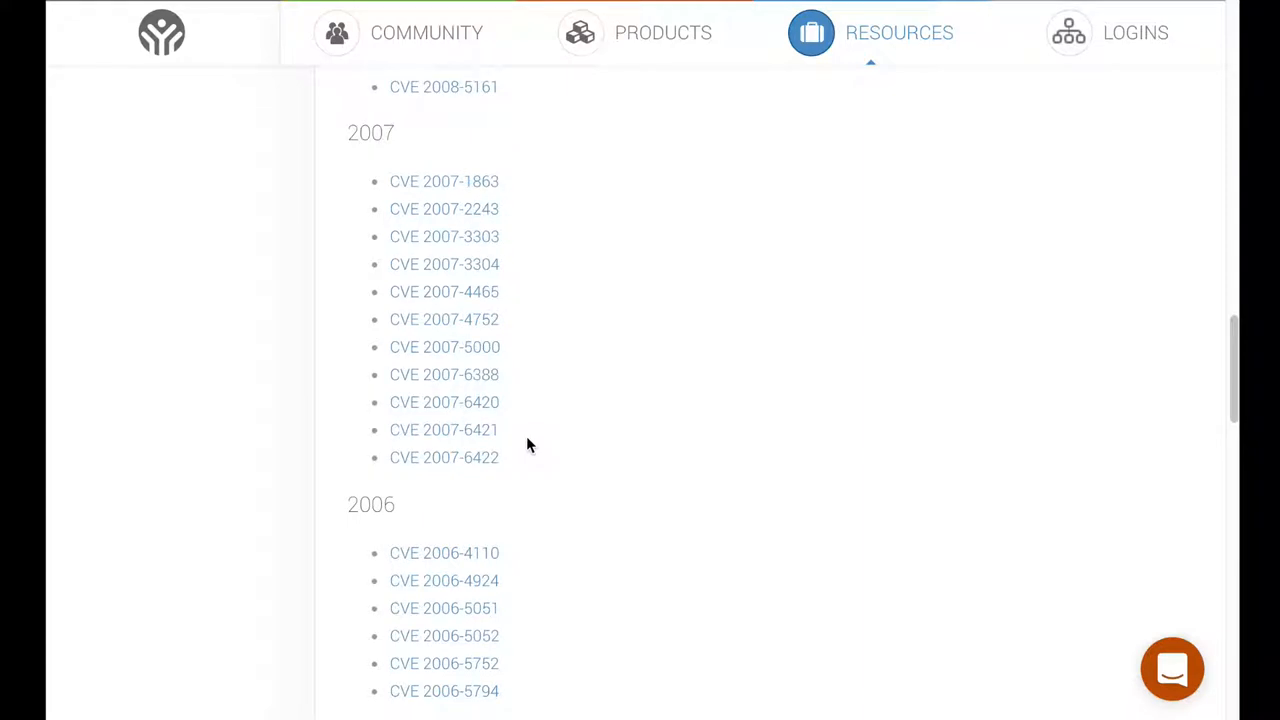
pyautogui.scroll(3)
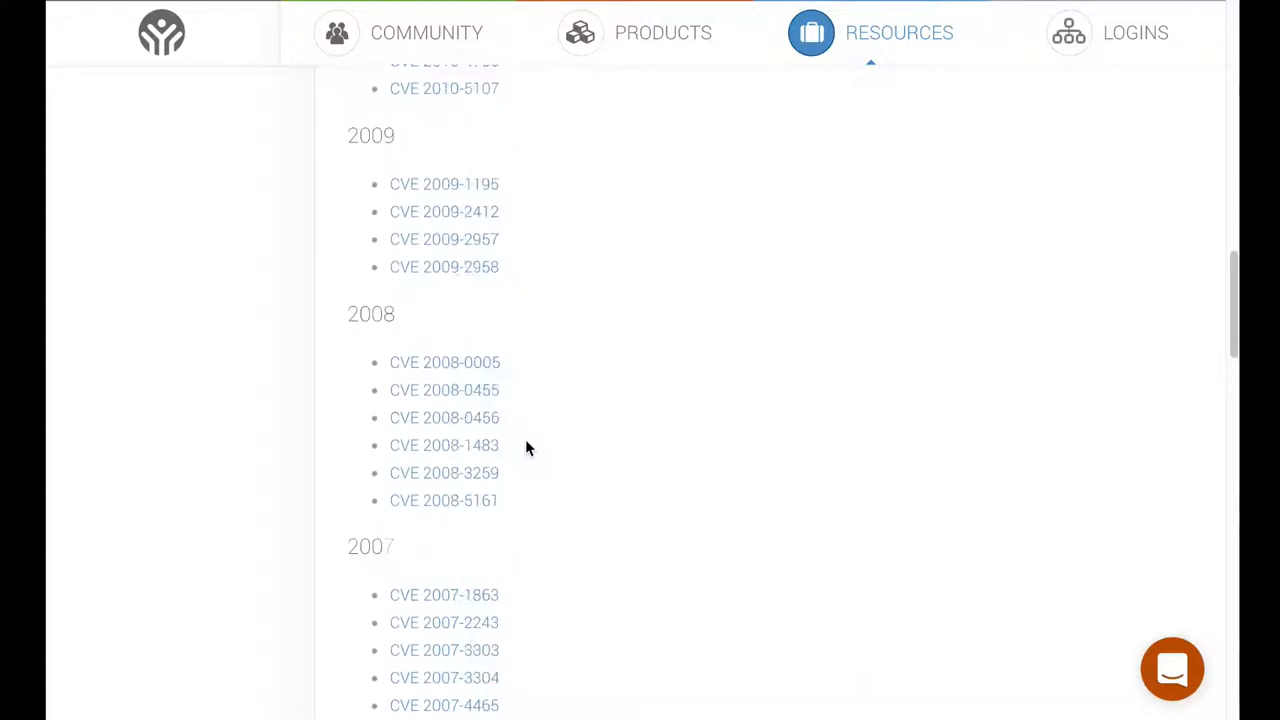
pyautogui.scroll(3)
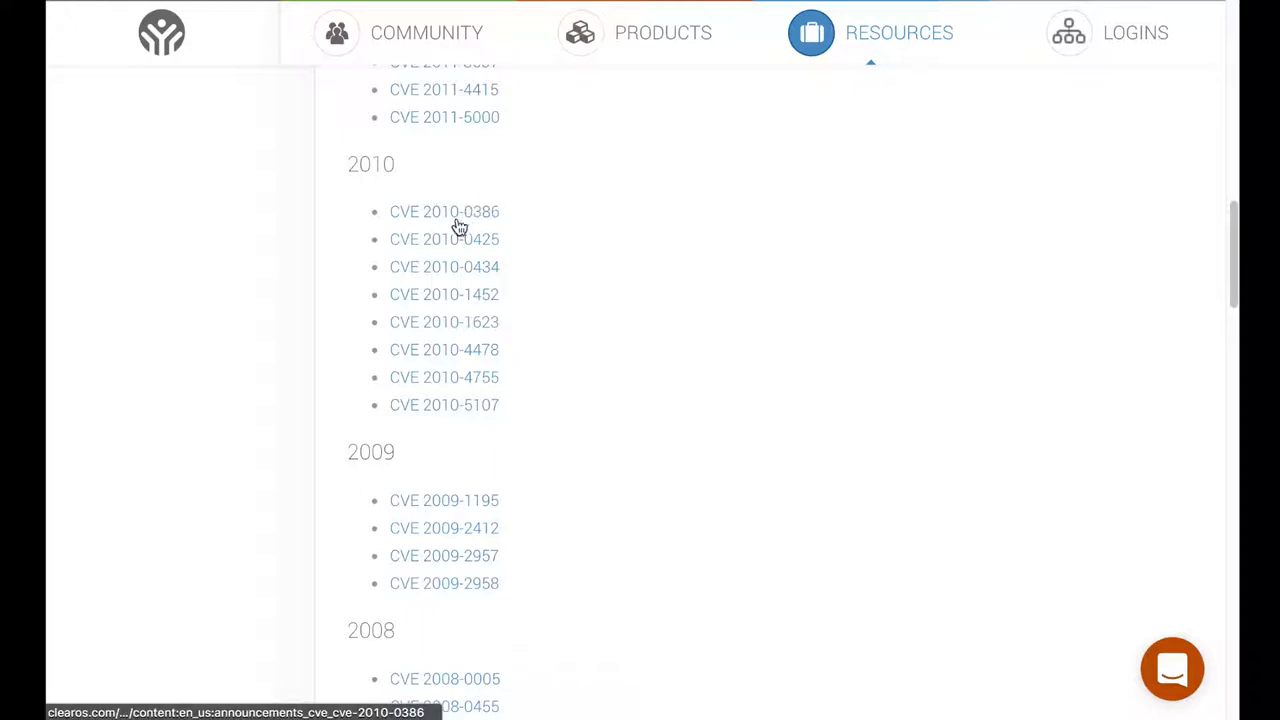
pyautogui.moveTo(496, 348)
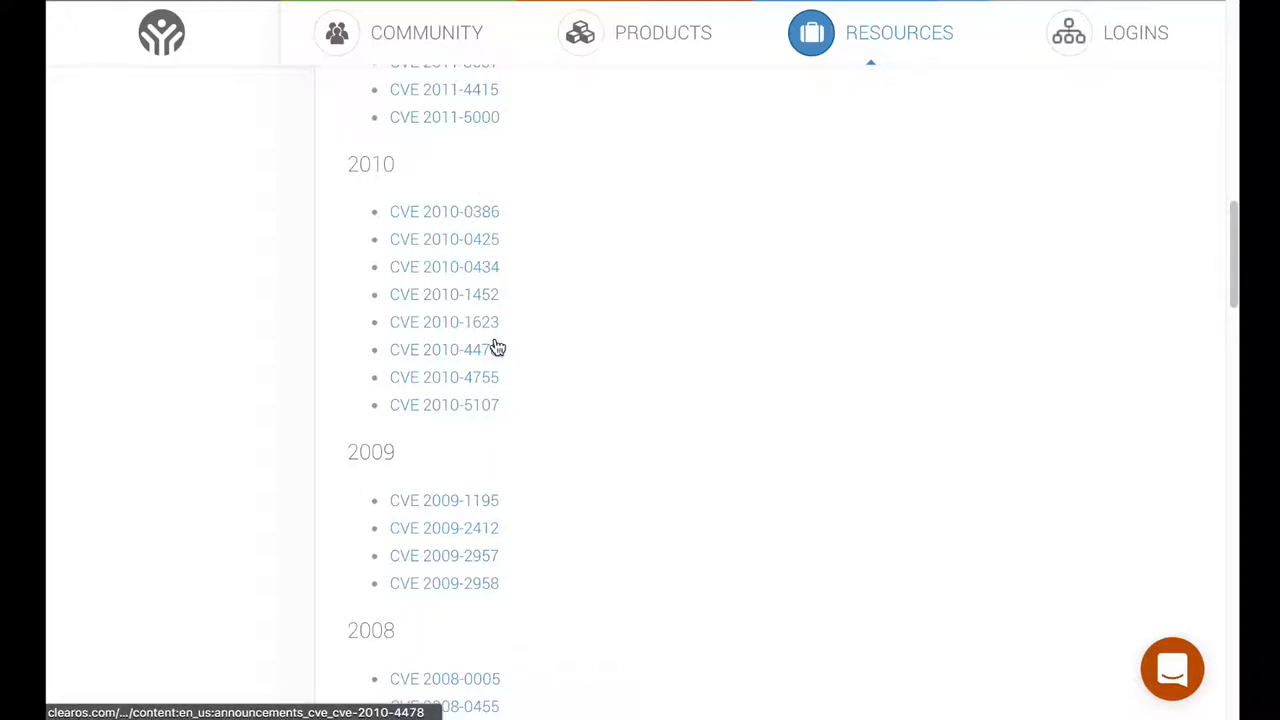
pyautogui.moveTo(546, 352)
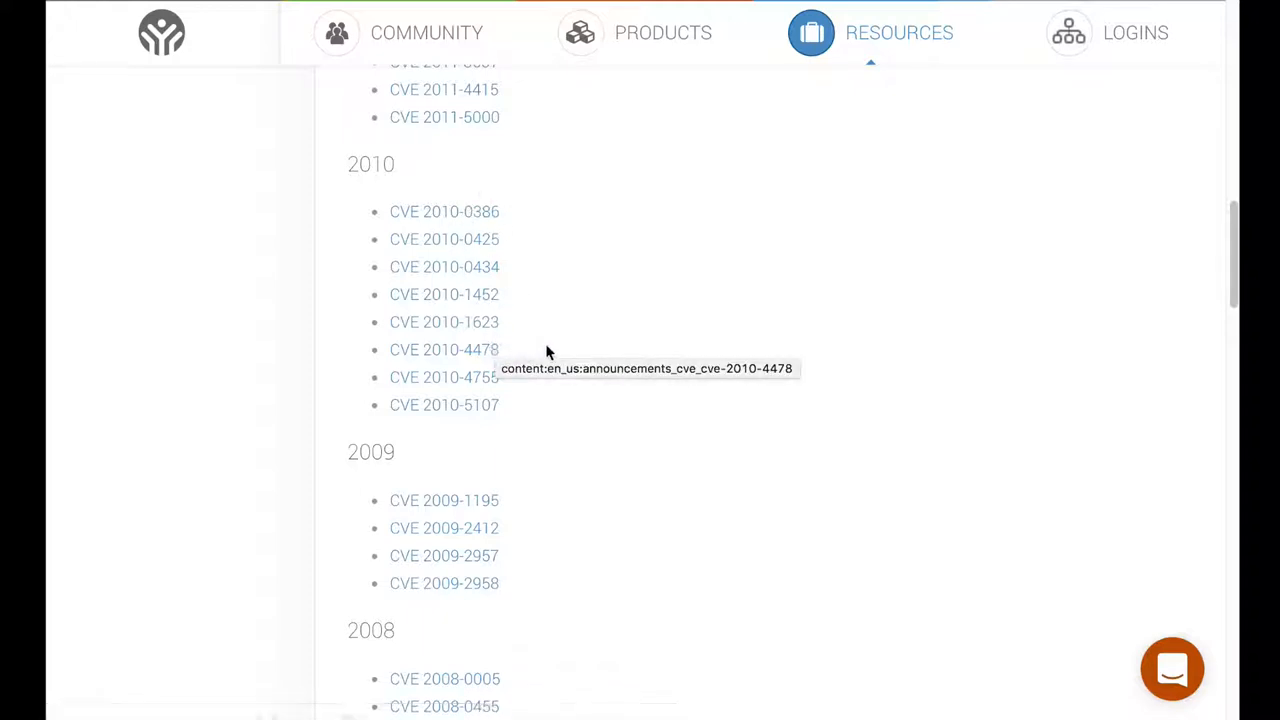
pyautogui.moveTo(584, 332)
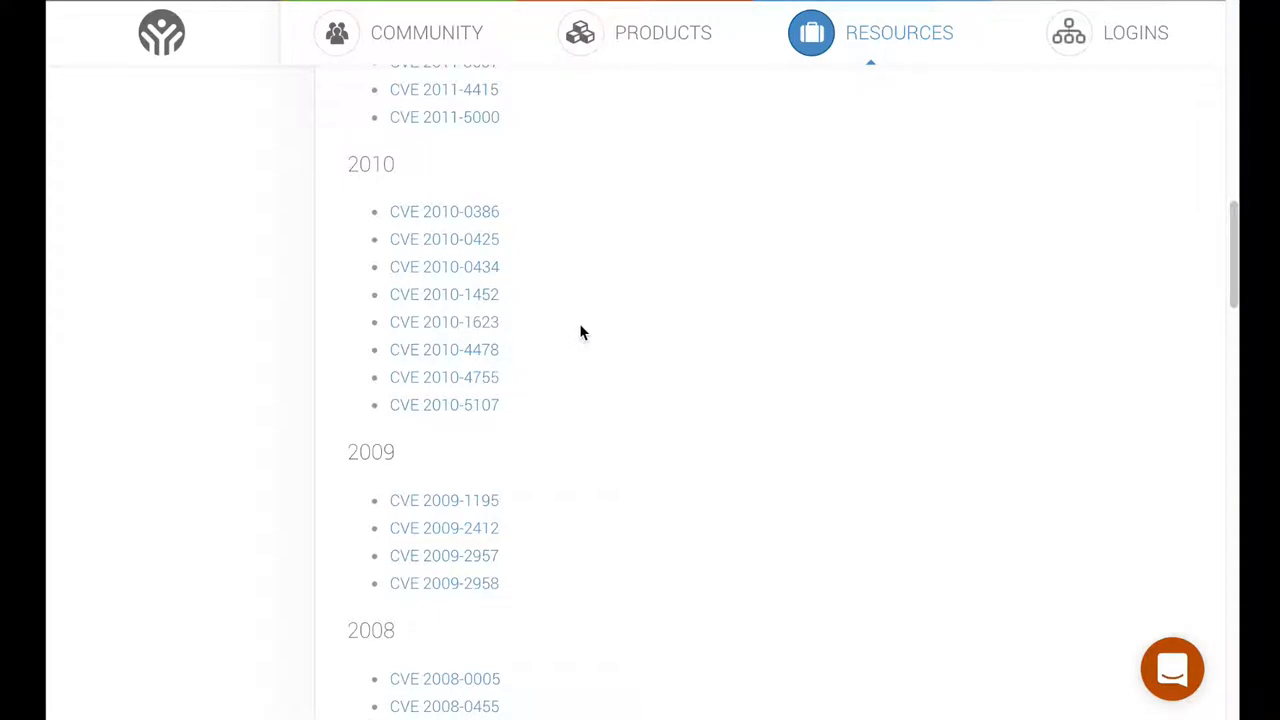
pyautogui.moveTo(530, 336)
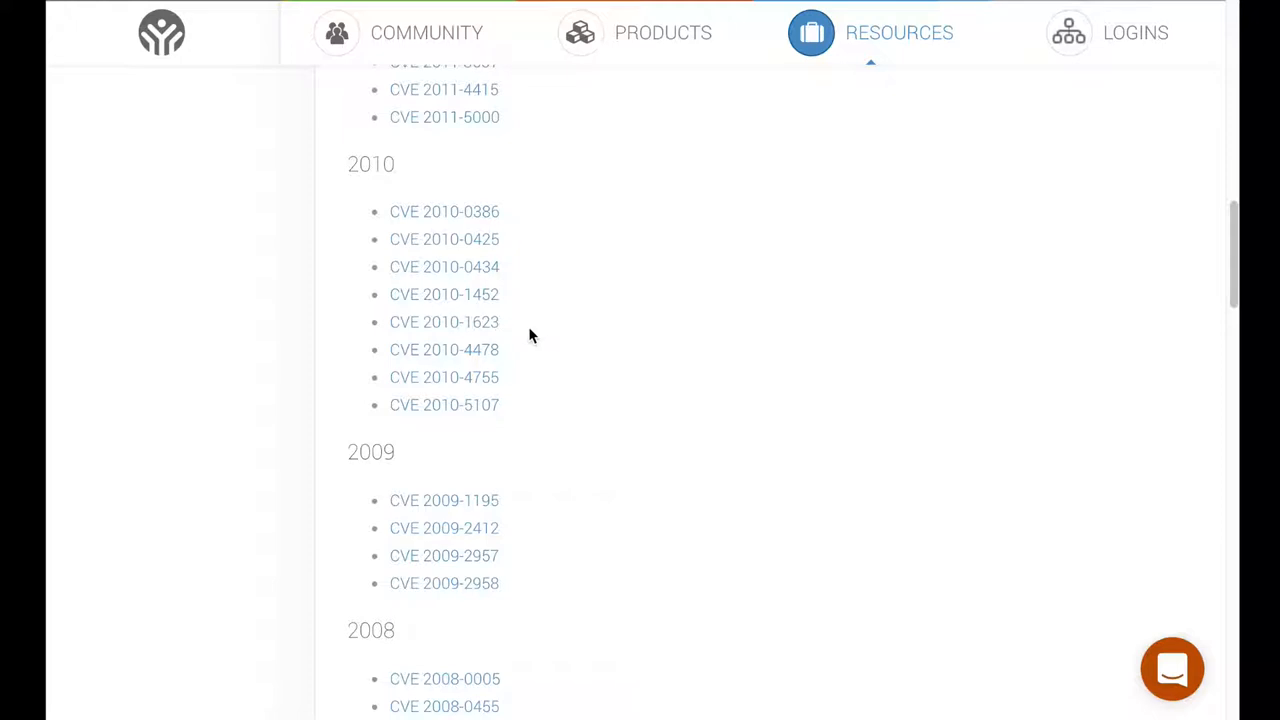
pyautogui.moveTo(470, 322)
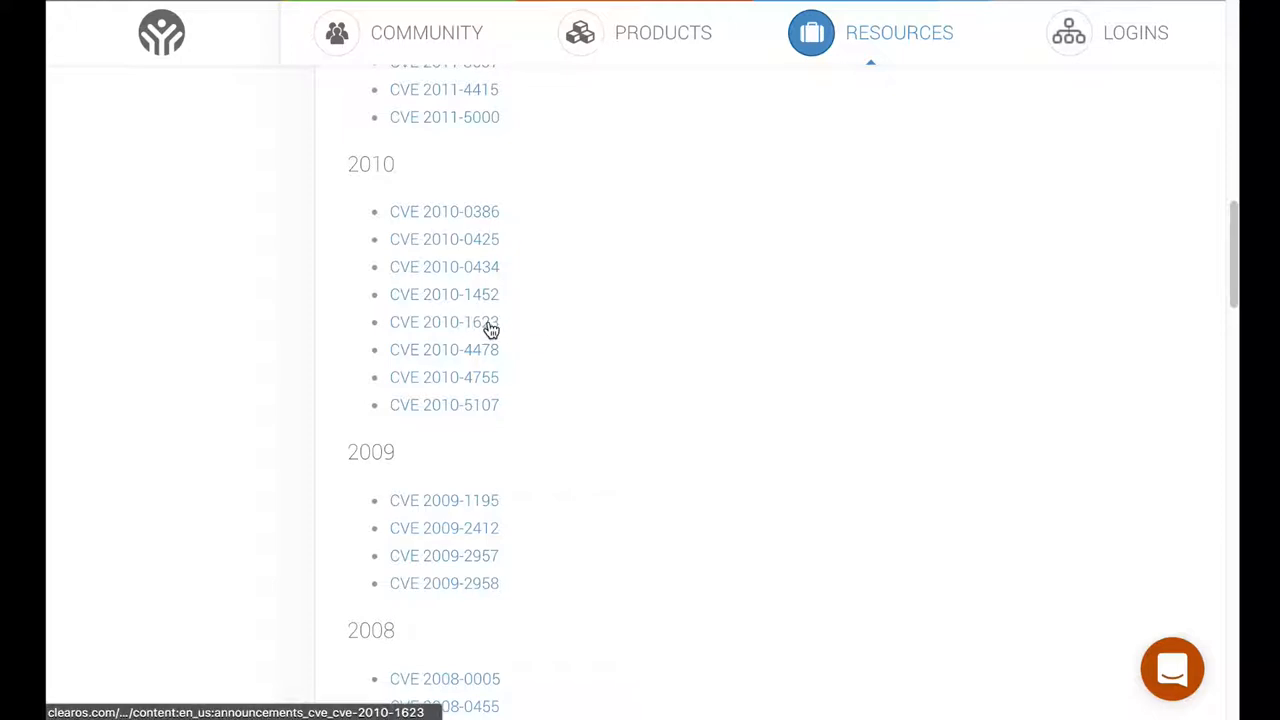
pyautogui.moveTo(462, 322)
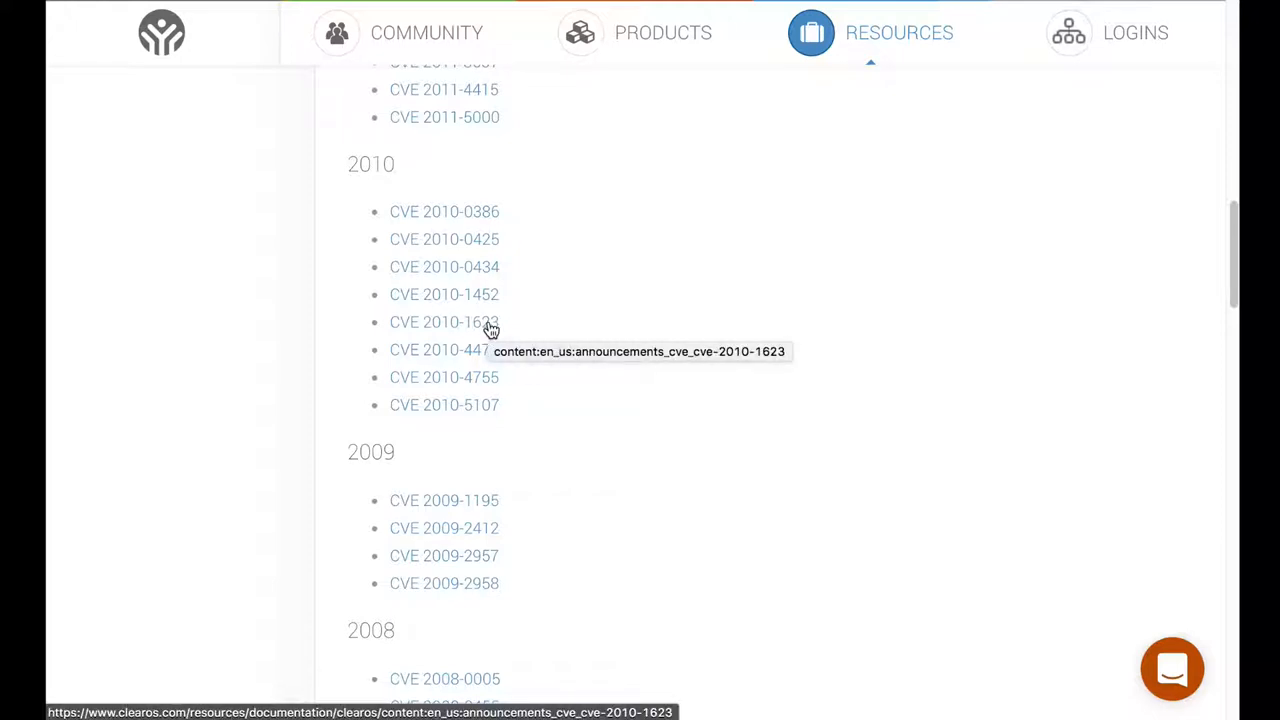
pyautogui.moveTo(536, 334)
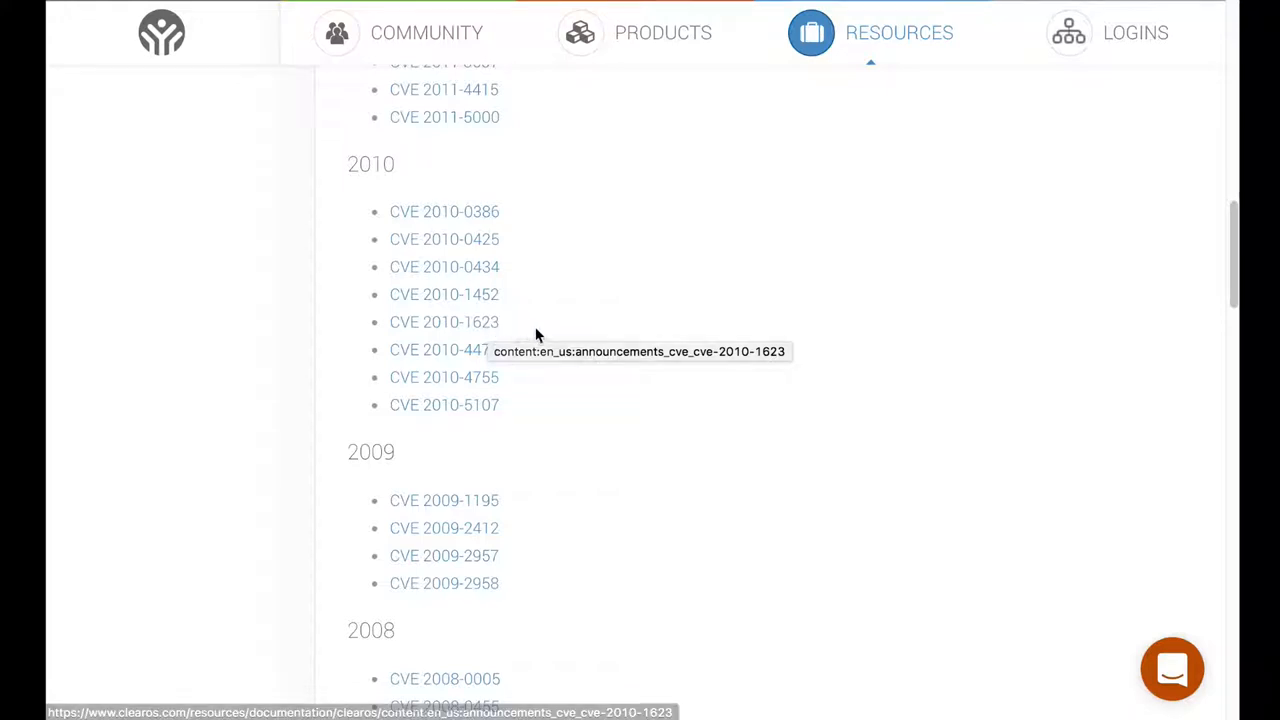
pyautogui.moveTo(548, 334)
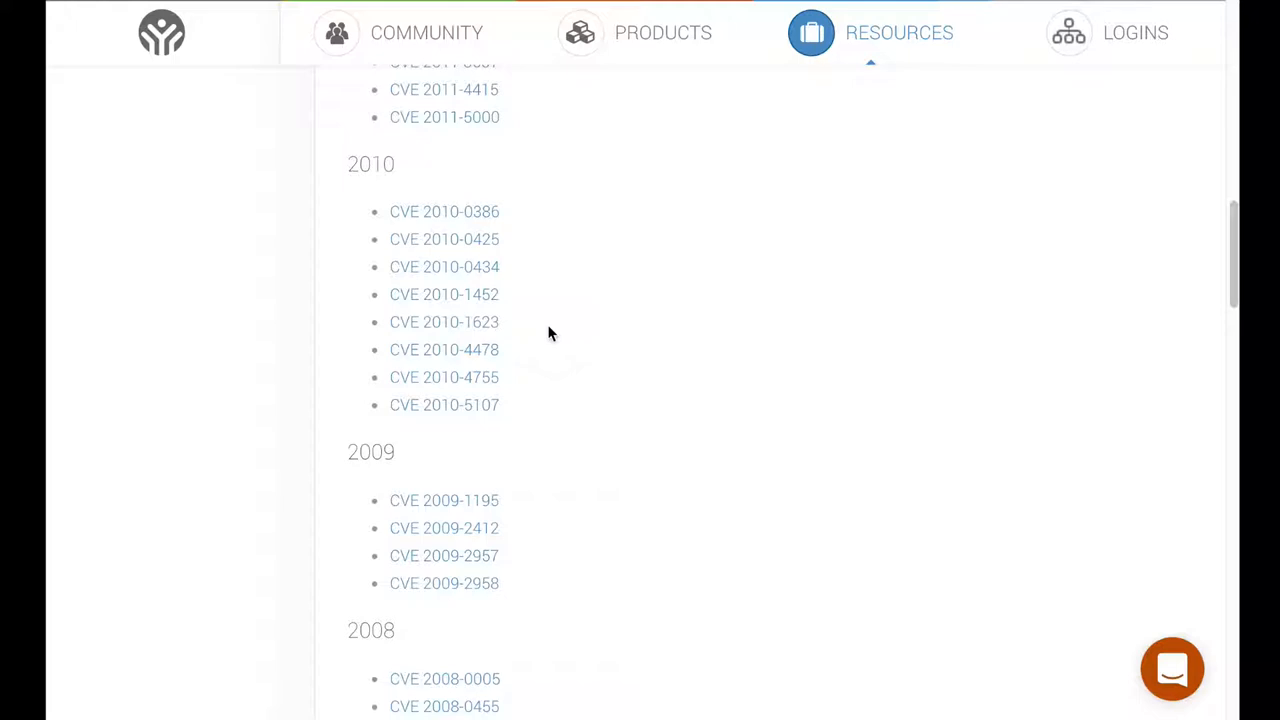
pyautogui.moveTo(576, 330)
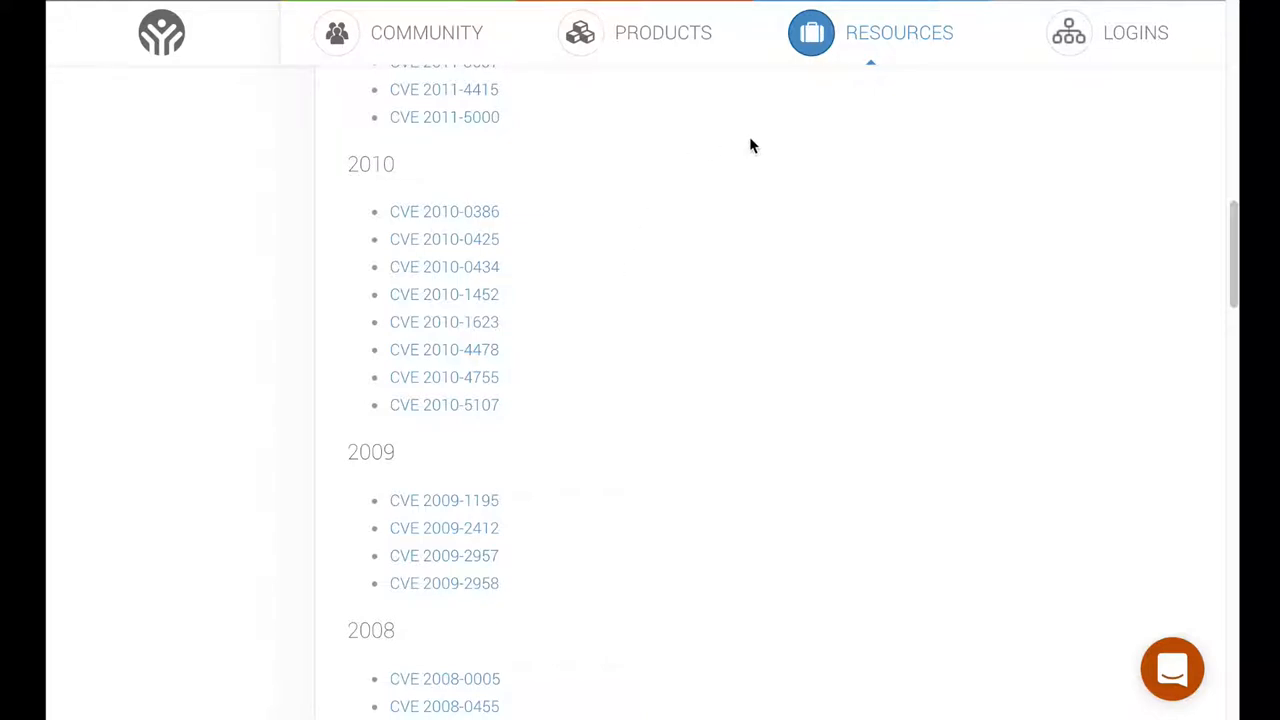
pyautogui.moveTo(750, 132)
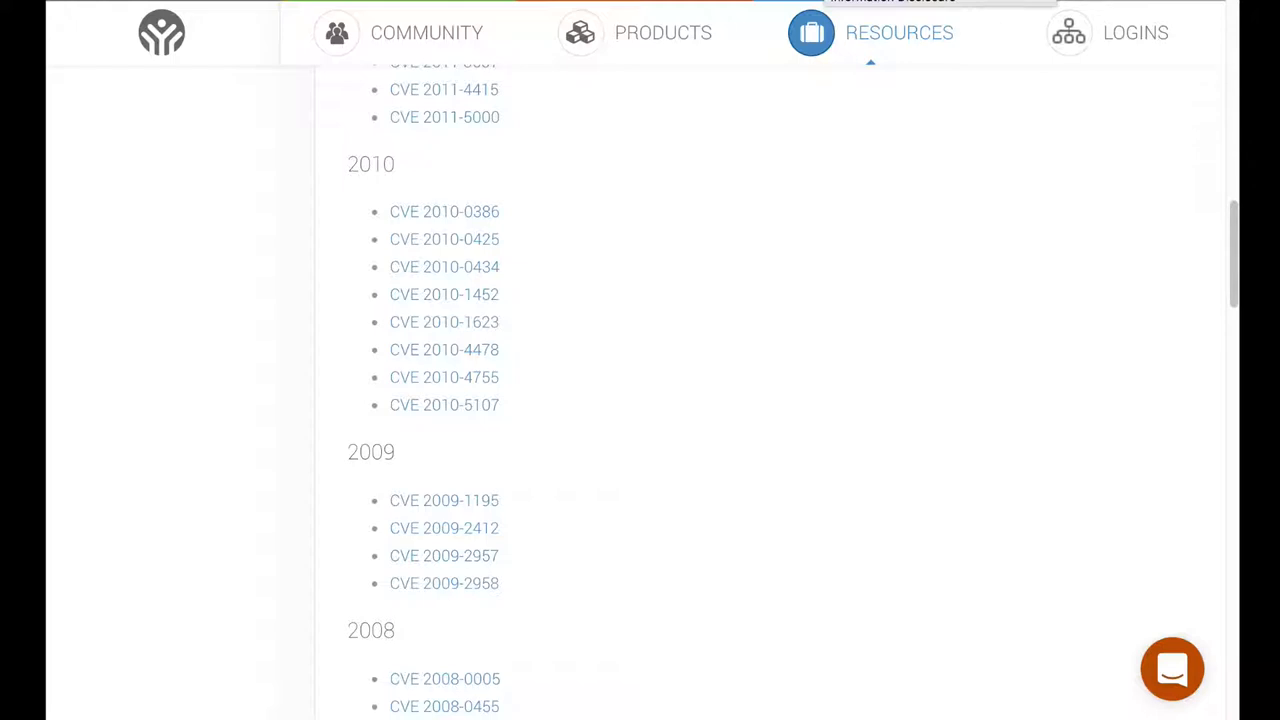
pyautogui.moveTo(604, 202)
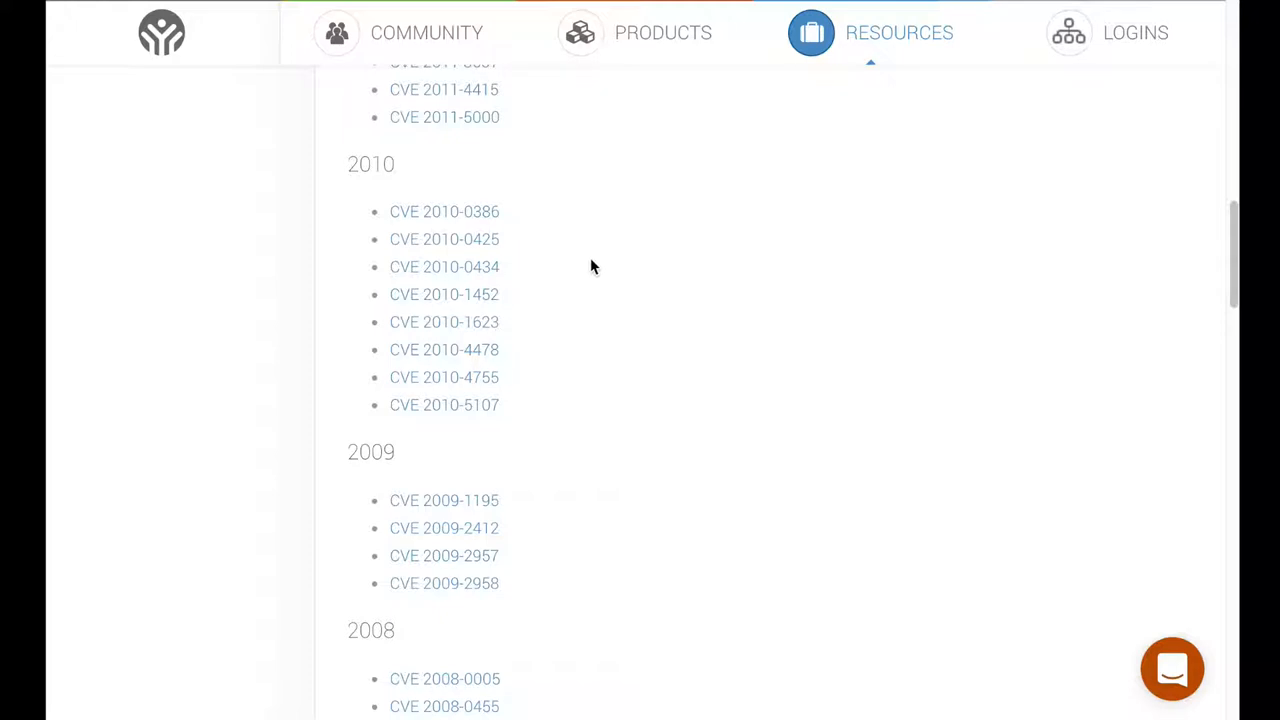
pyautogui.moveTo(590, 244)
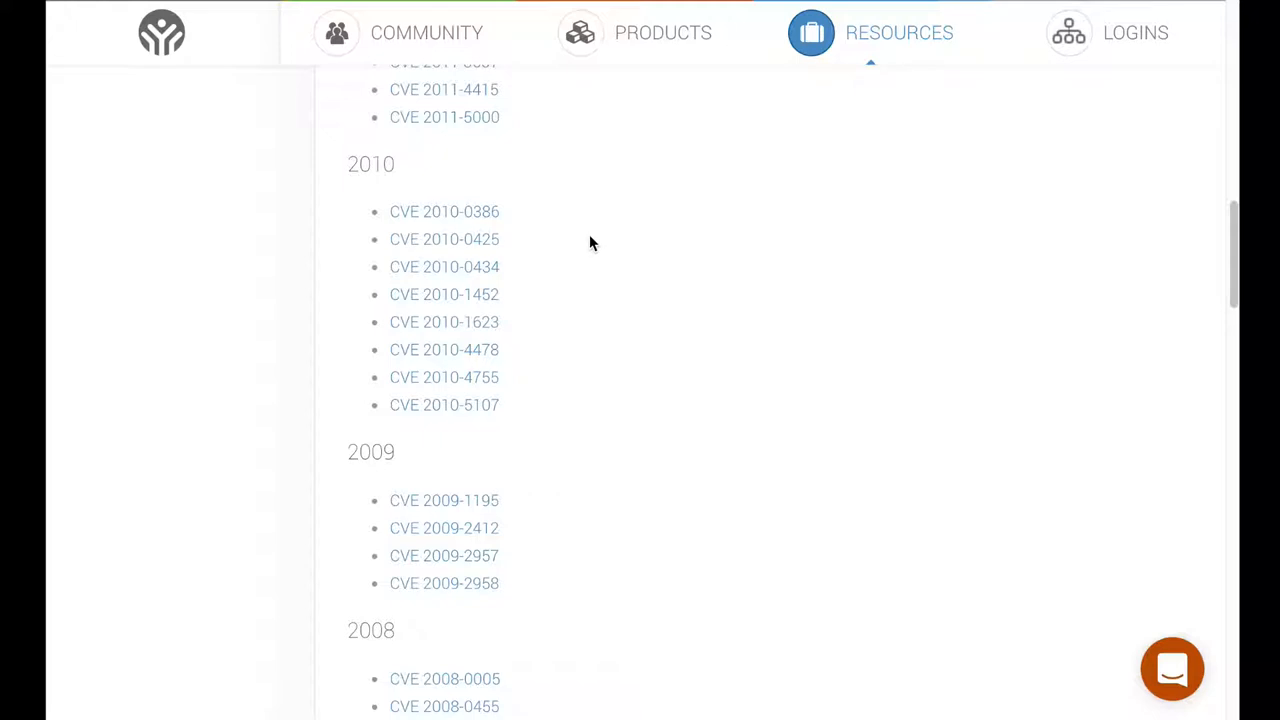
pyautogui.moveTo(444, 212)
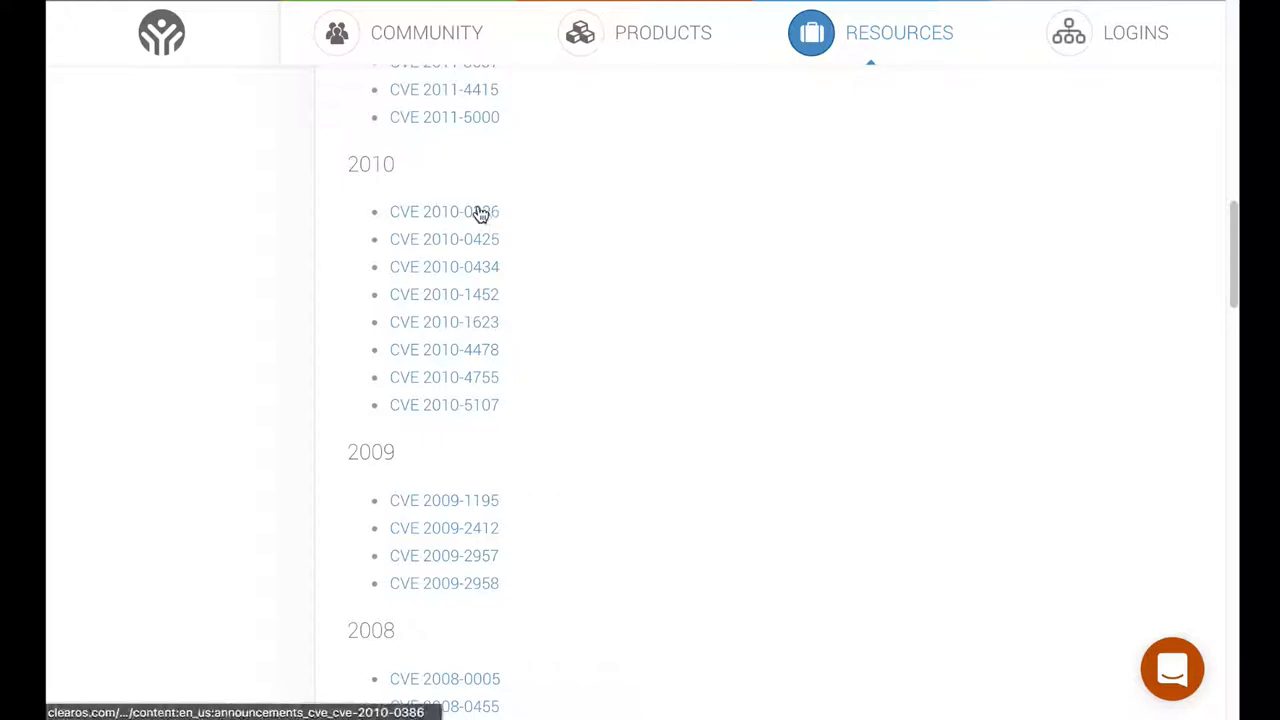
# Open CVE 2010-0386 and read ClearCenter's short response, long response and resolution
pyautogui.click(444, 212)
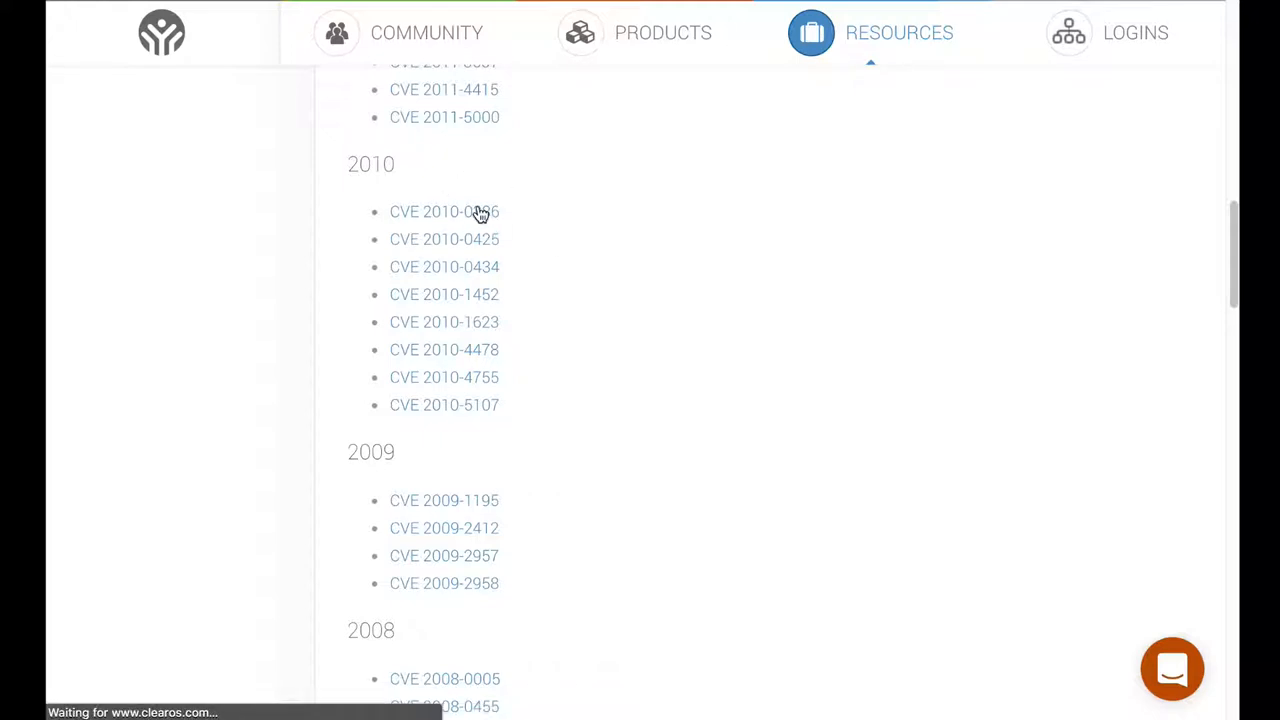
pyautogui.click(444, 212)
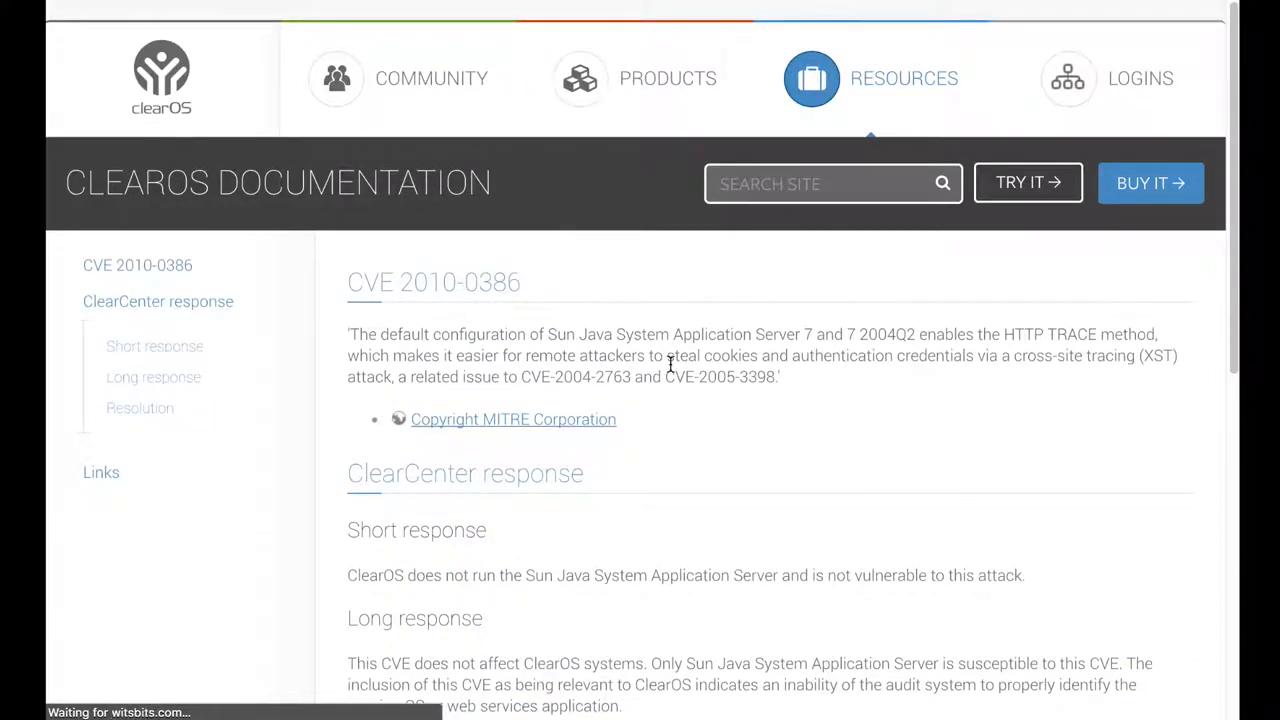
pyautogui.scroll(-3)
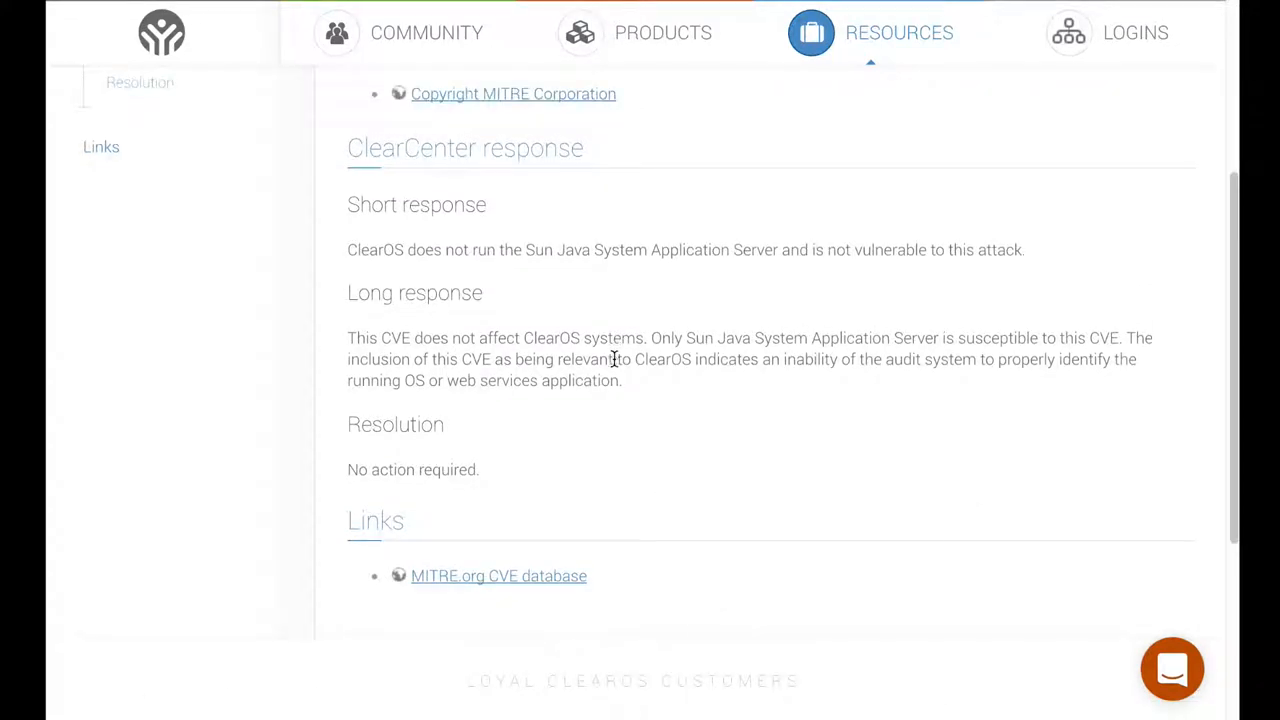
pyautogui.scroll(3)
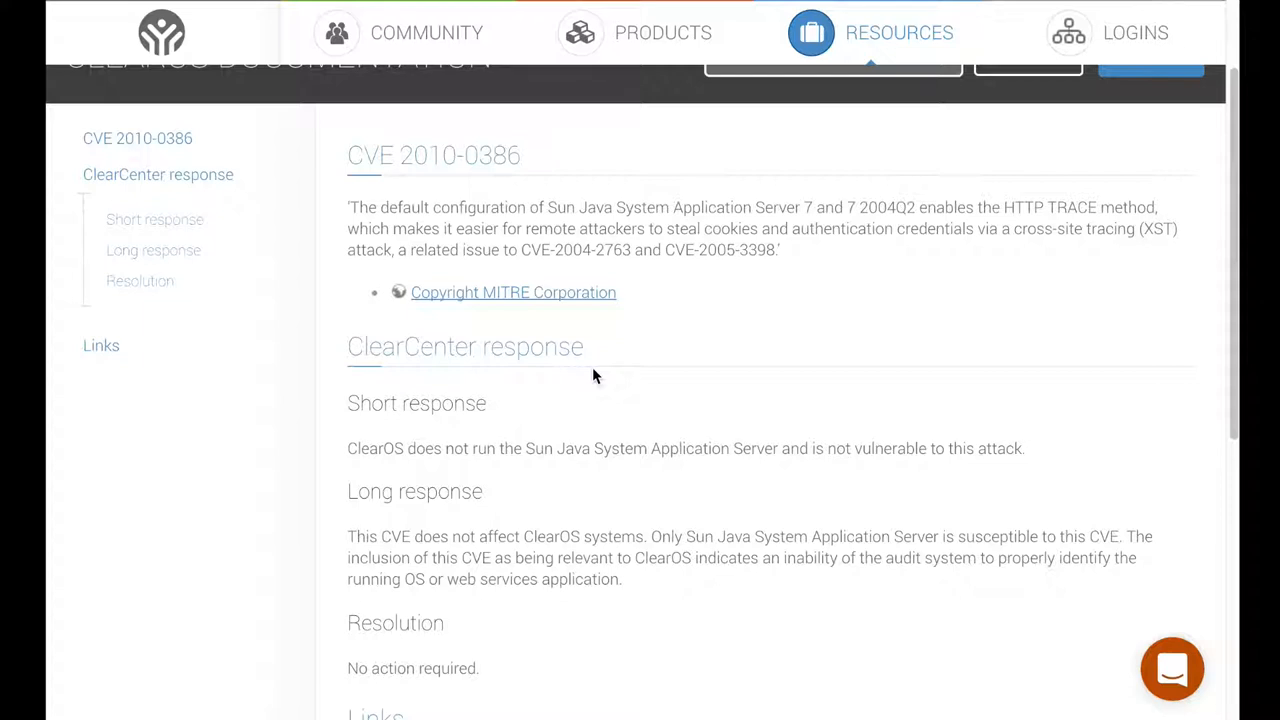
pyautogui.moveTo(640, 348)
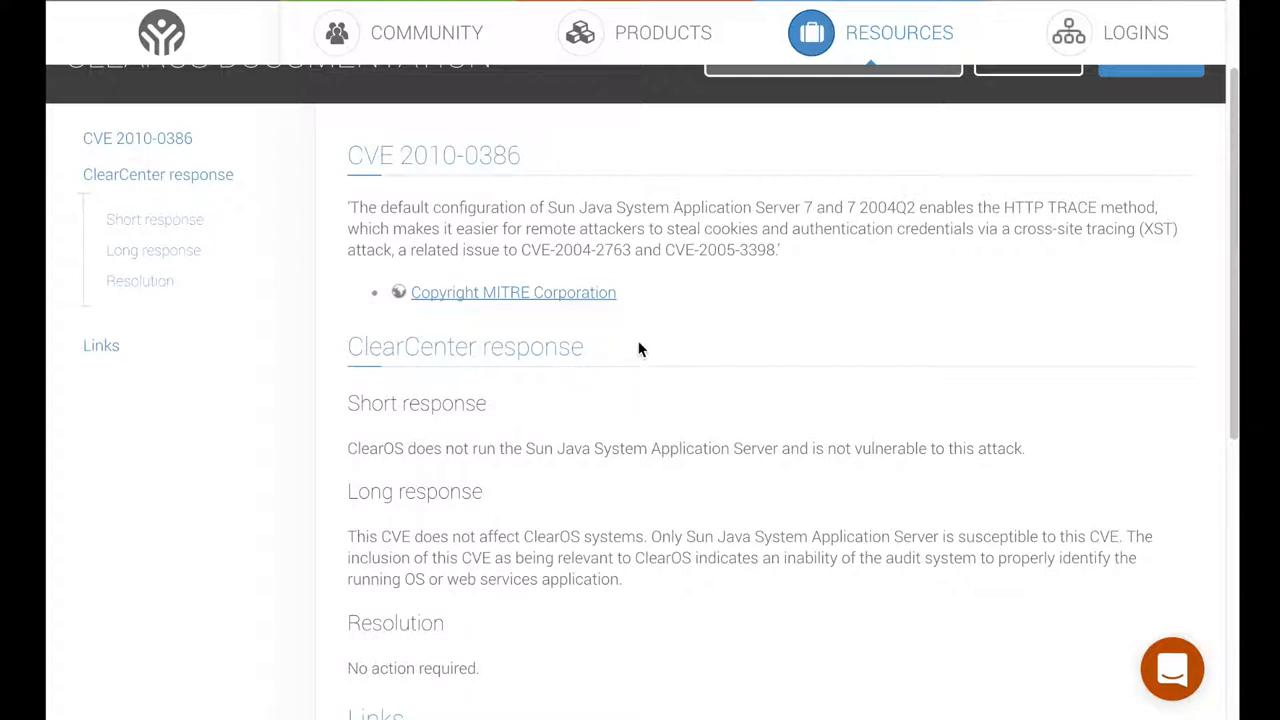
pyautogui.moveTo(664, 336)
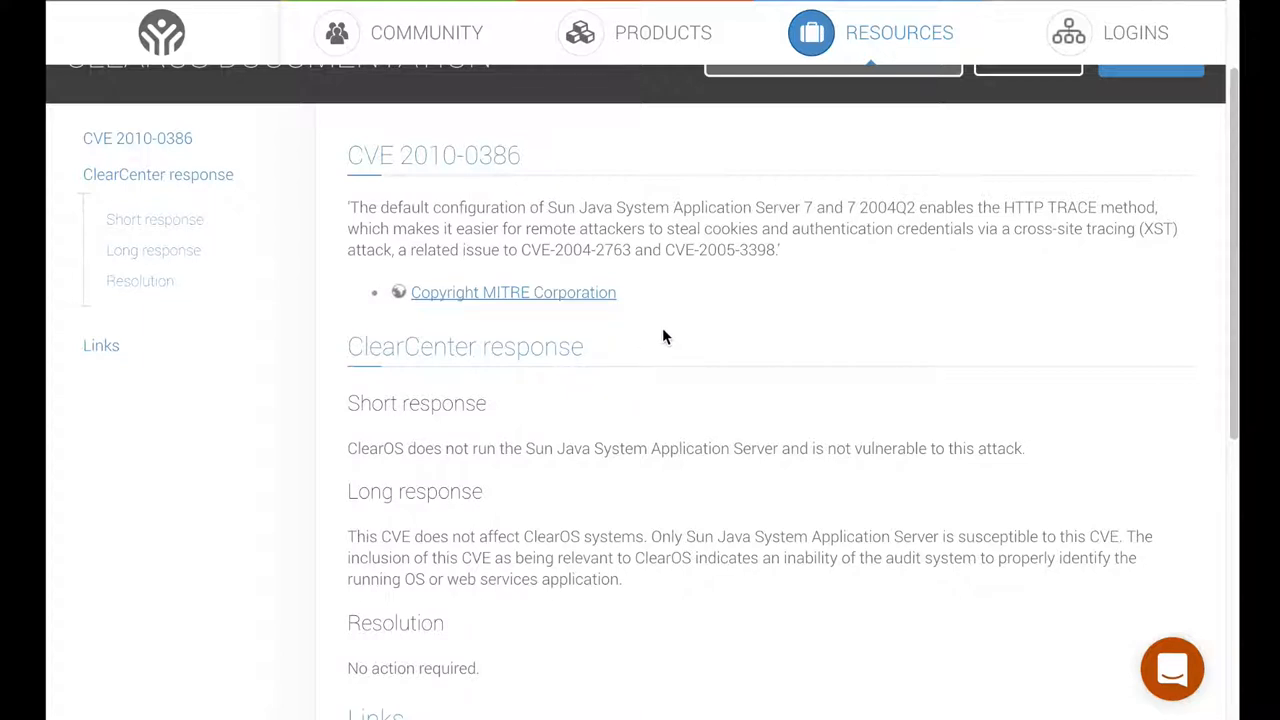
pyautogui.moveTo(658, 352)
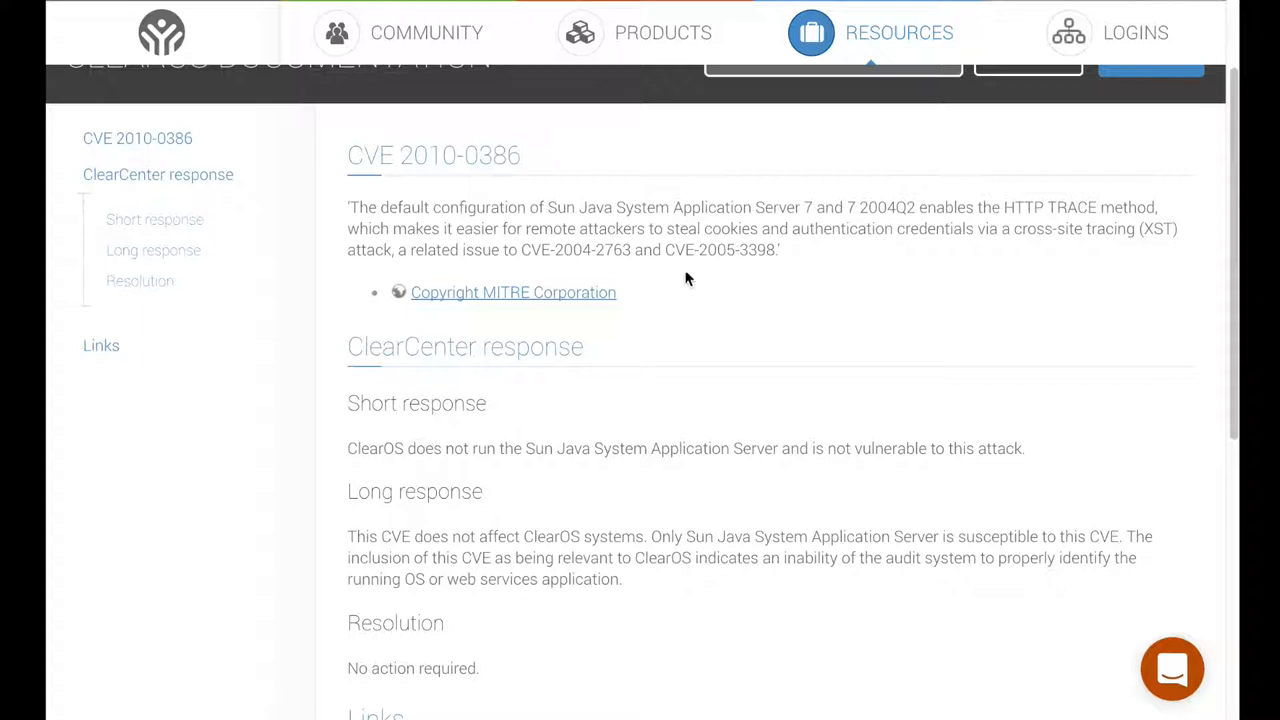
pyautogui.moveTo(700, 254)
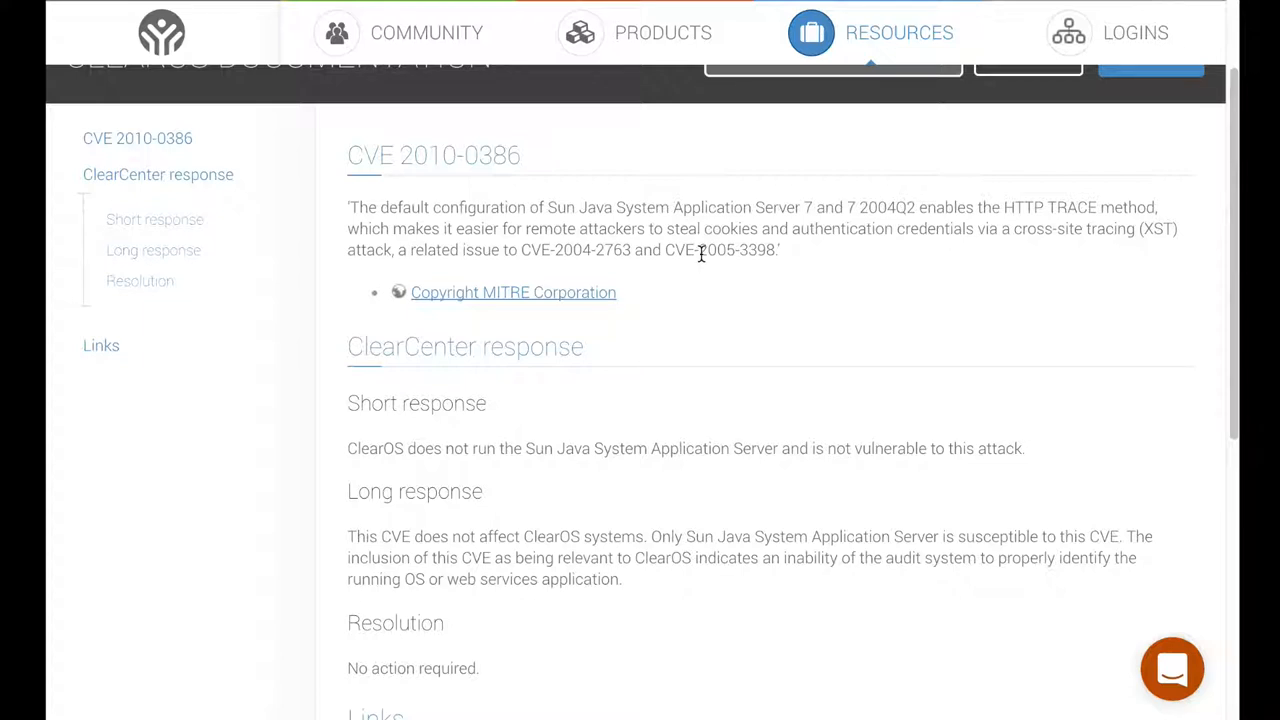
pyautogui.moveTo(708, 278)
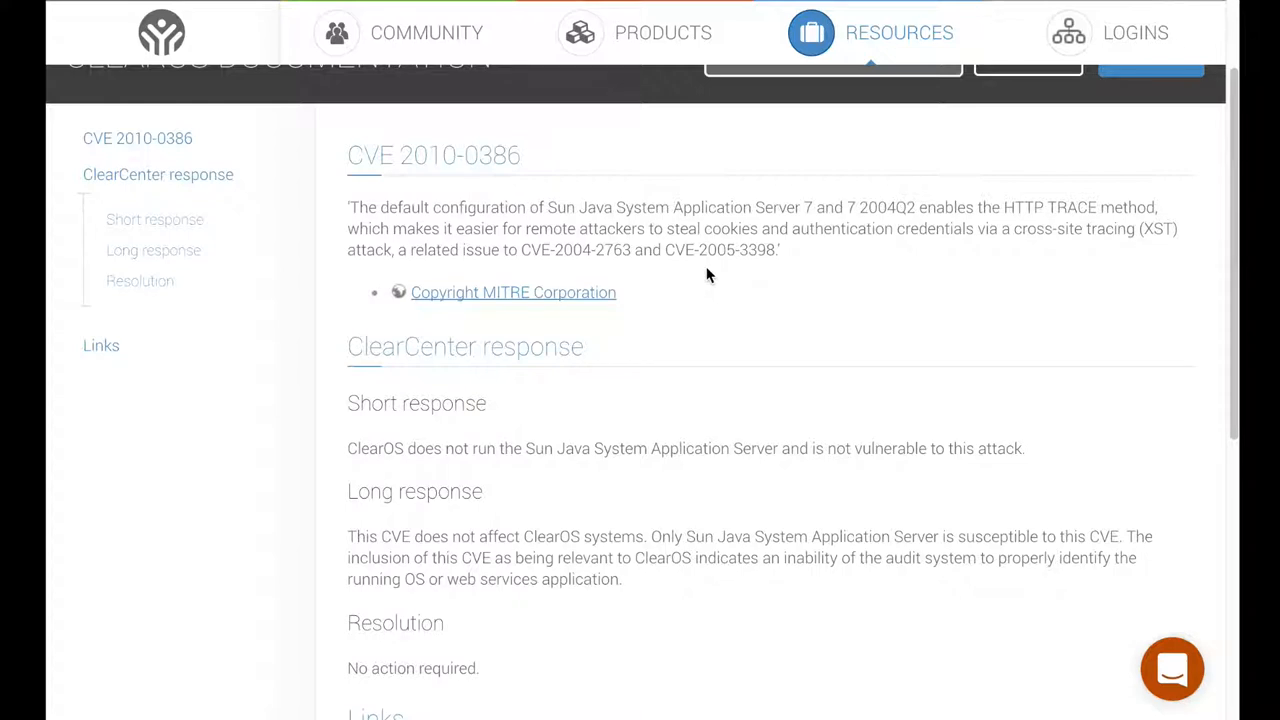
pyautogui.scroll(-3)
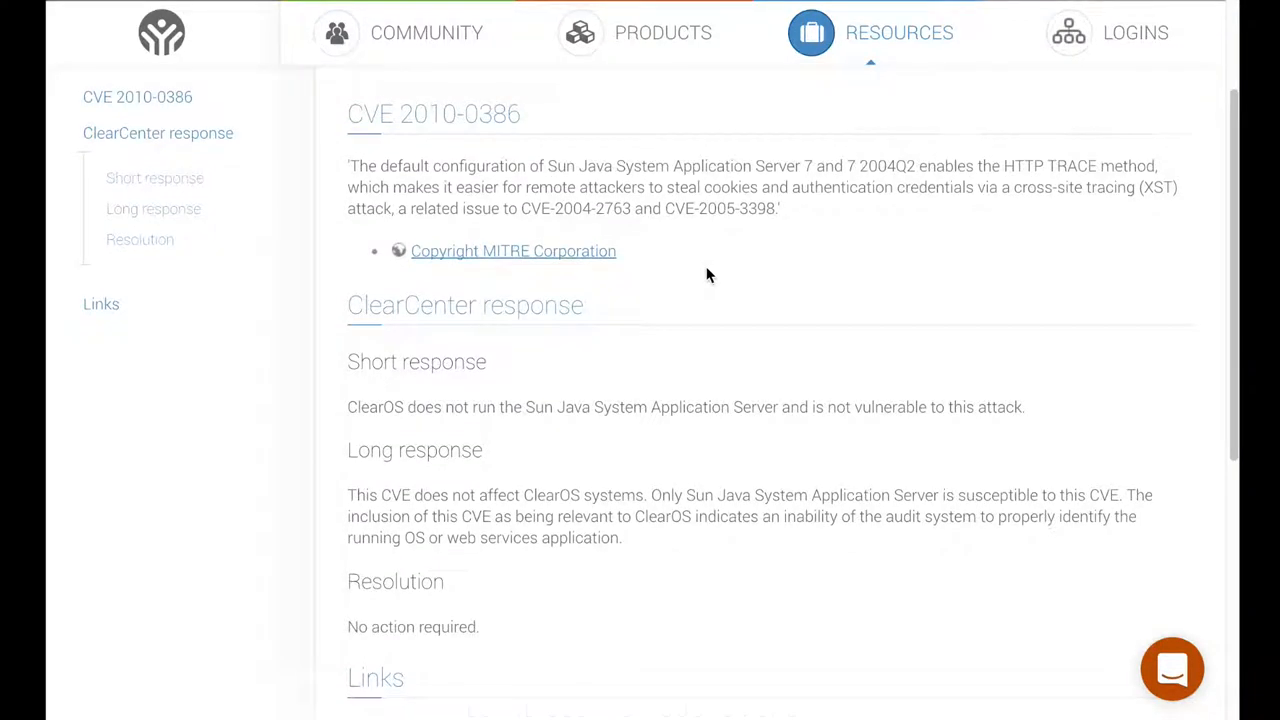
pyautogui.scroll(-3)
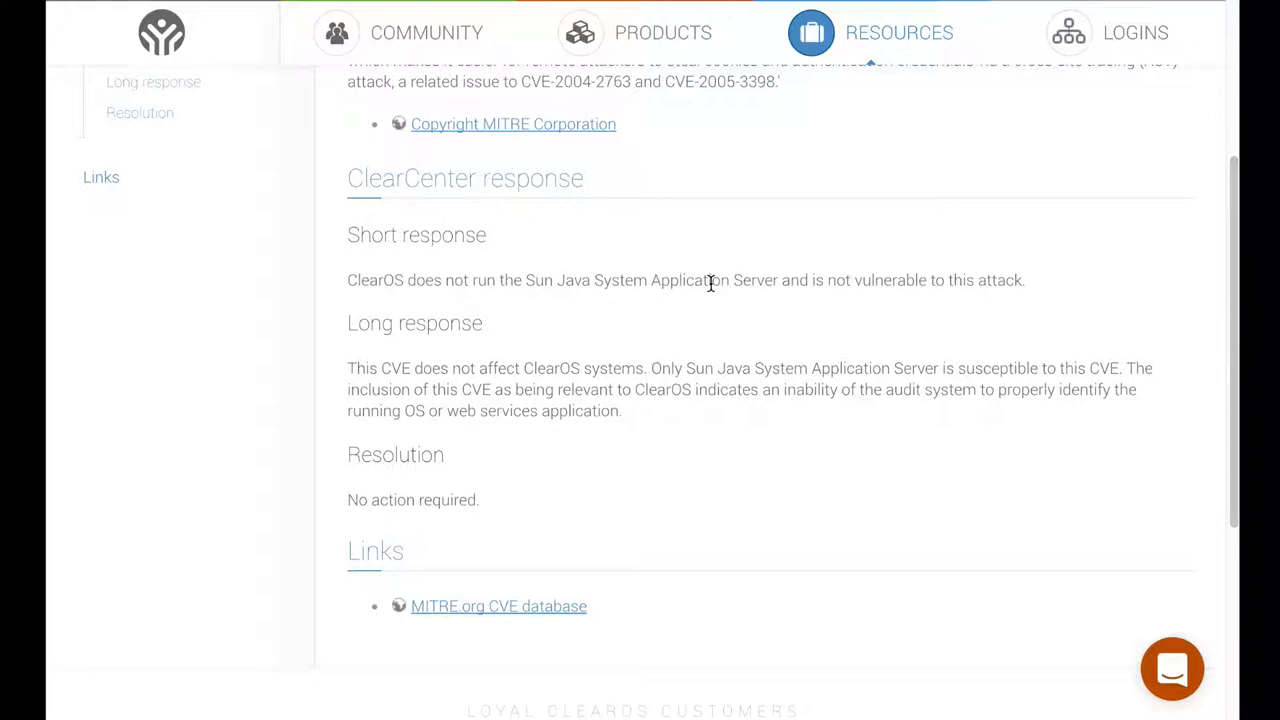
pyautogui.moveTo(604, 396)
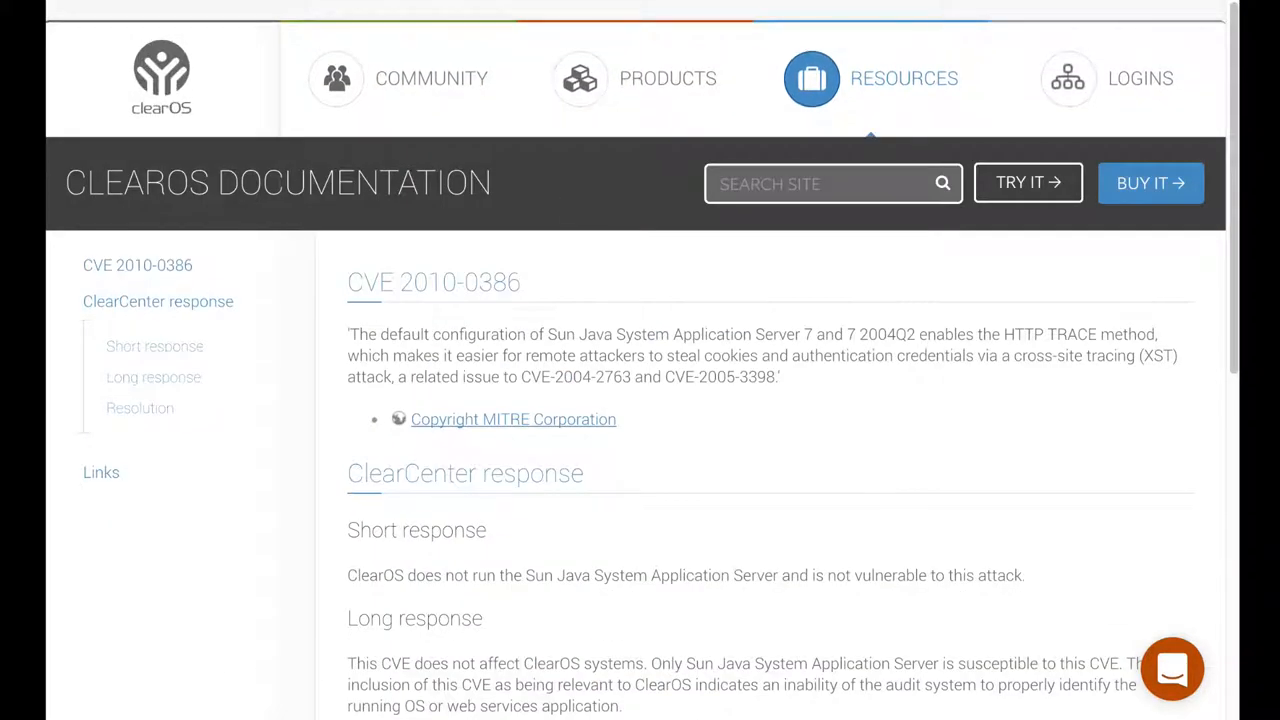
pyautogui.moveTo(556, 18)
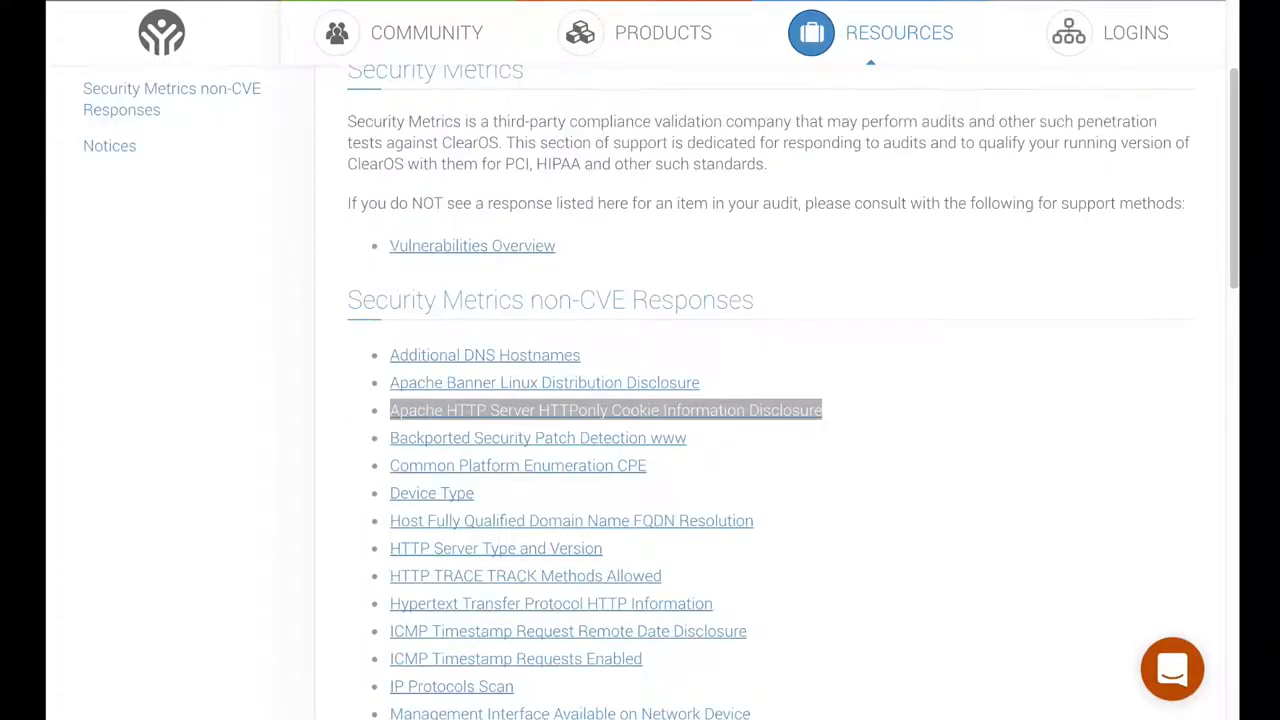
pyautogui.moveTo(792, 246)
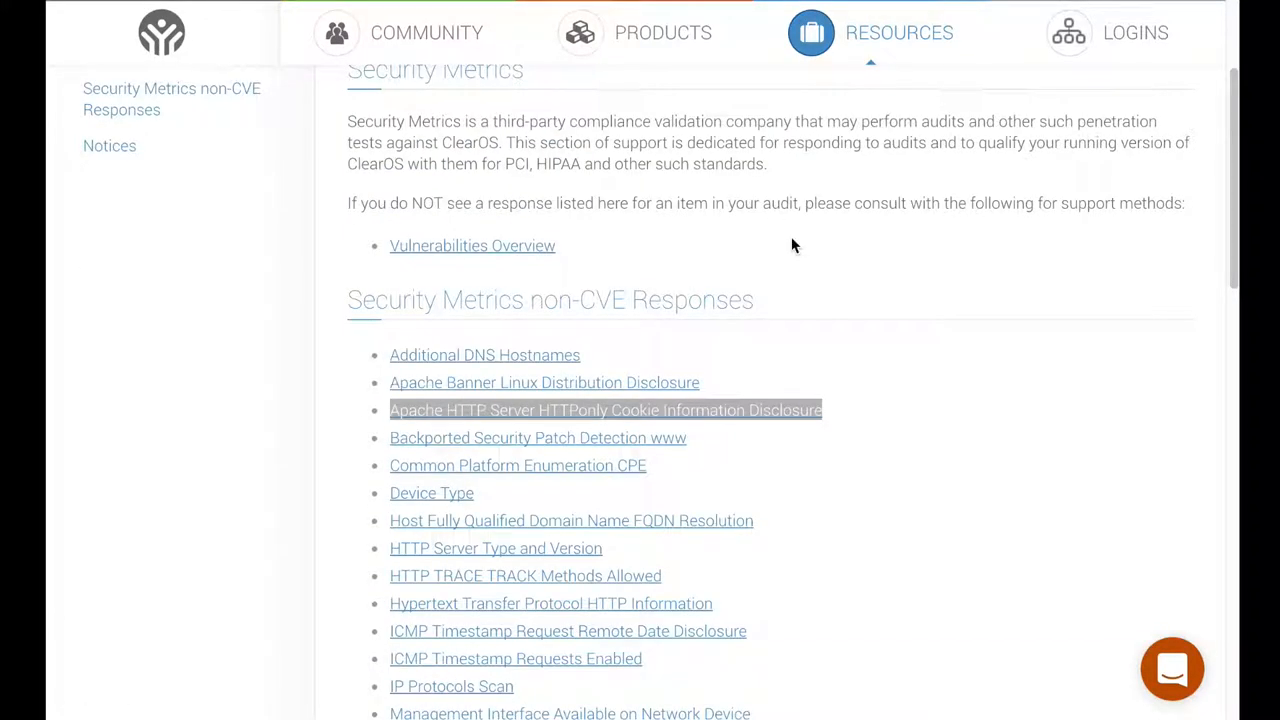
# Scroll the Security Metrics list down to the OpenSSH 4.3 is Vulnerable entry
pyautogui.scroll(-3)
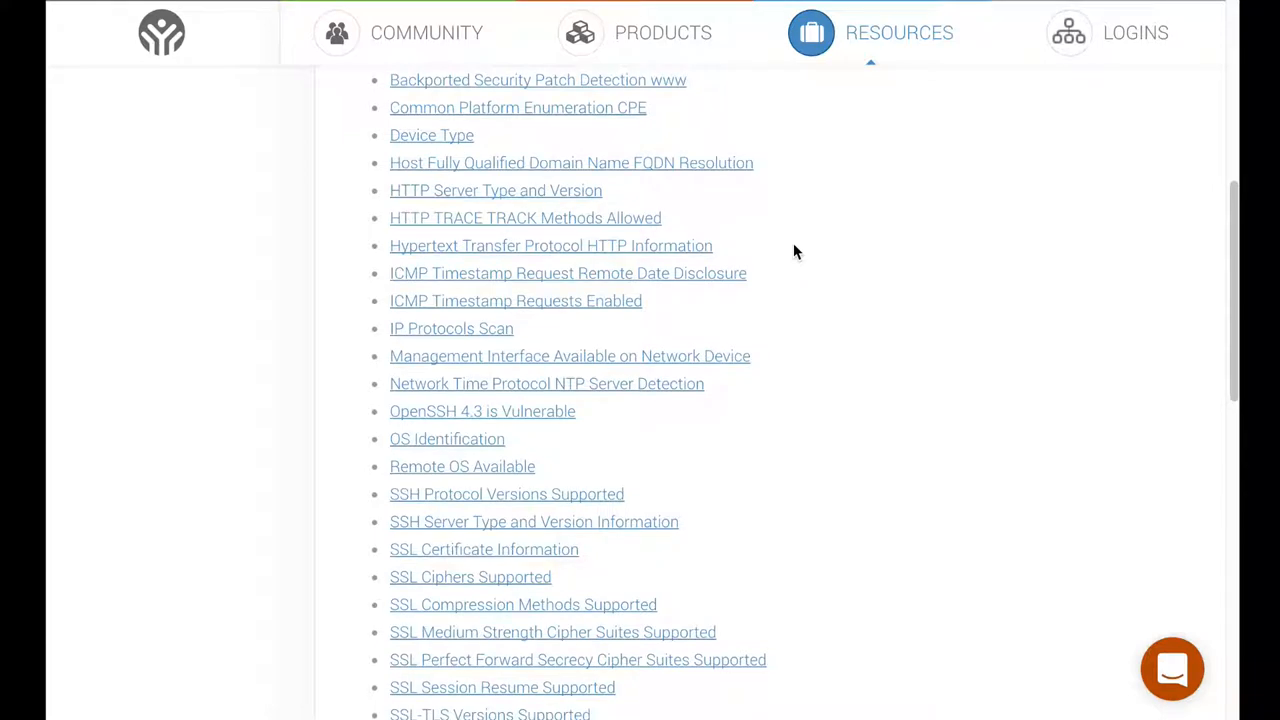
pyautogui.moveTo(764, 424)
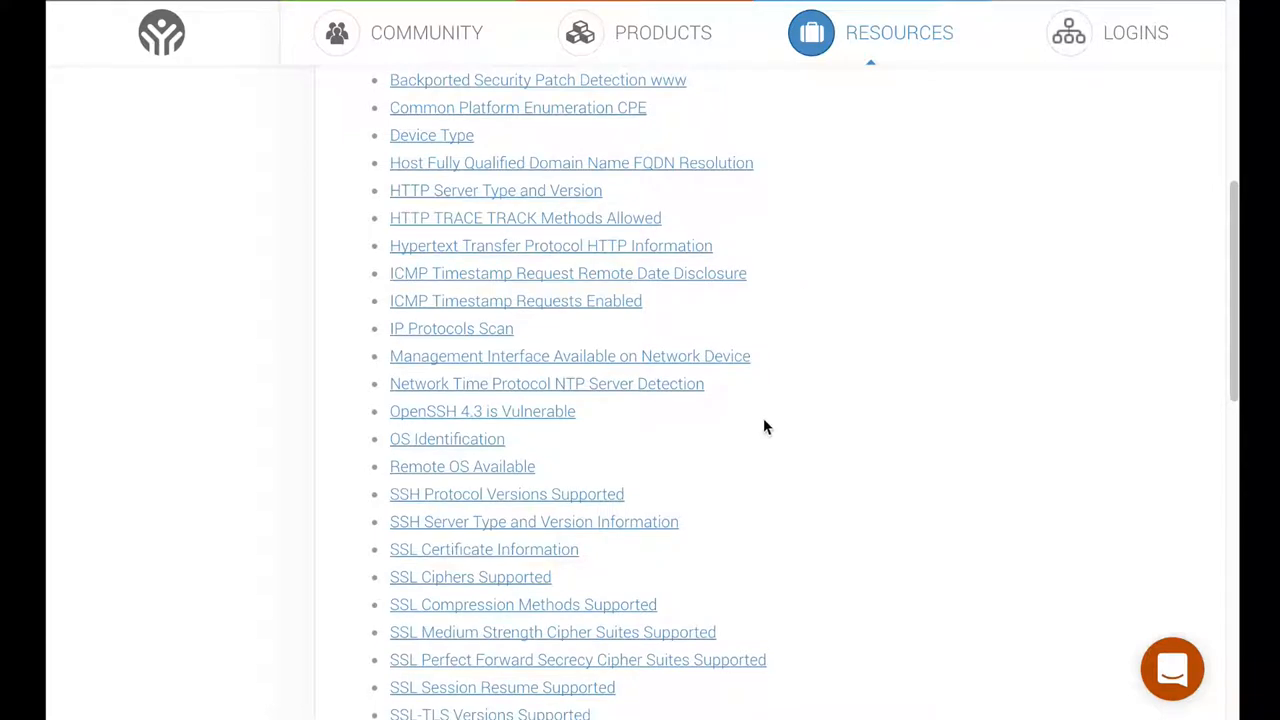
pyautogui.moveTo(668, 462)
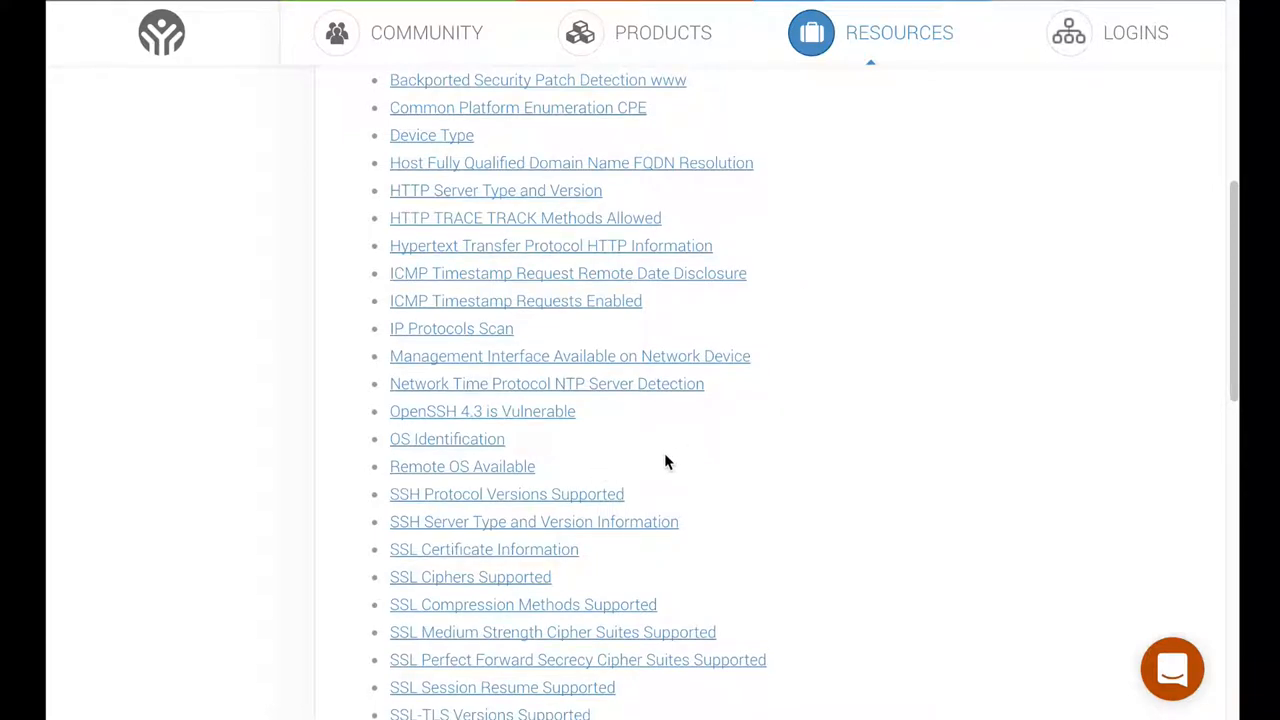
pyautogui.moveTo(448, 438)
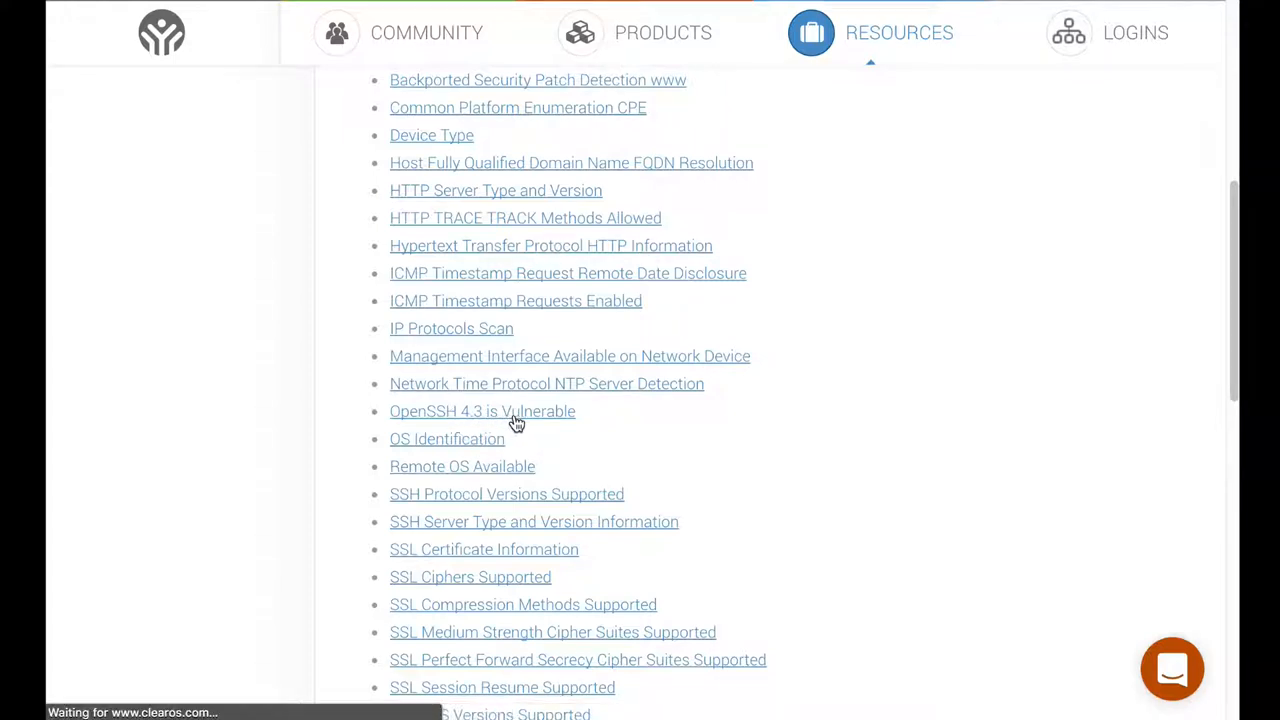
# Open OpenSSH 4.3 is Vulnerable and read the backported-fixes response and yum update resolution
pyautogui.click(482, 412)
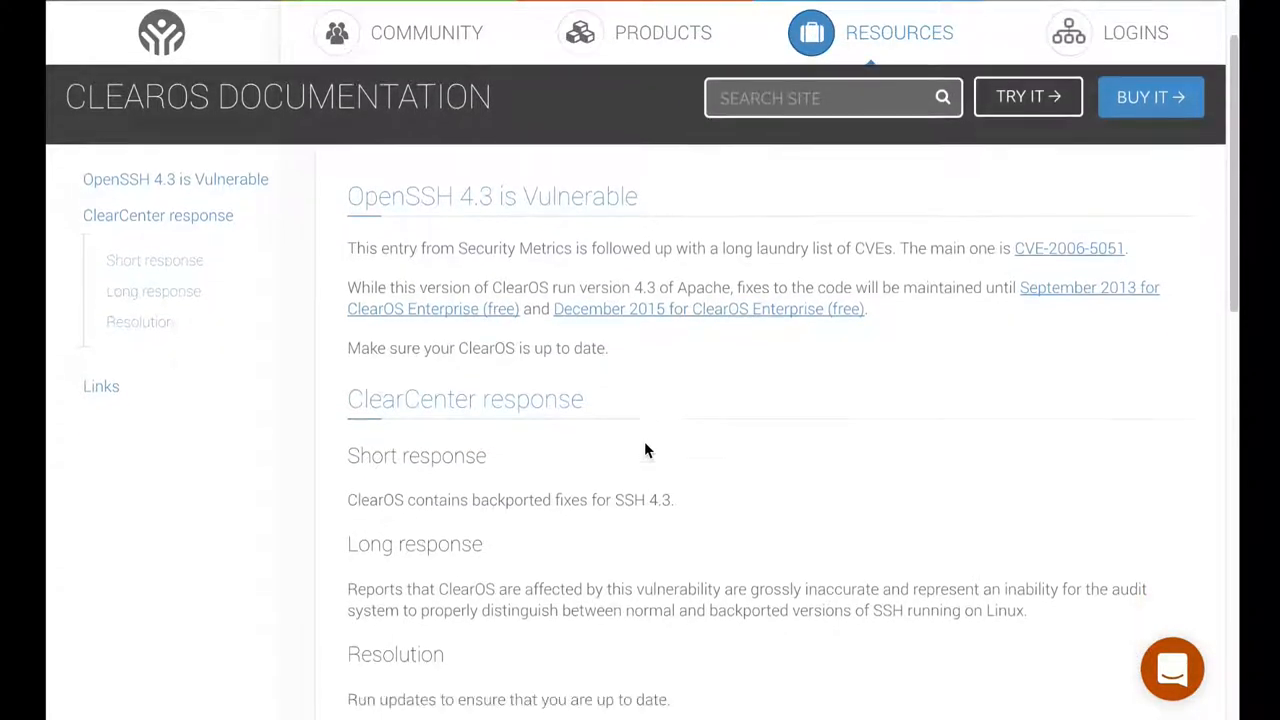
pyautogui.scroll(-3)
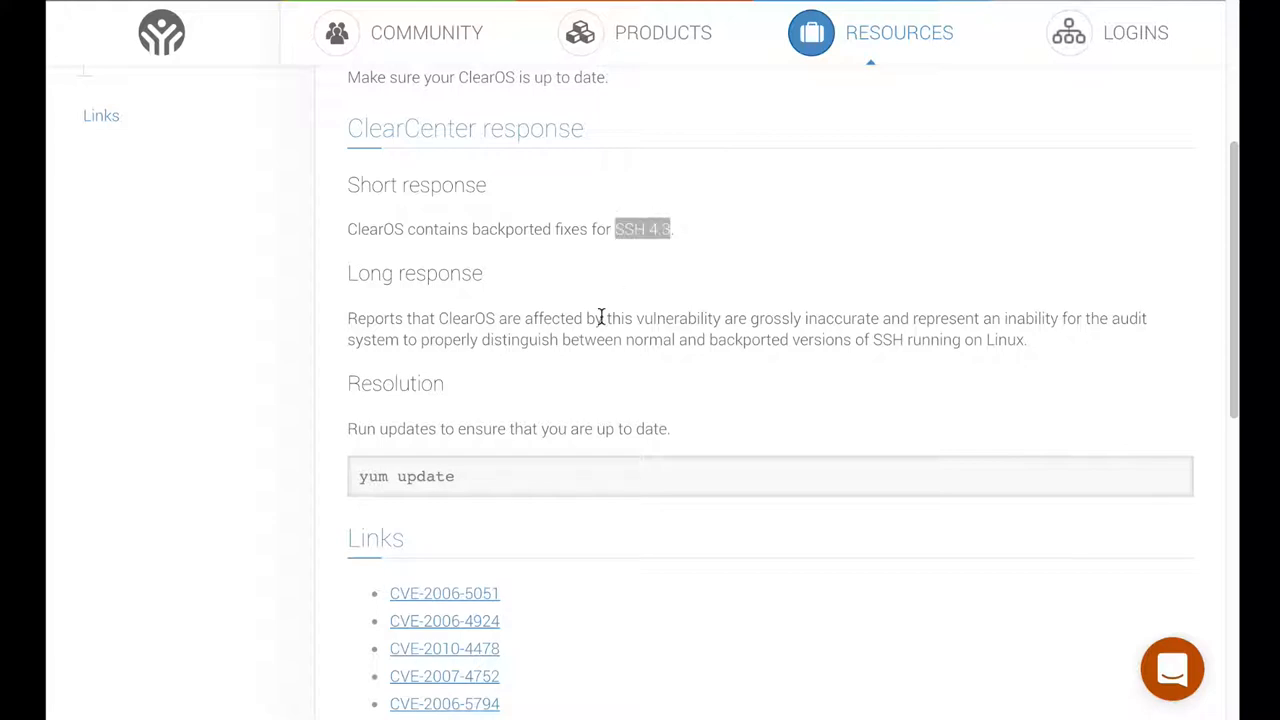
pyautogui.scroll(3)
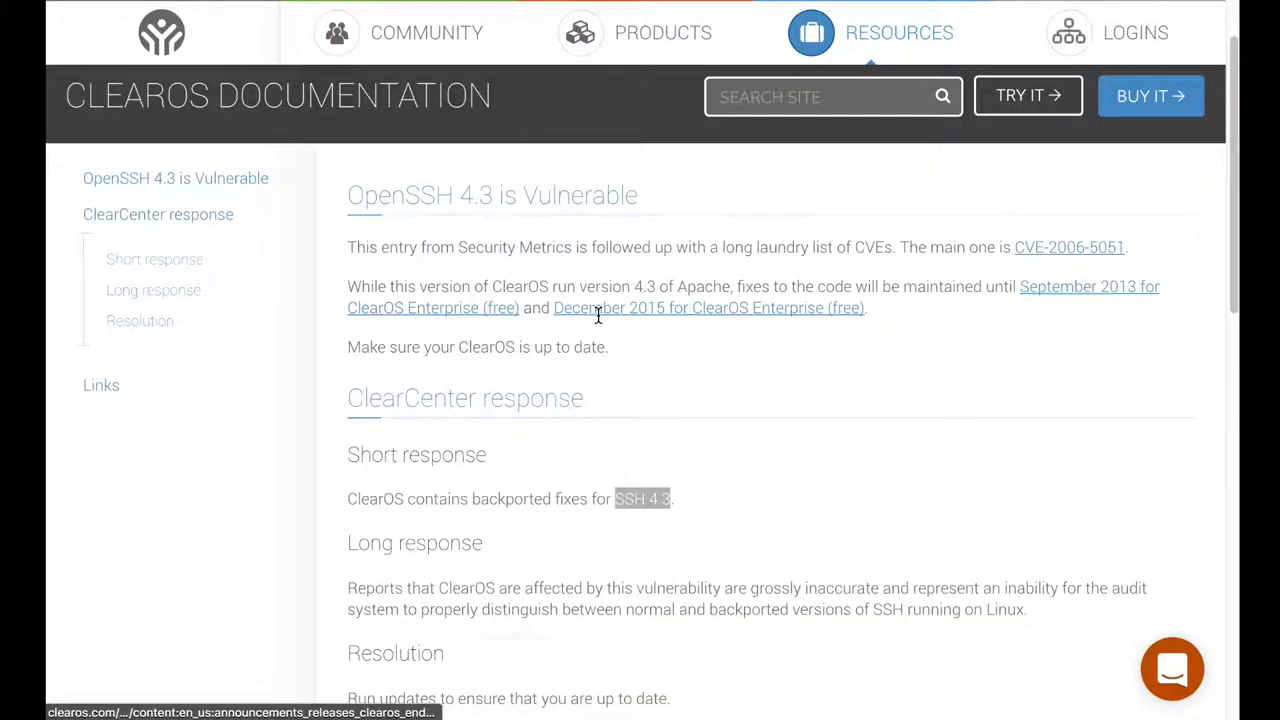
pyautogui.scroll(-3)
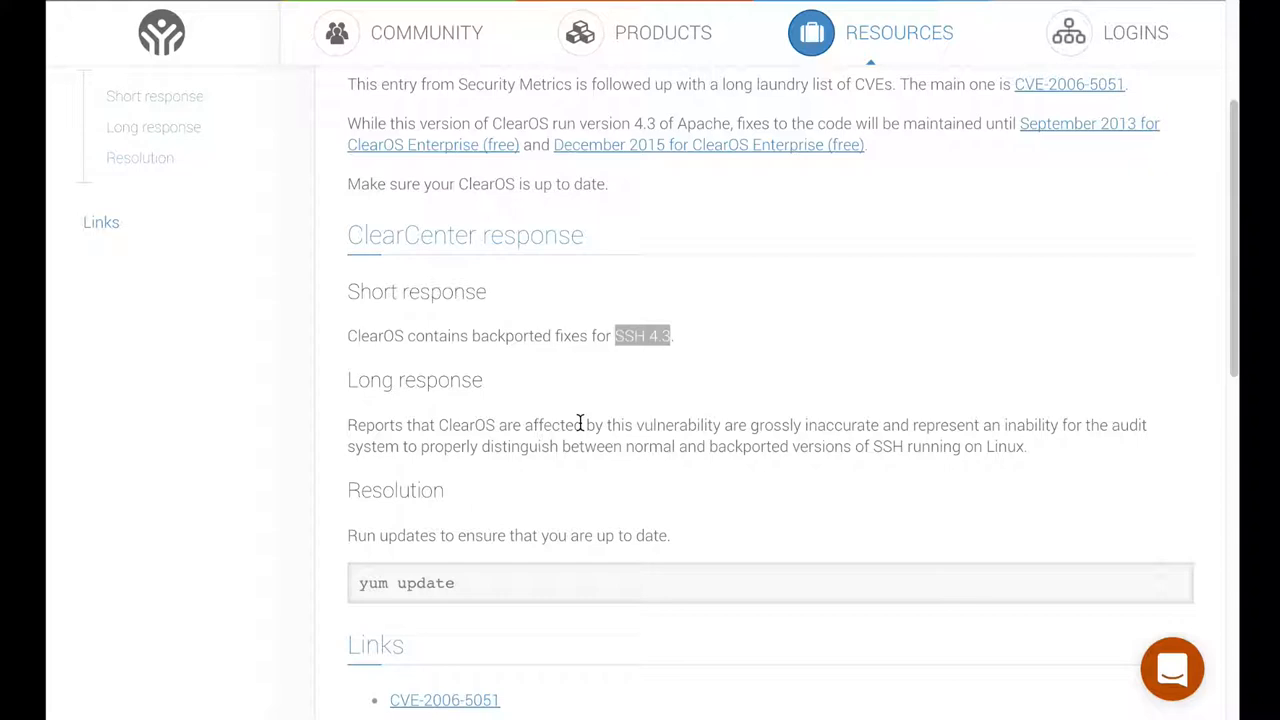
pyautogui.moveTo(584, 420)
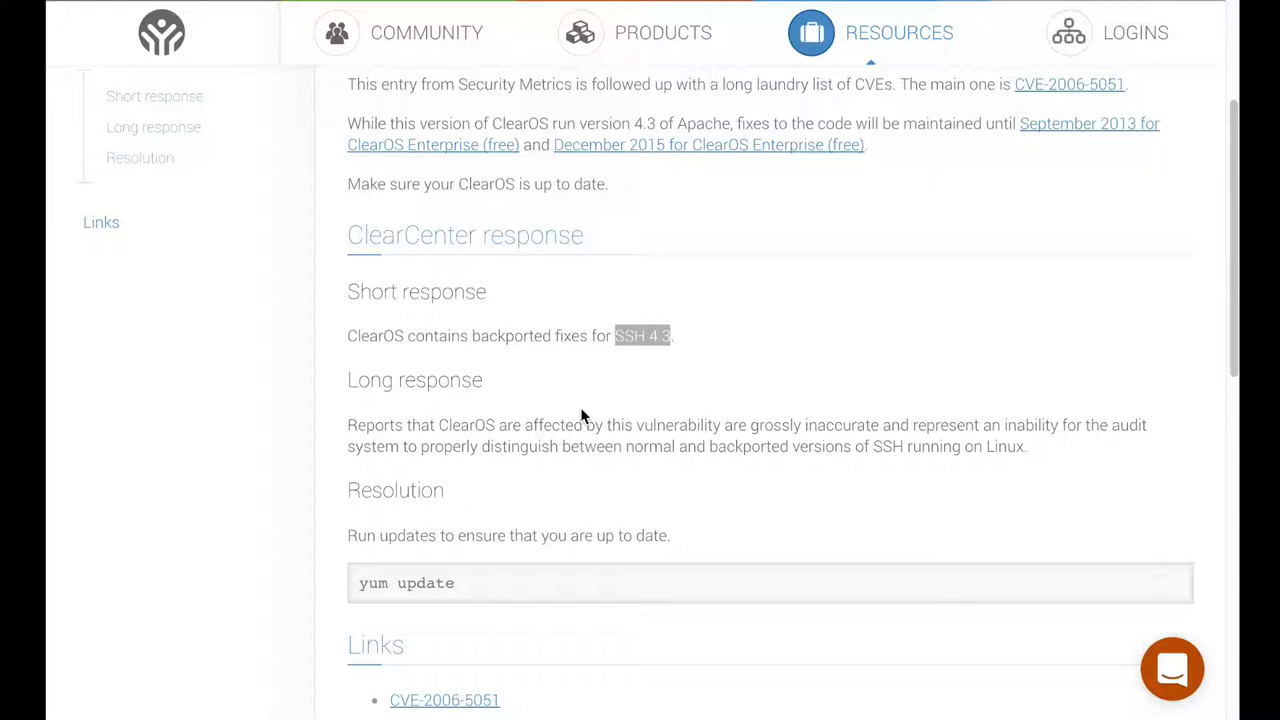
pyautogui.moveTo(408, 392)
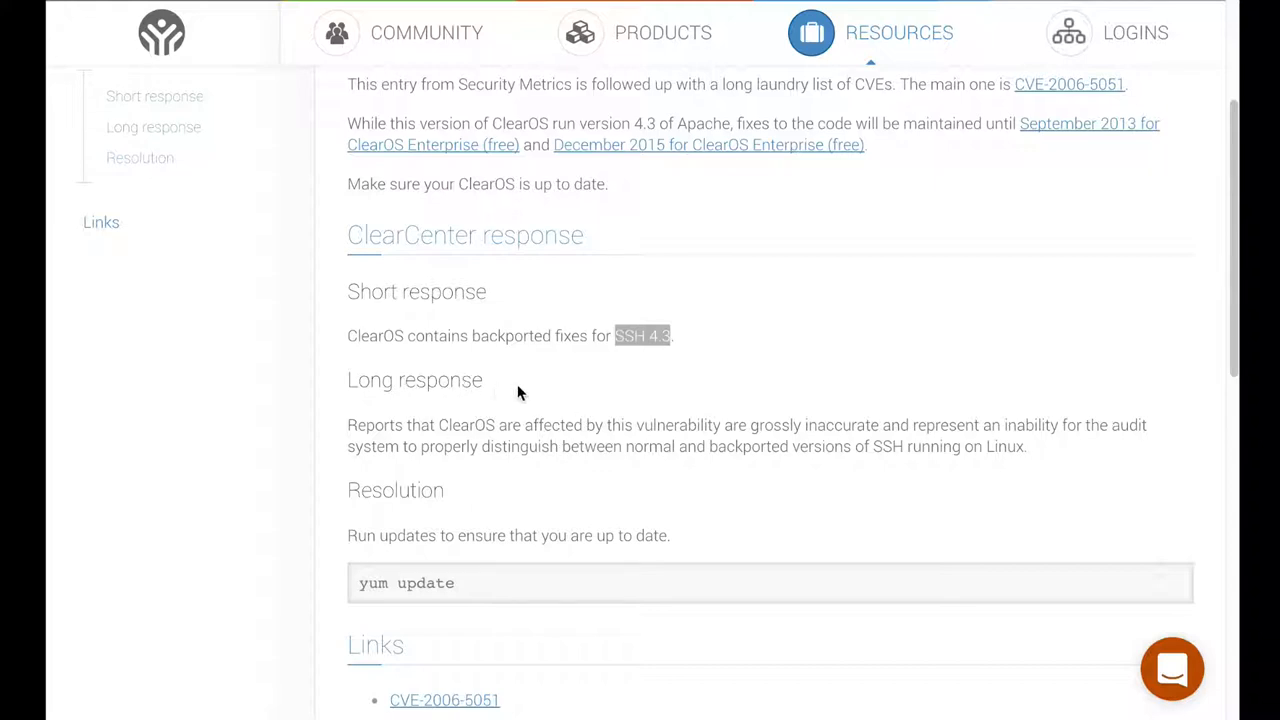
pyautogui.moveTo(568, 414)
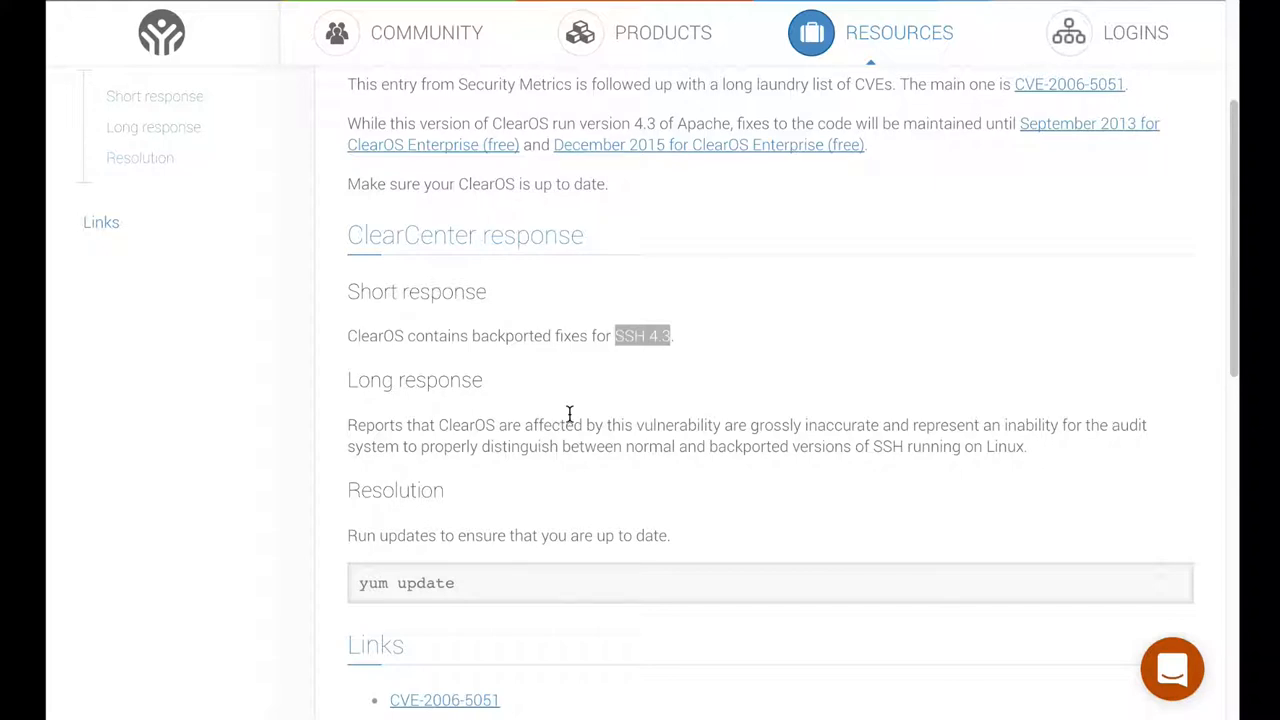
pyautogui.moveTo(422, 432)
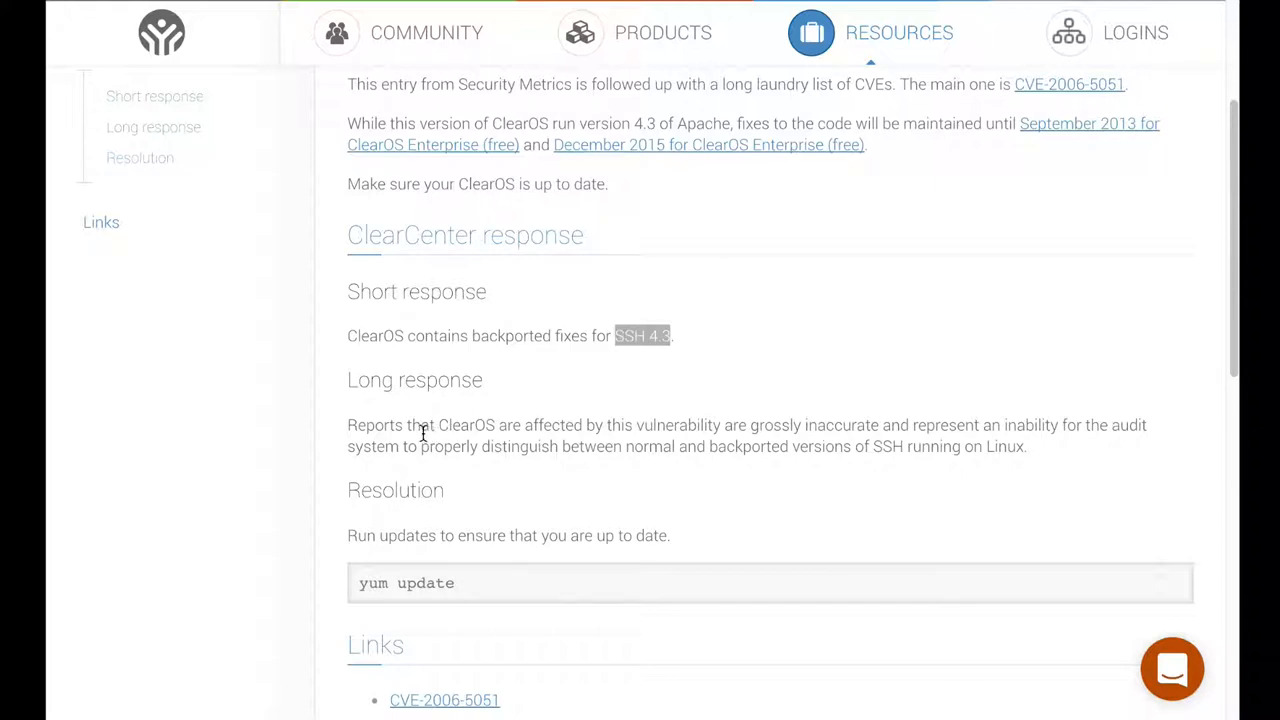
pyautogui.moveTo(444, 572)
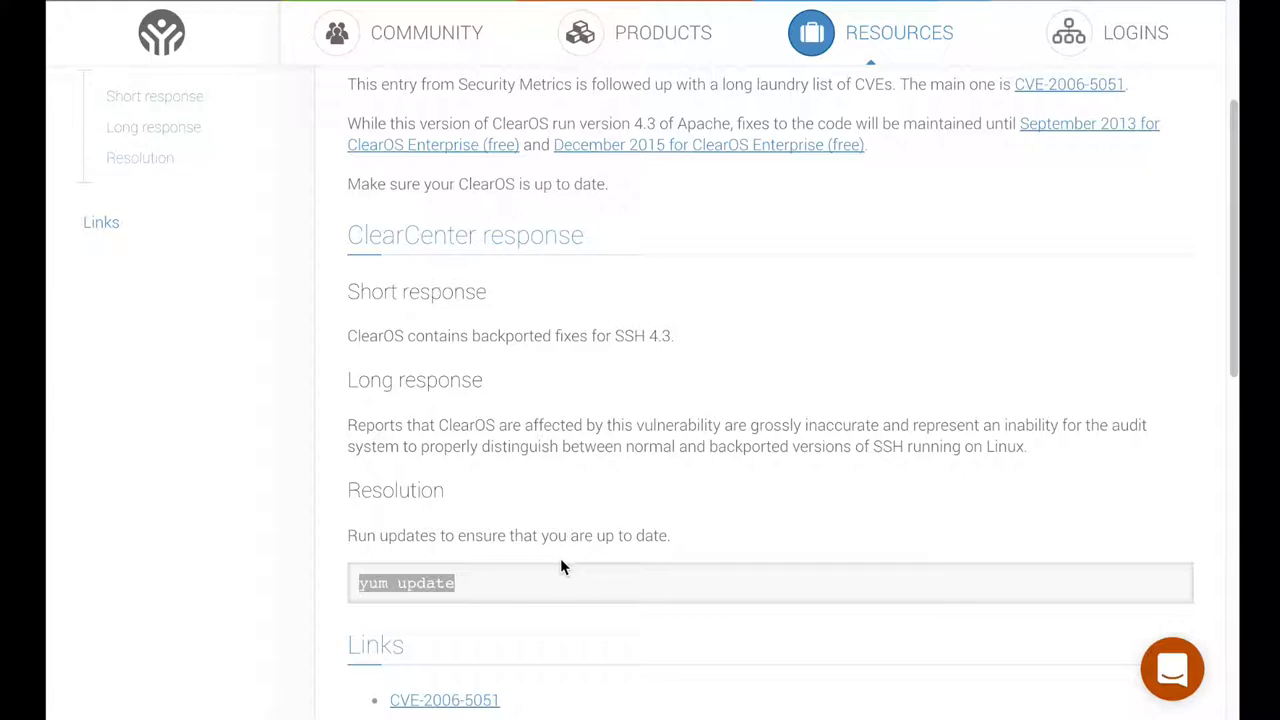
pyautogui.moveTo(518, 512)
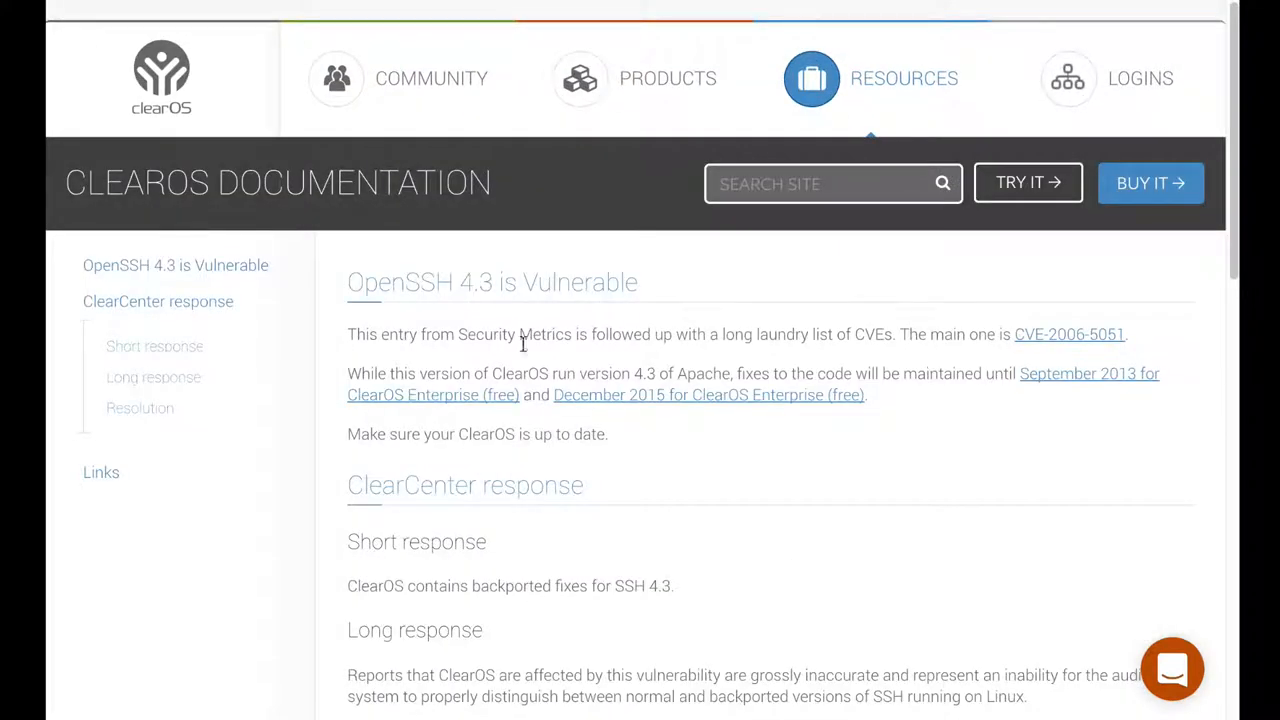
pyautogui.scroll(-3)
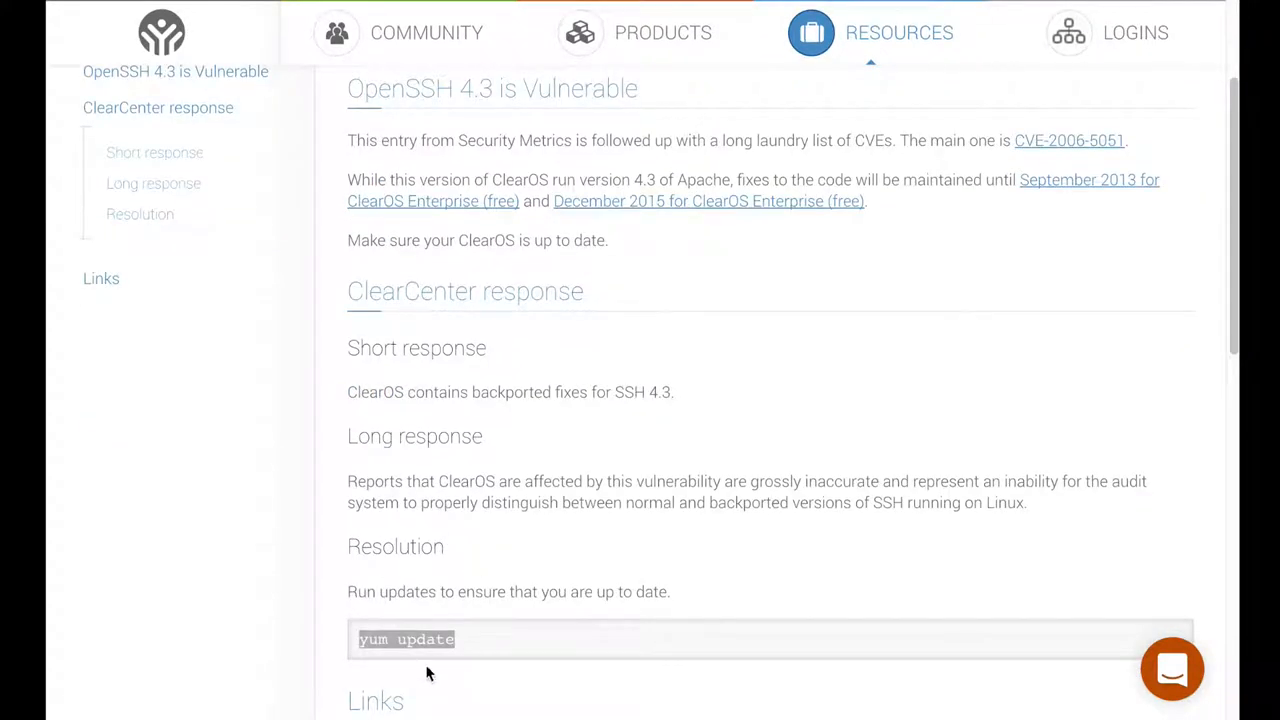
pyautogui.moveTo(464, 584)
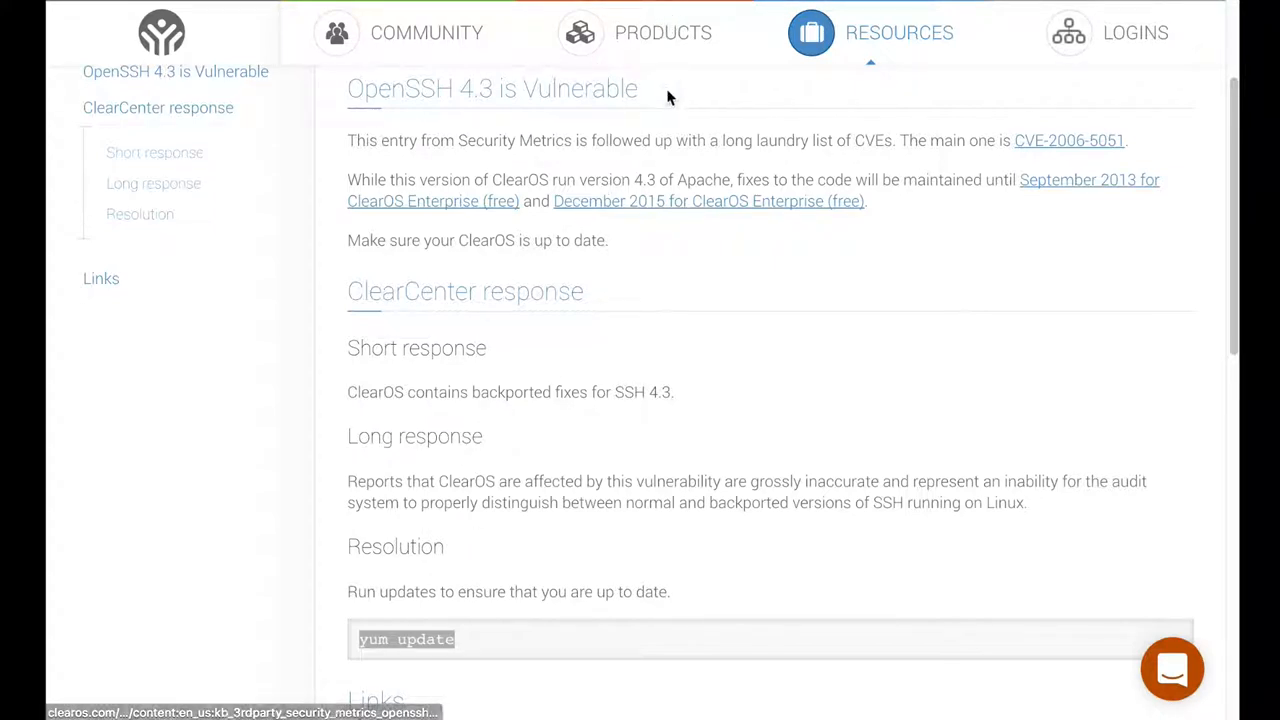
pyautogui.moveTo(856, 56)
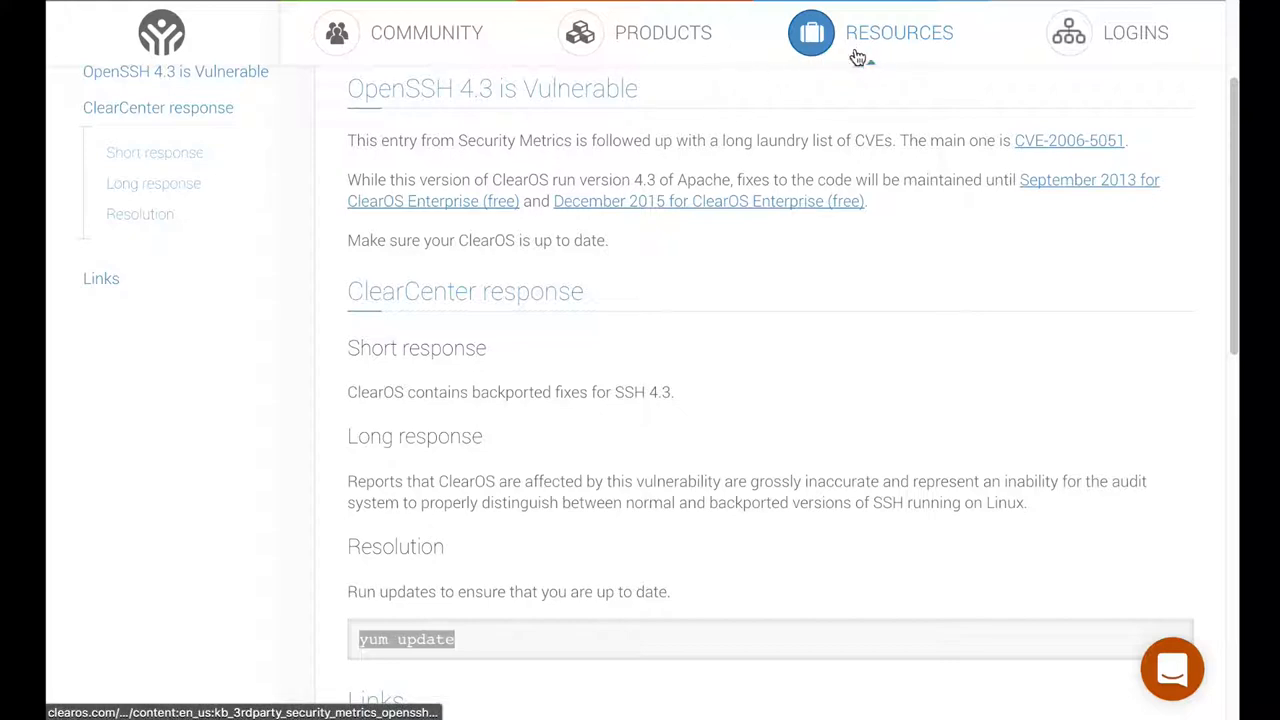
pyautogui.moveTo(826, 130)
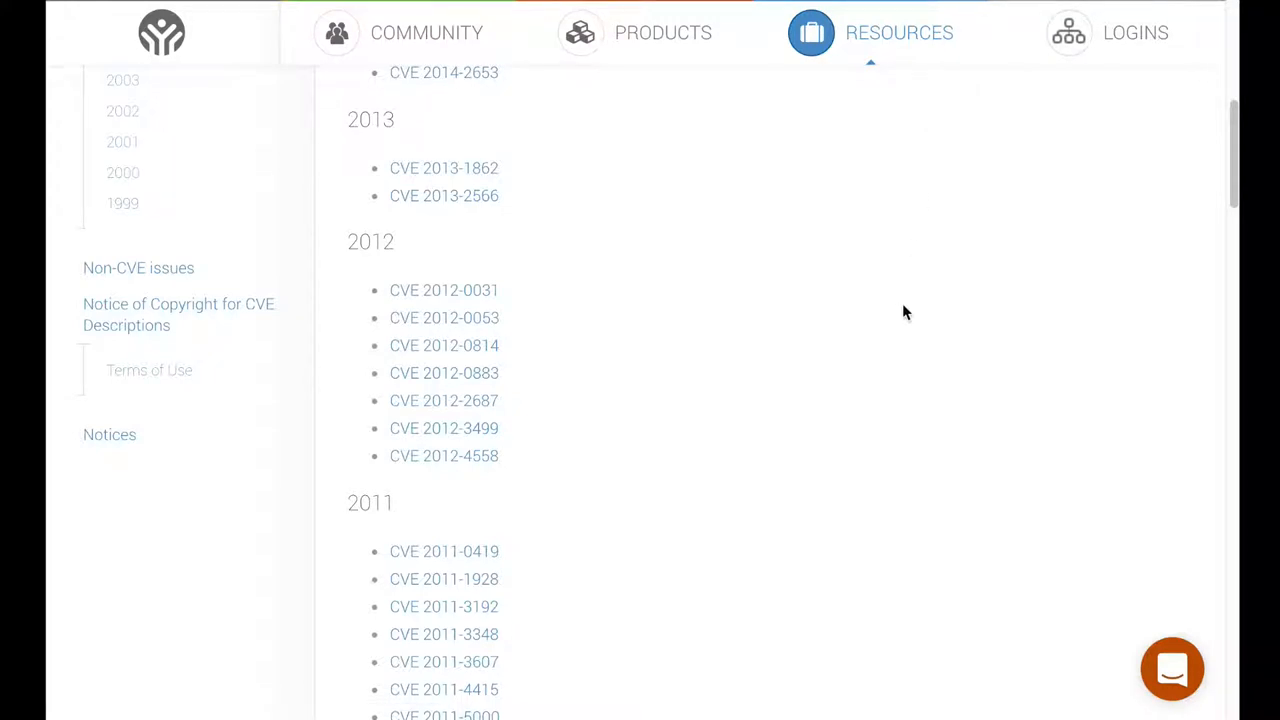
pyautogui.moveTo(874, 388)
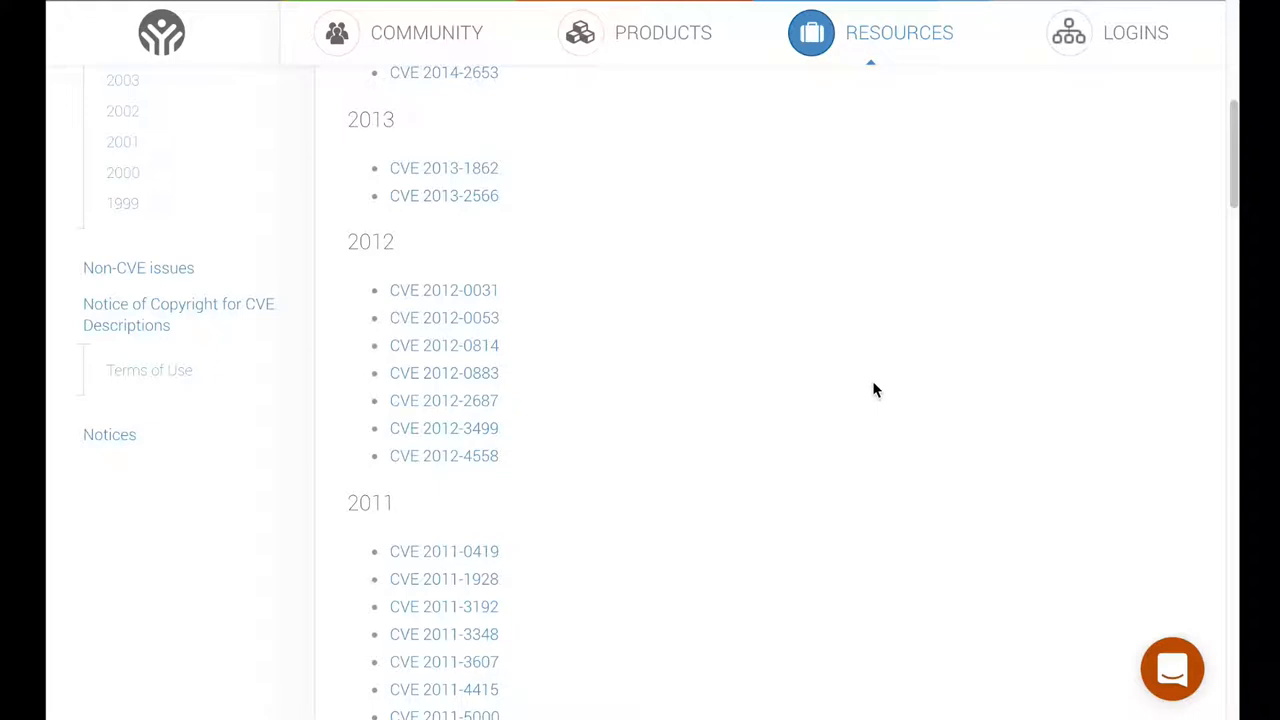
pyautogui.moveTo(876, 366)
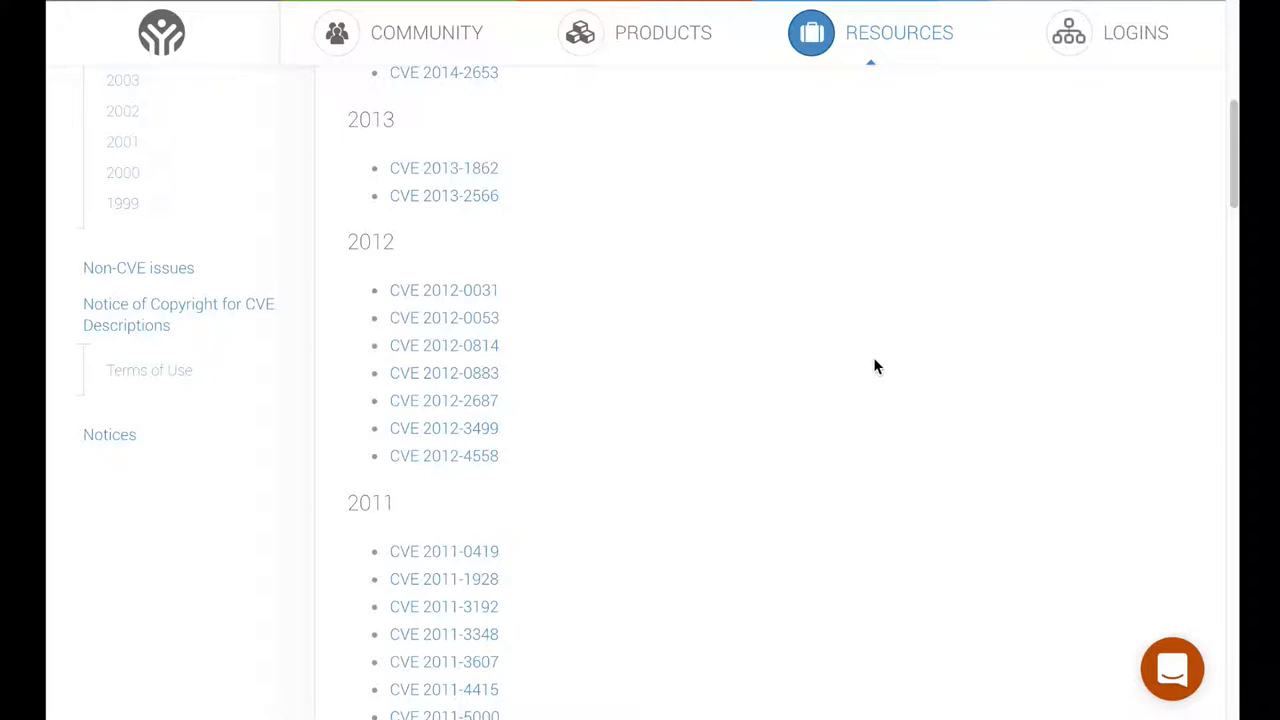
pyautogui.moveTo(830, 388)
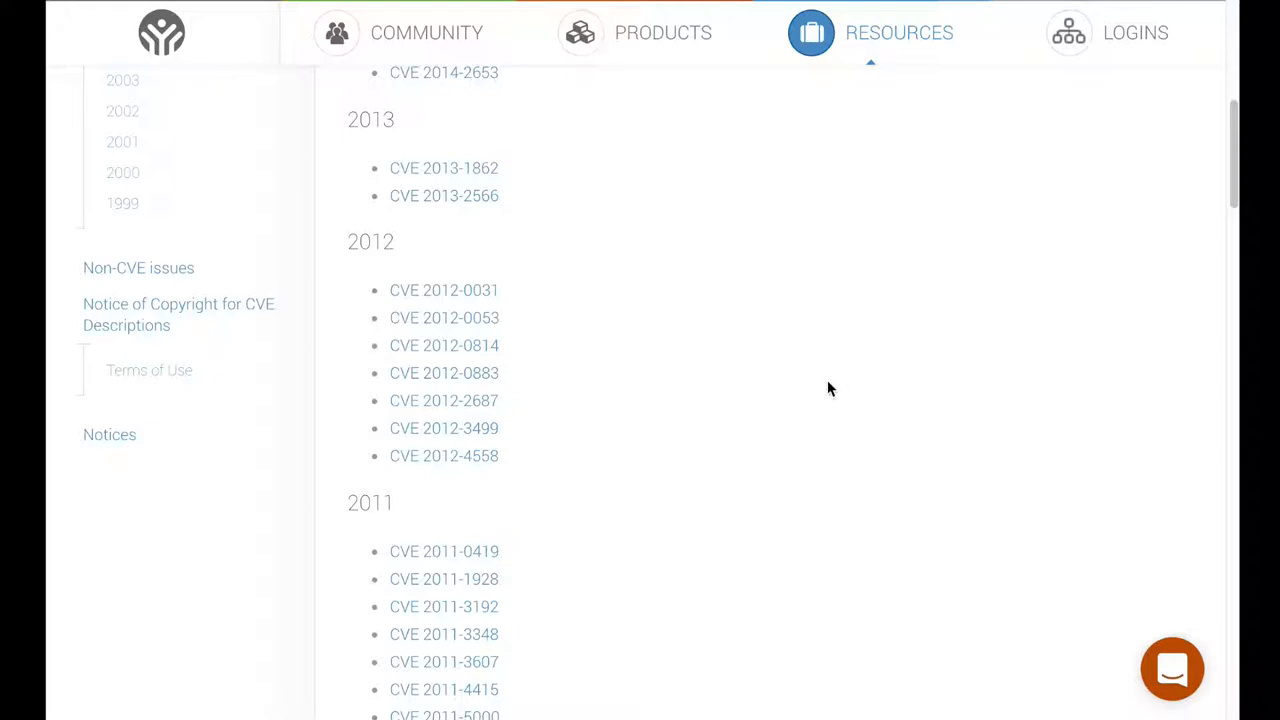
pyautogui.moveTo(864, 322)
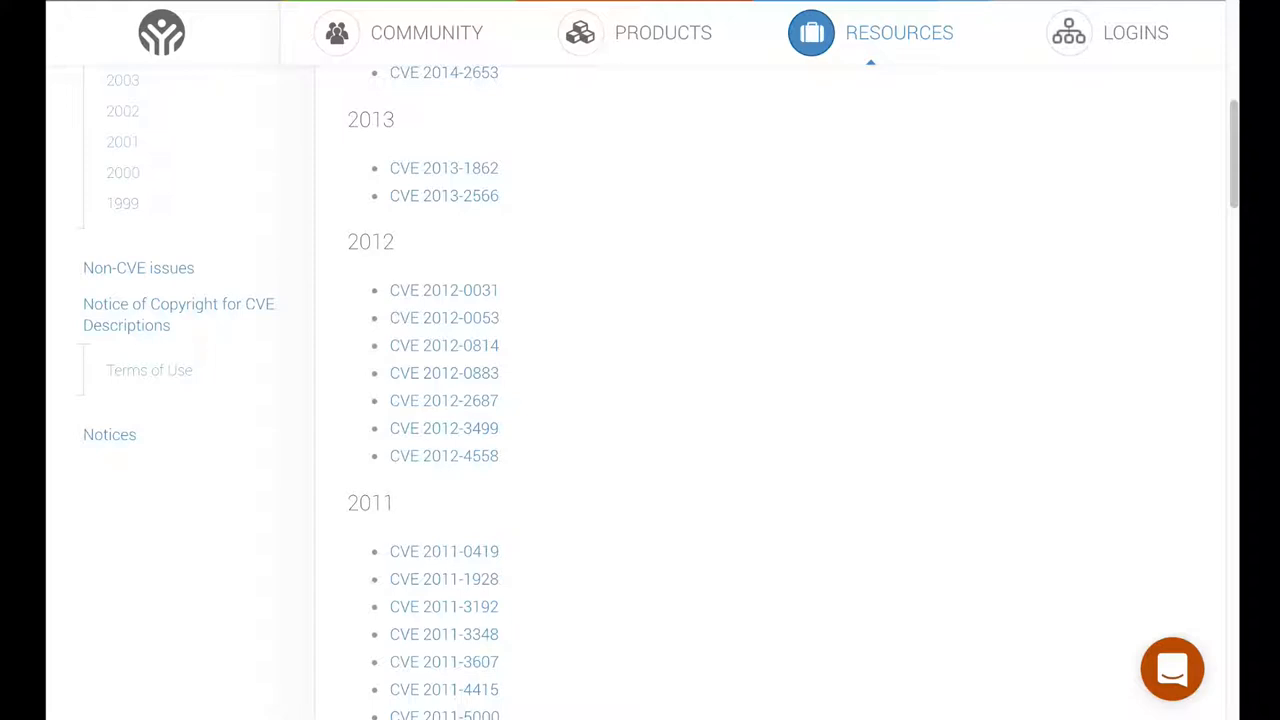
pyautogui.moveTo(652, 428)
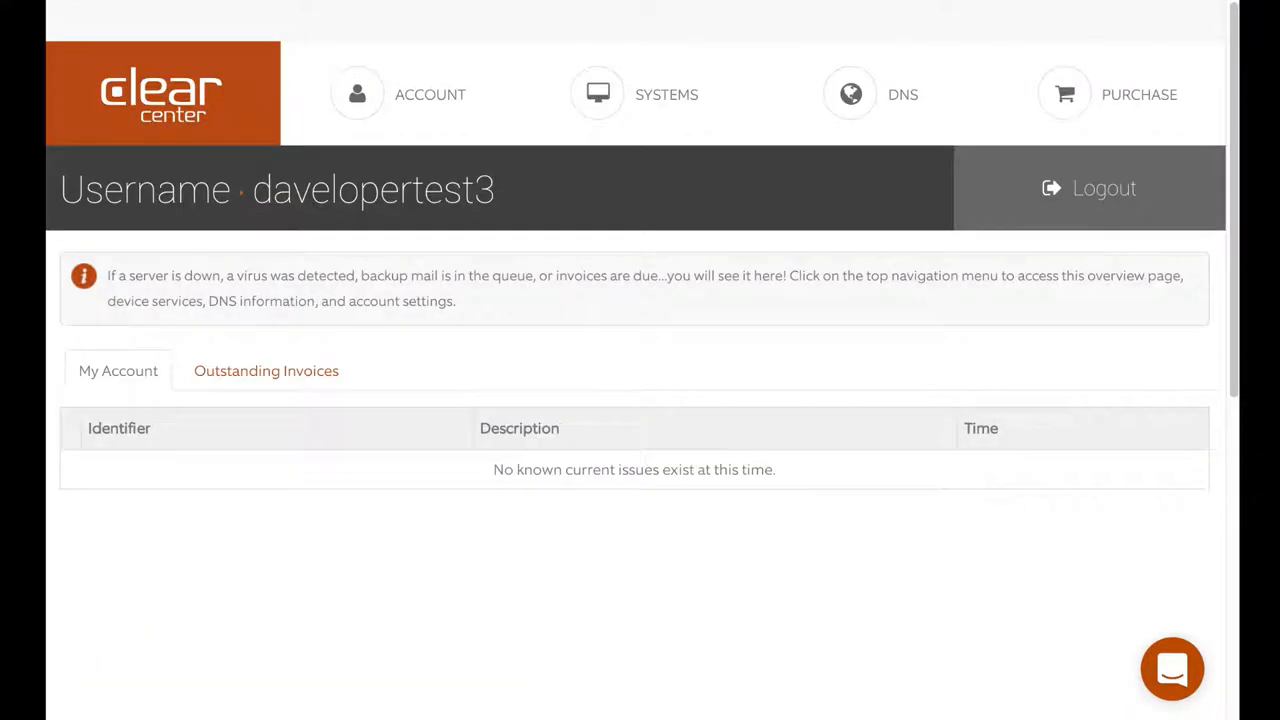
pyautogui.moveTo(1104, 188)
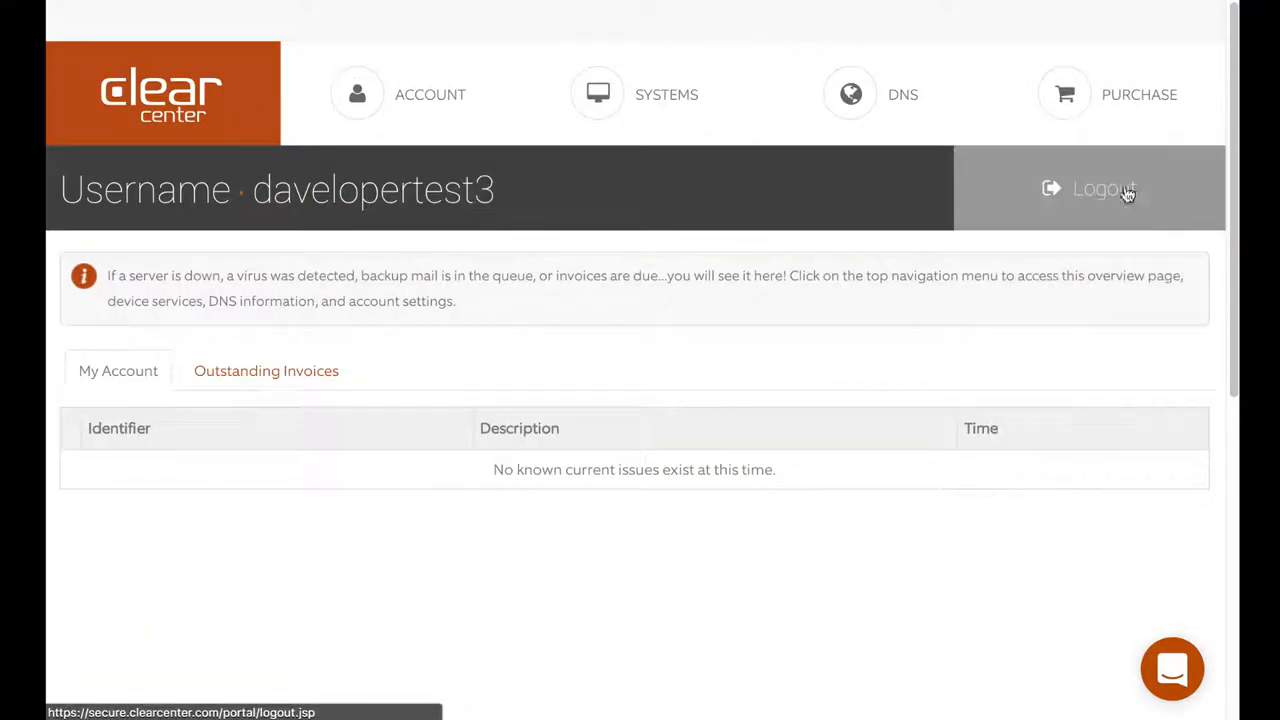
# Create a new support ticket with category ClearOS Business 7.x Edition and move to the Subject field
pyautogui.click(430, 94)
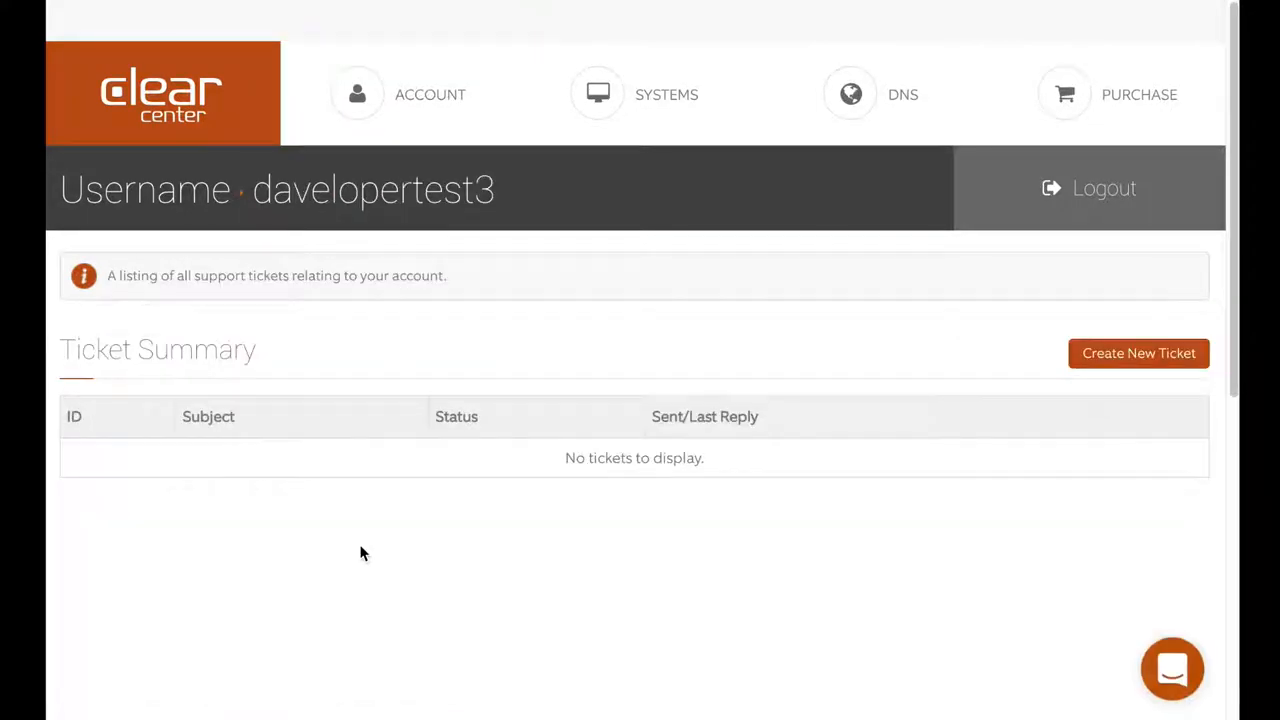
pyautogui.click(1138, 352)
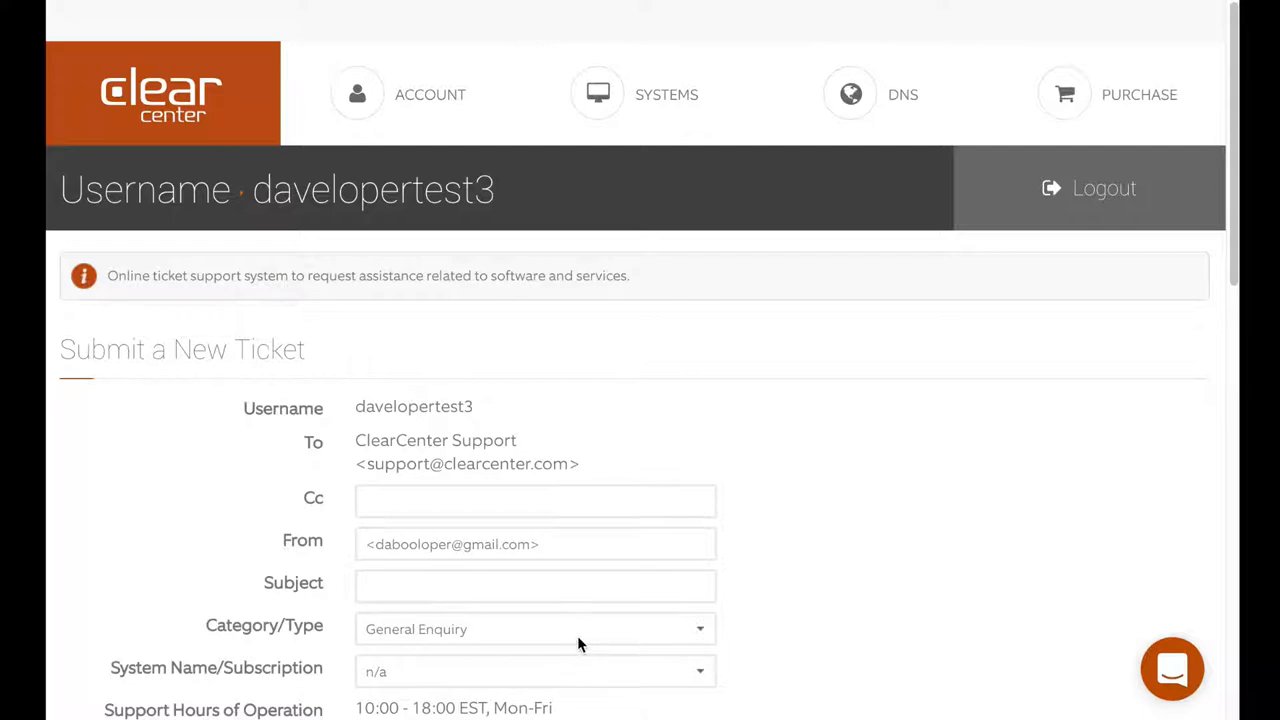
pyautogui.click(536, 628)
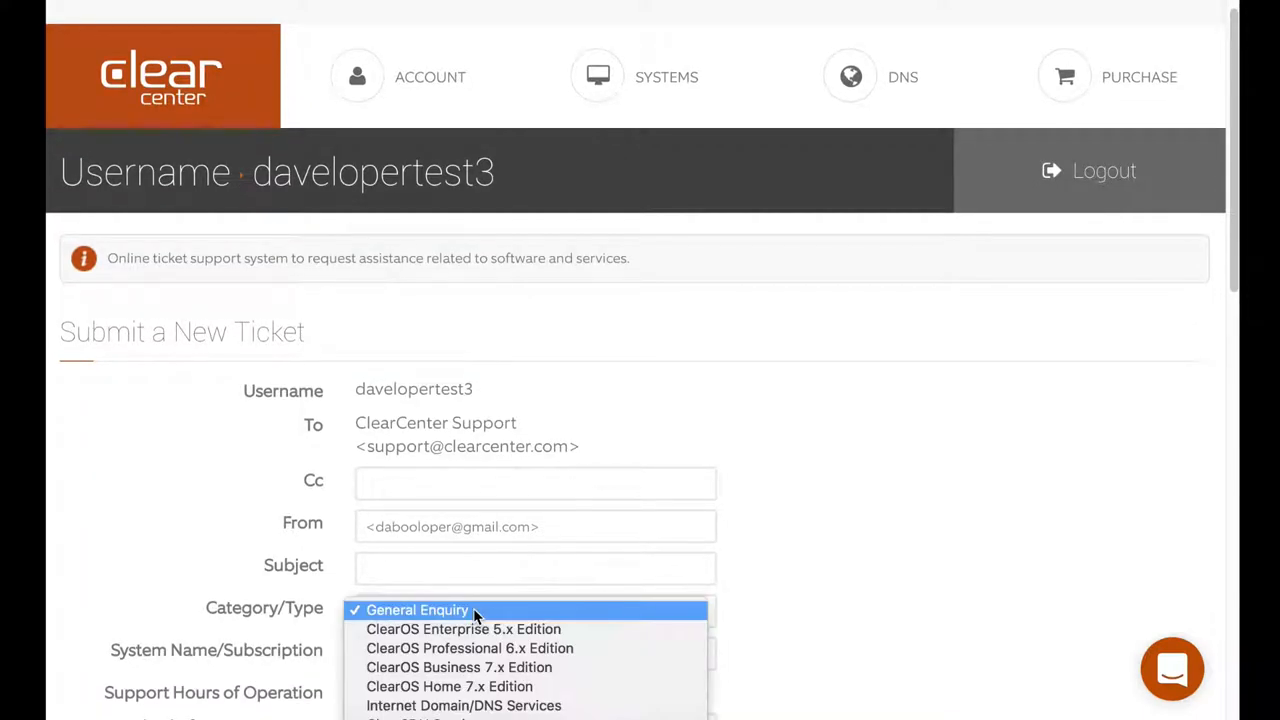
pyautogui.moveTo(500, 668)
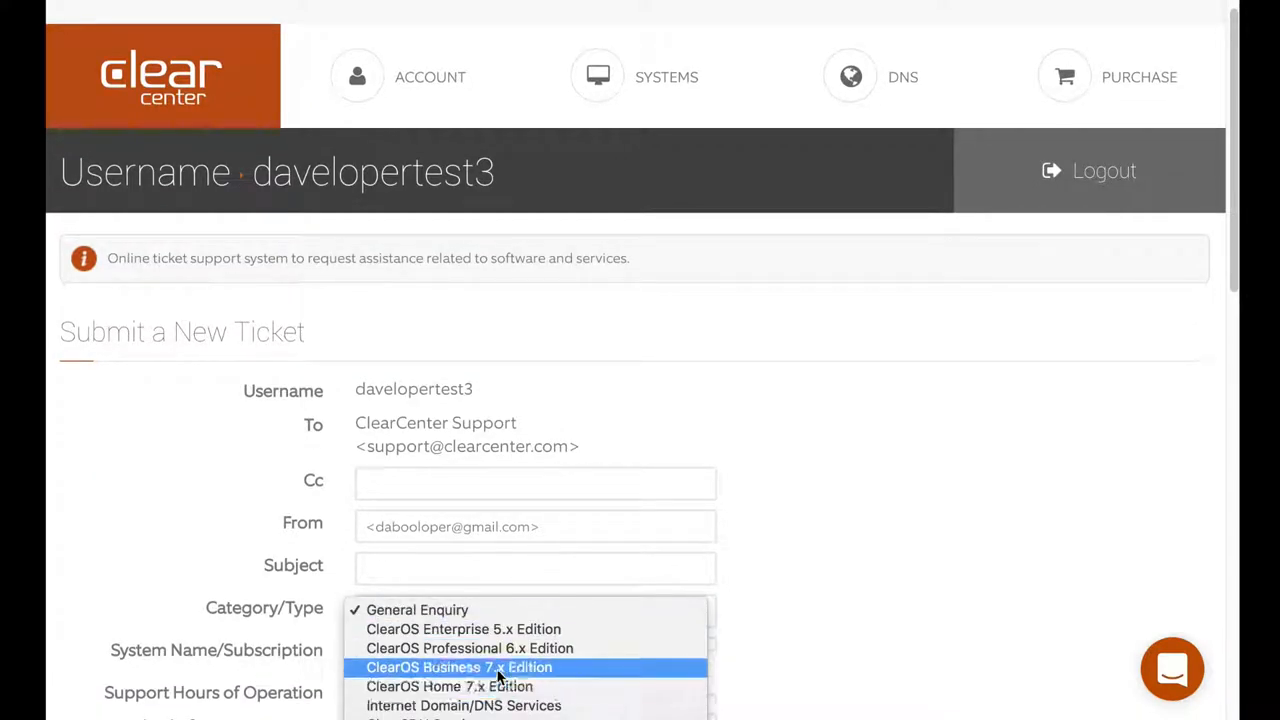
pyautogui.click(460, 668)
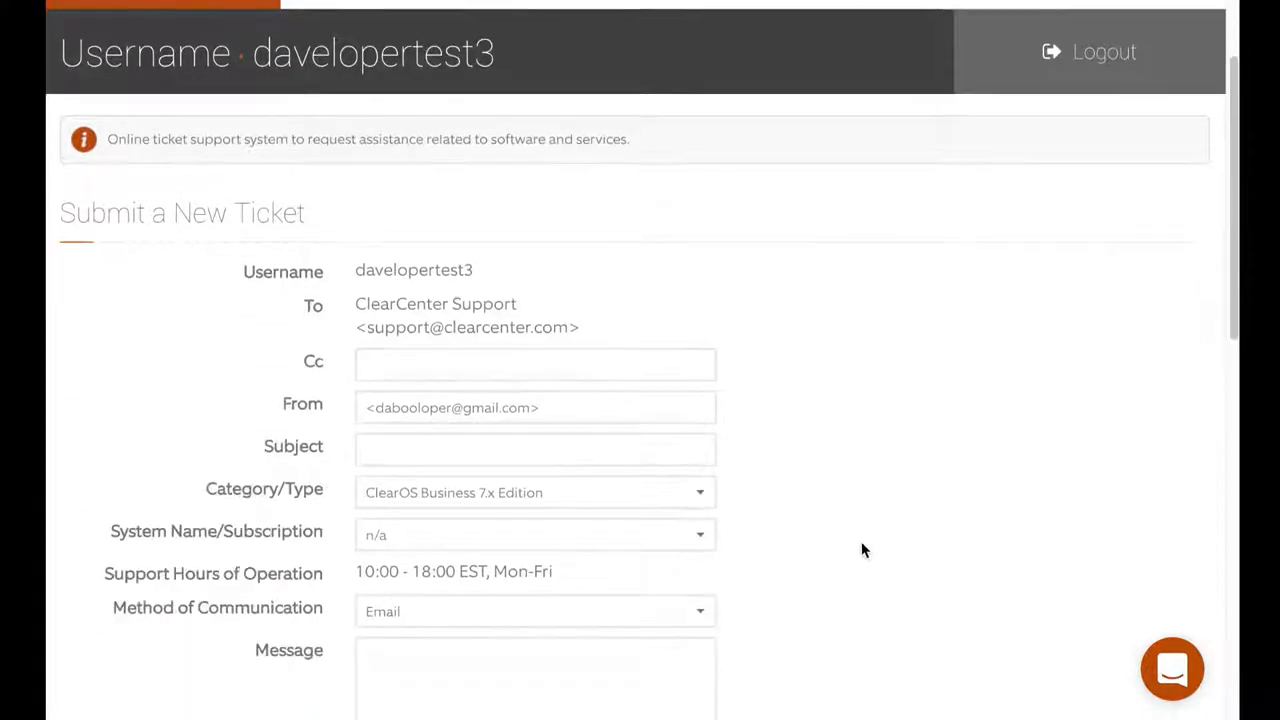
pyautogui.moveTo(504, 572)
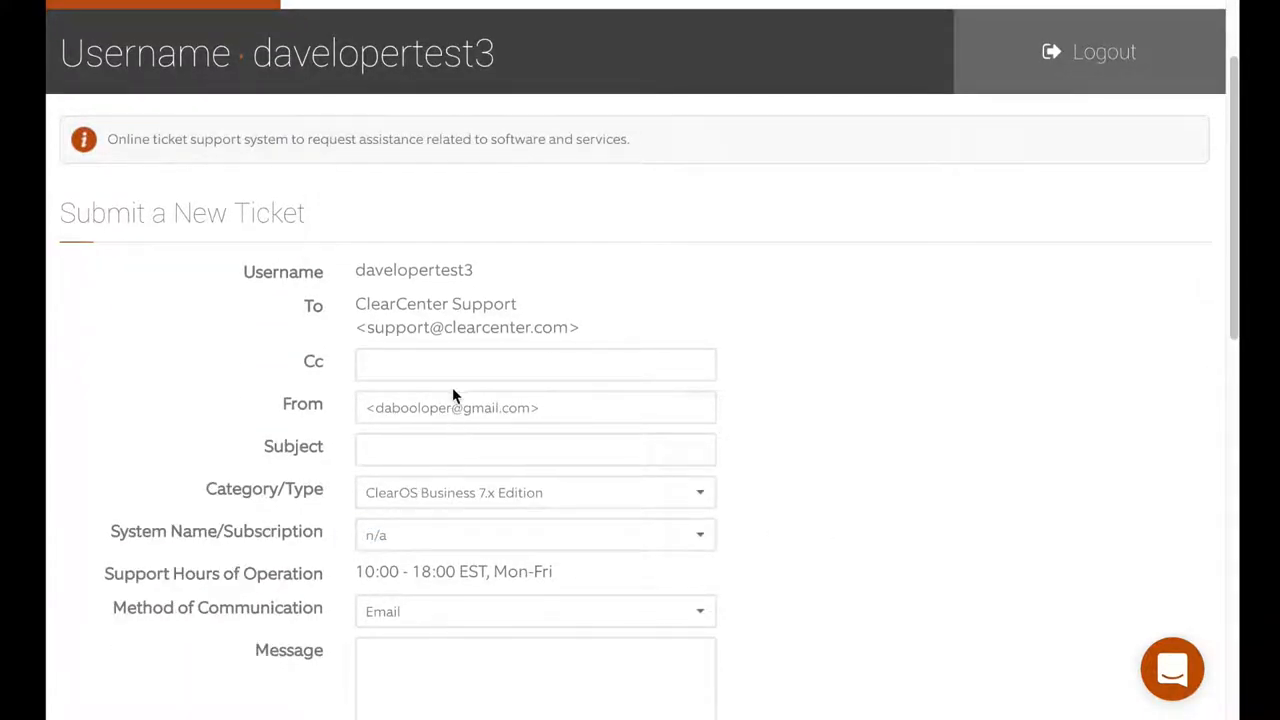
pyautogui.click(536, 448)
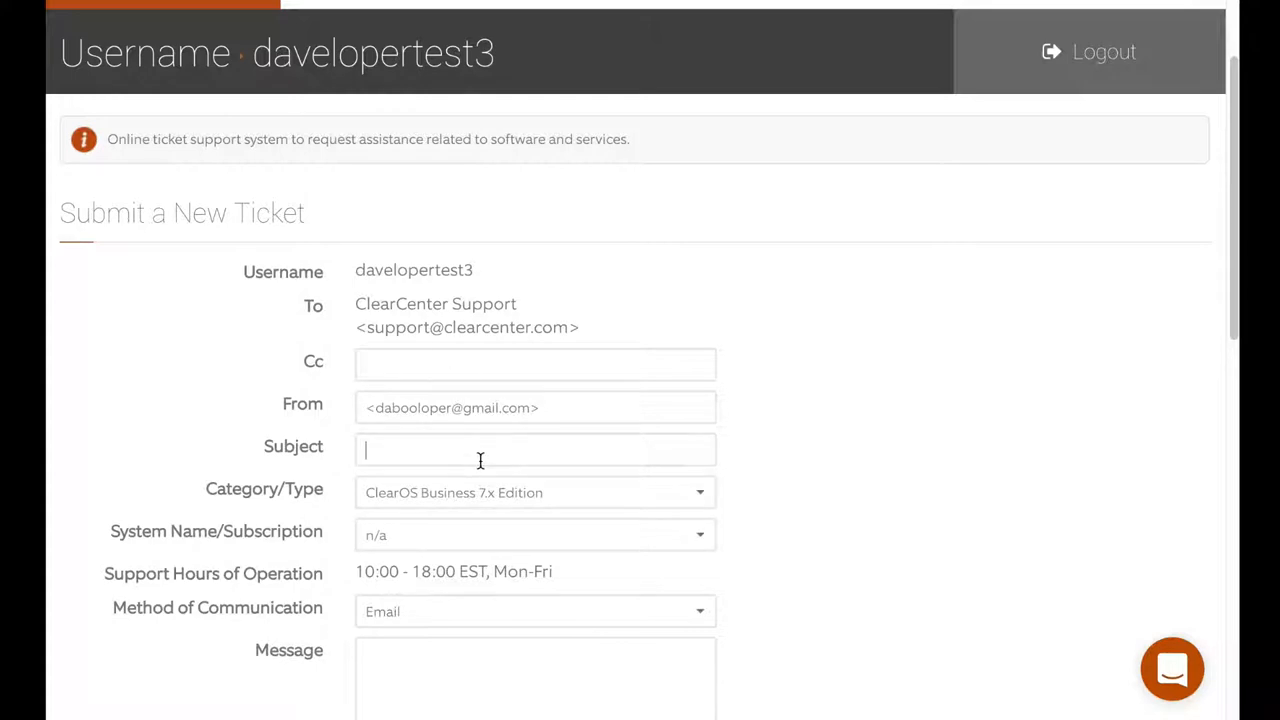